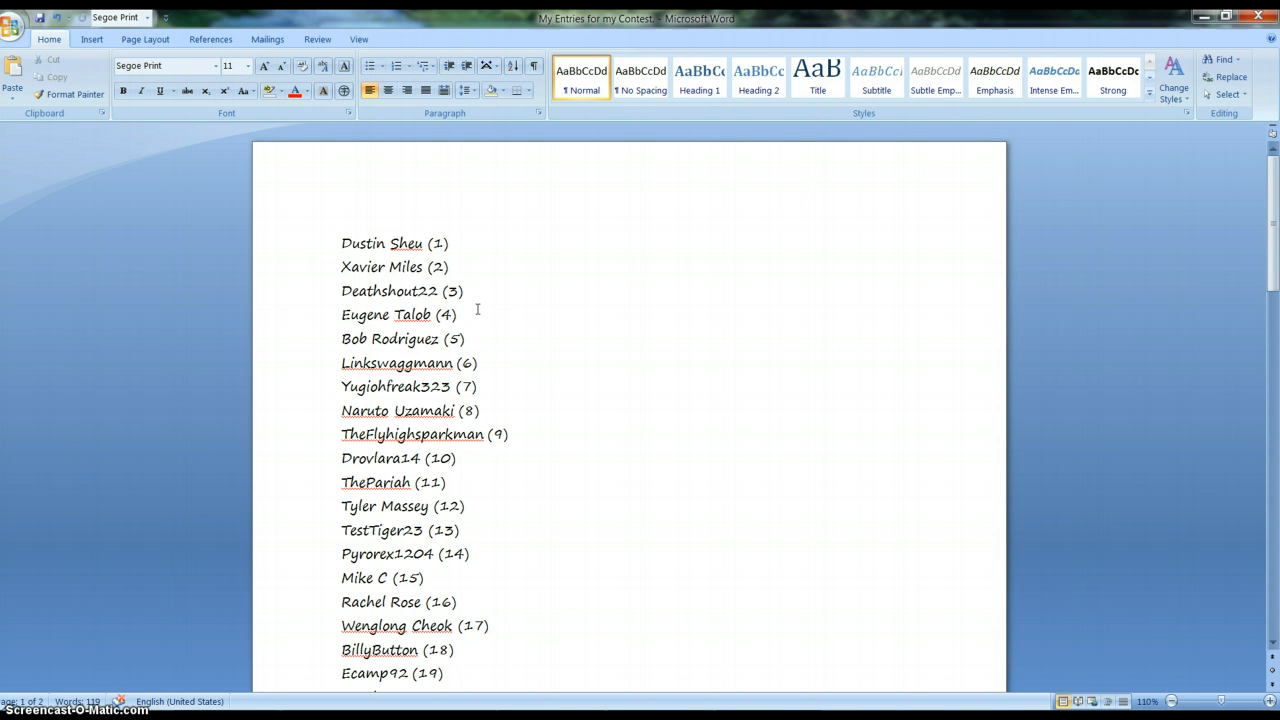
# Scroll the page, check the channel's subscribers list, then switch to the RANDOM.ORG tab.
pyautogui.scroll(-3)
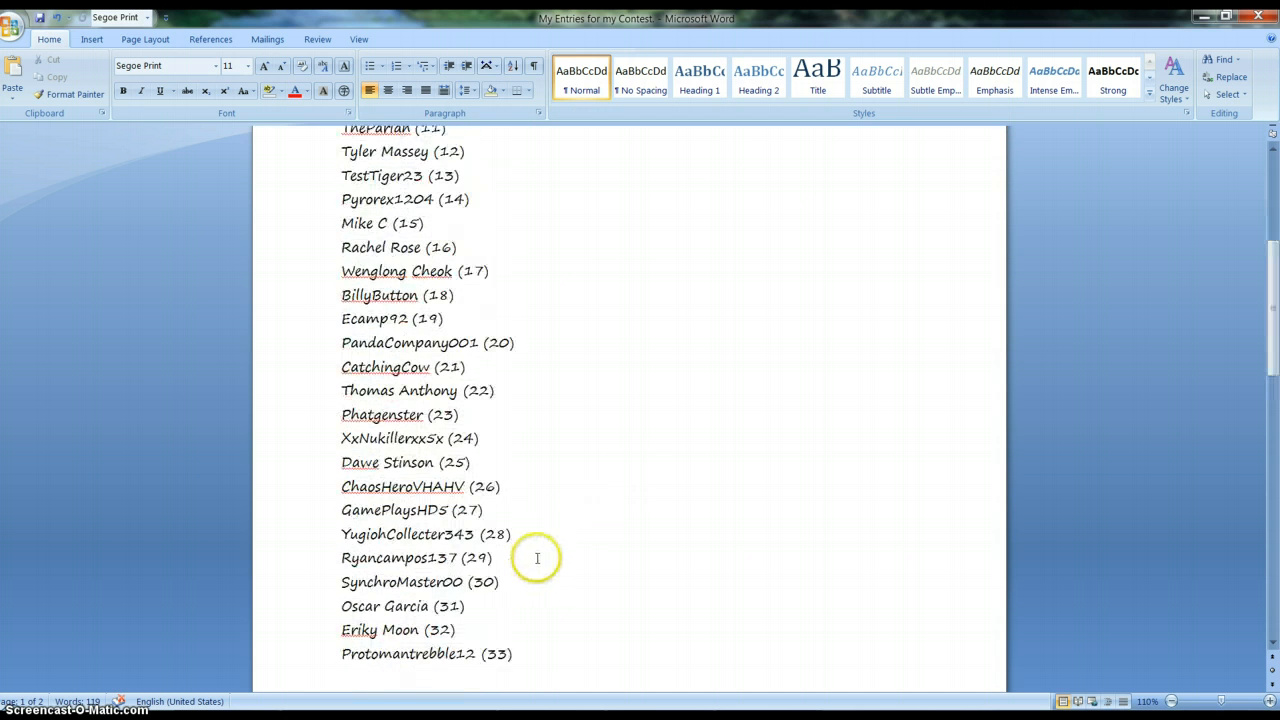
pyautogui.scroll(-3)
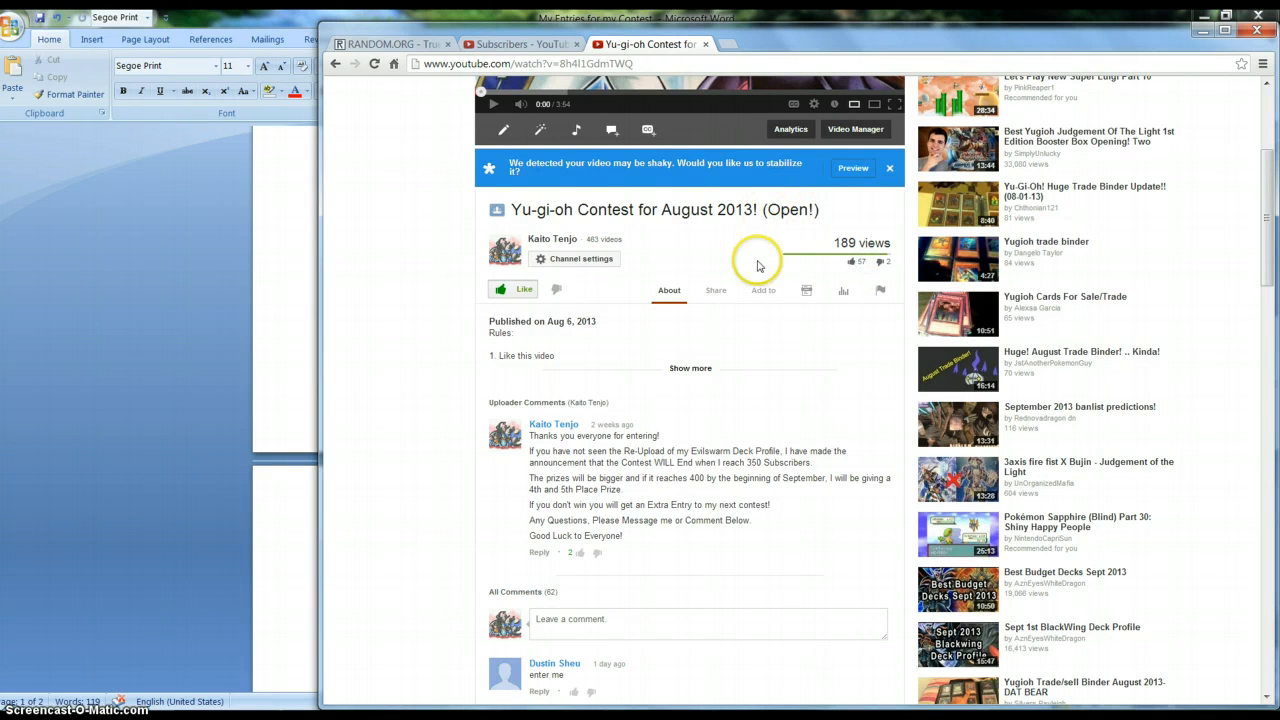
pyautogui.scroll(-3)
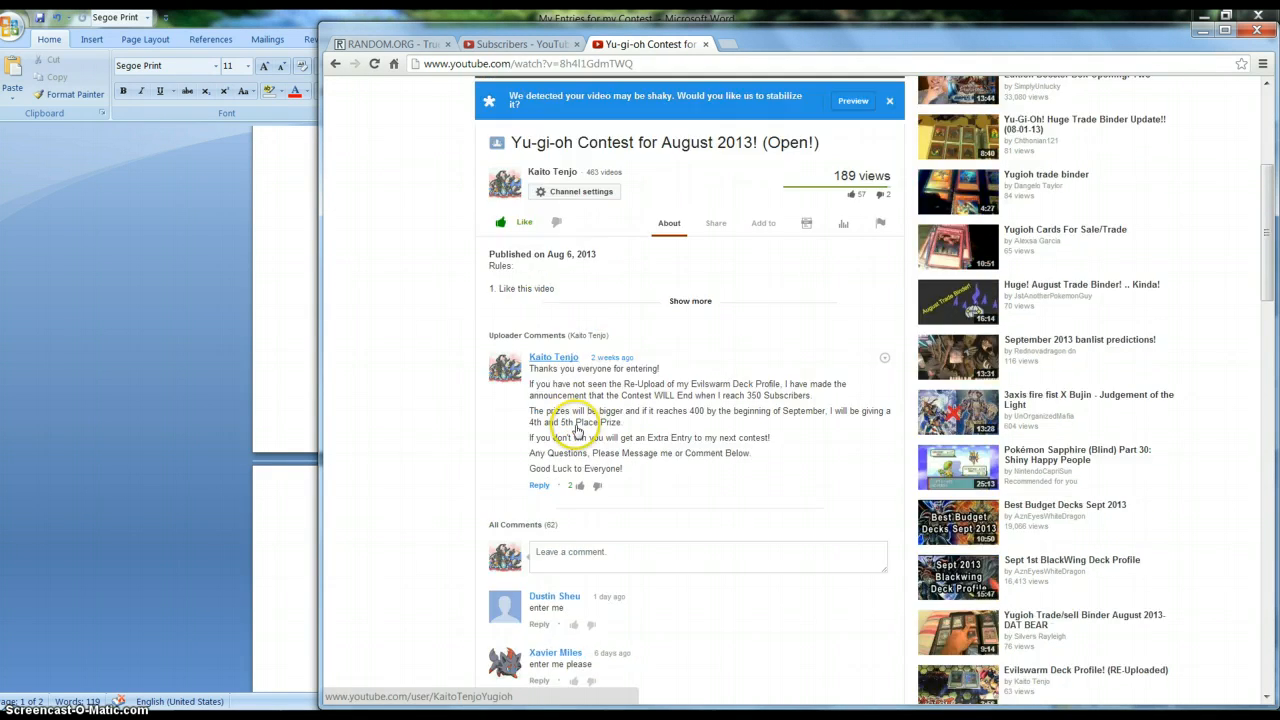
pyautogui.scroll(-3)
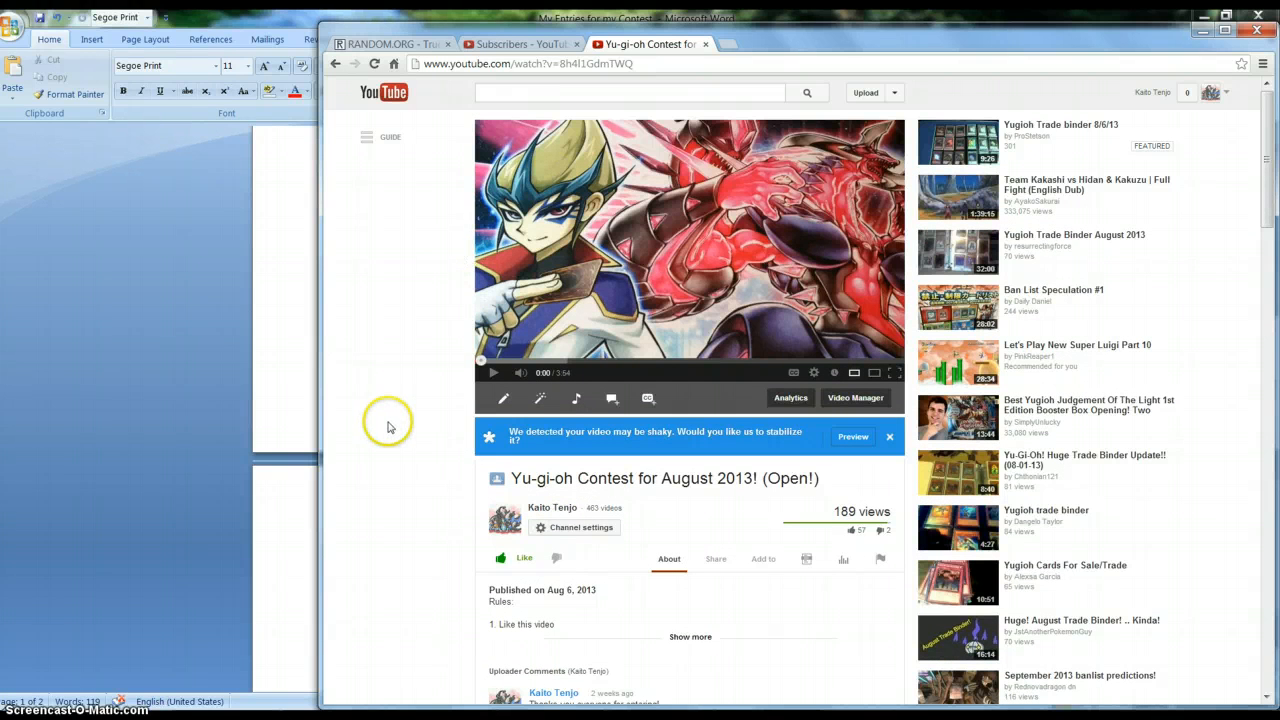
pyautogui.moveTo(516, 478)
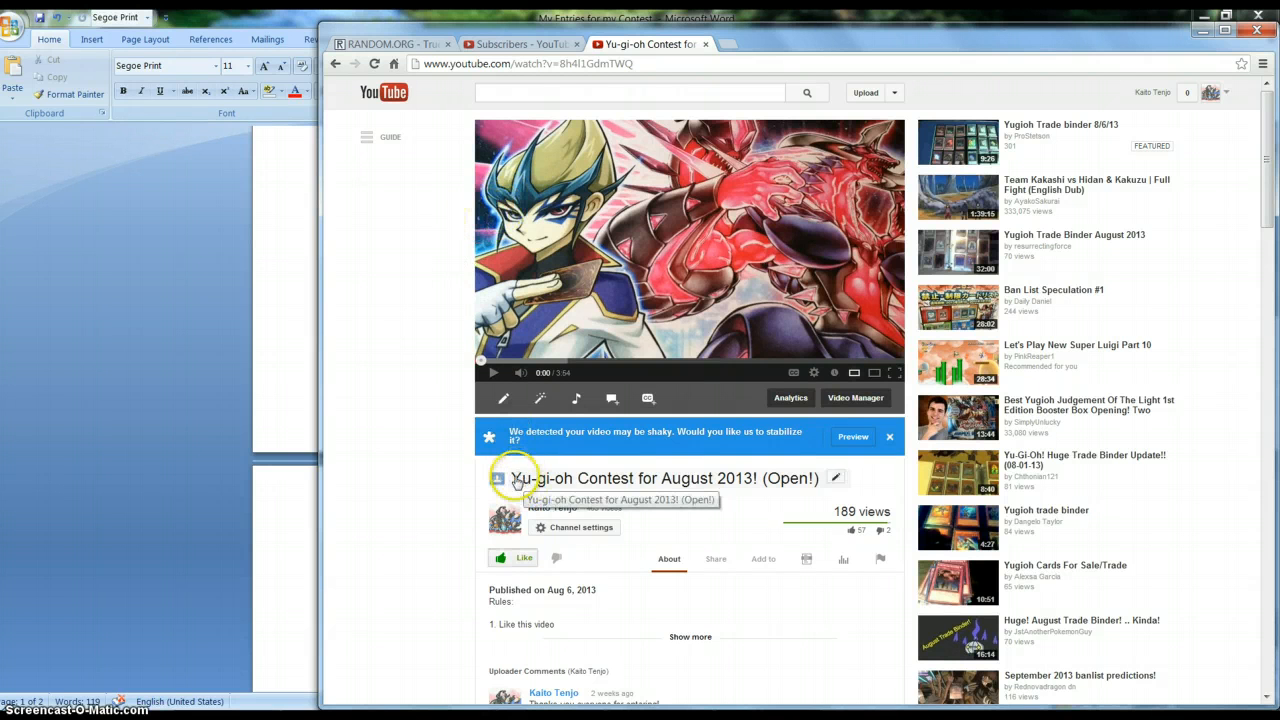
pyautogui.moveTo(556, 508)
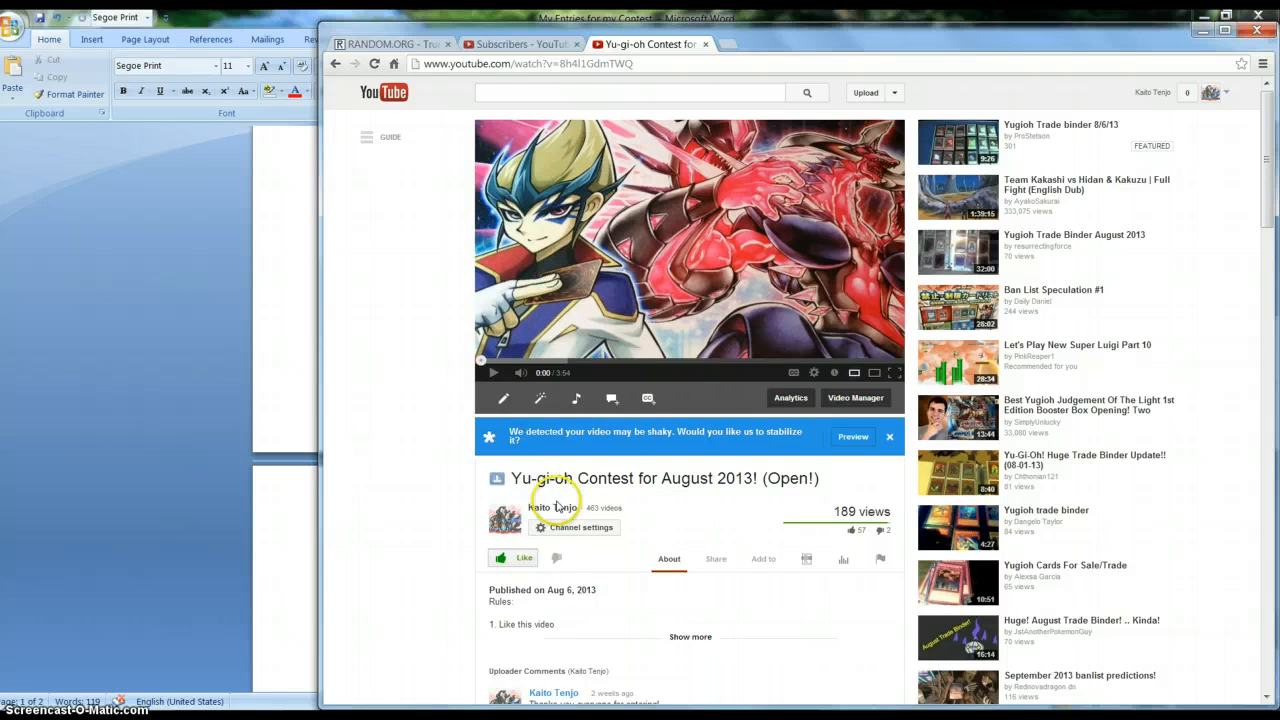
pyautogui.click(516, 44)
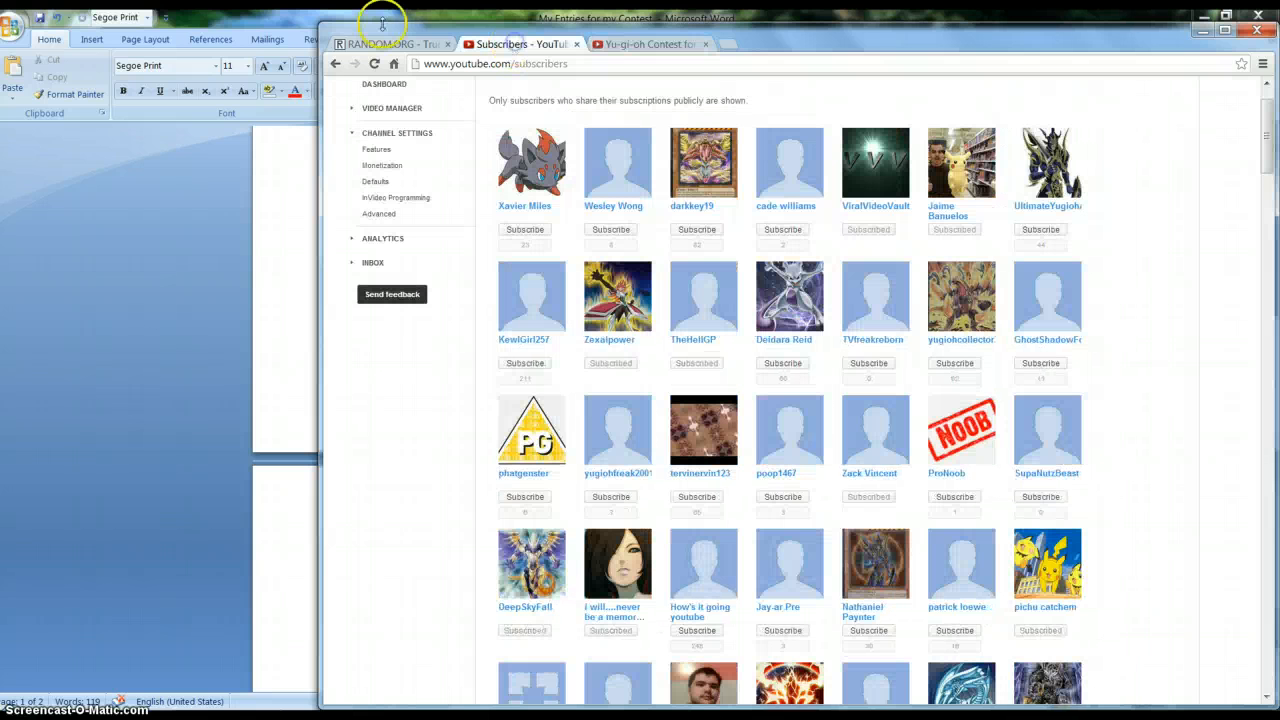
pyautogui.click(384, 44)
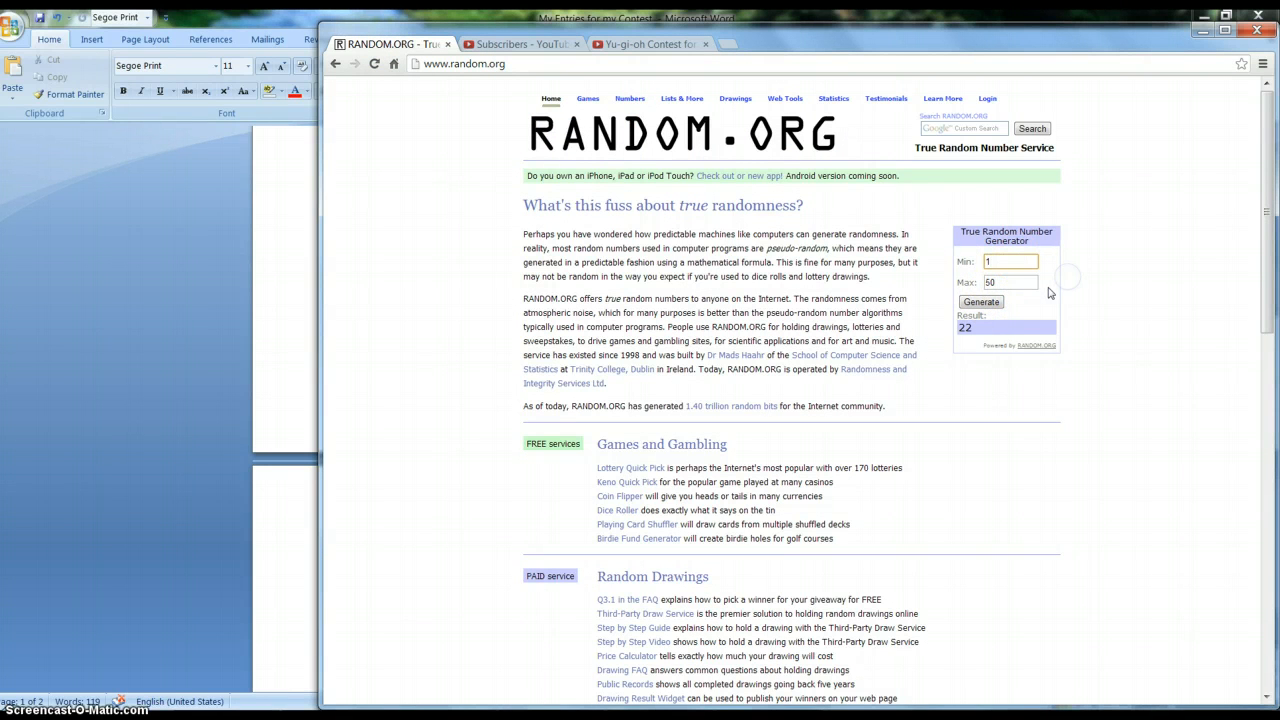
# Generate a first random number, then refresh the RANDOM.ORG page to reset it.
pyautogui.click(1010, 280)
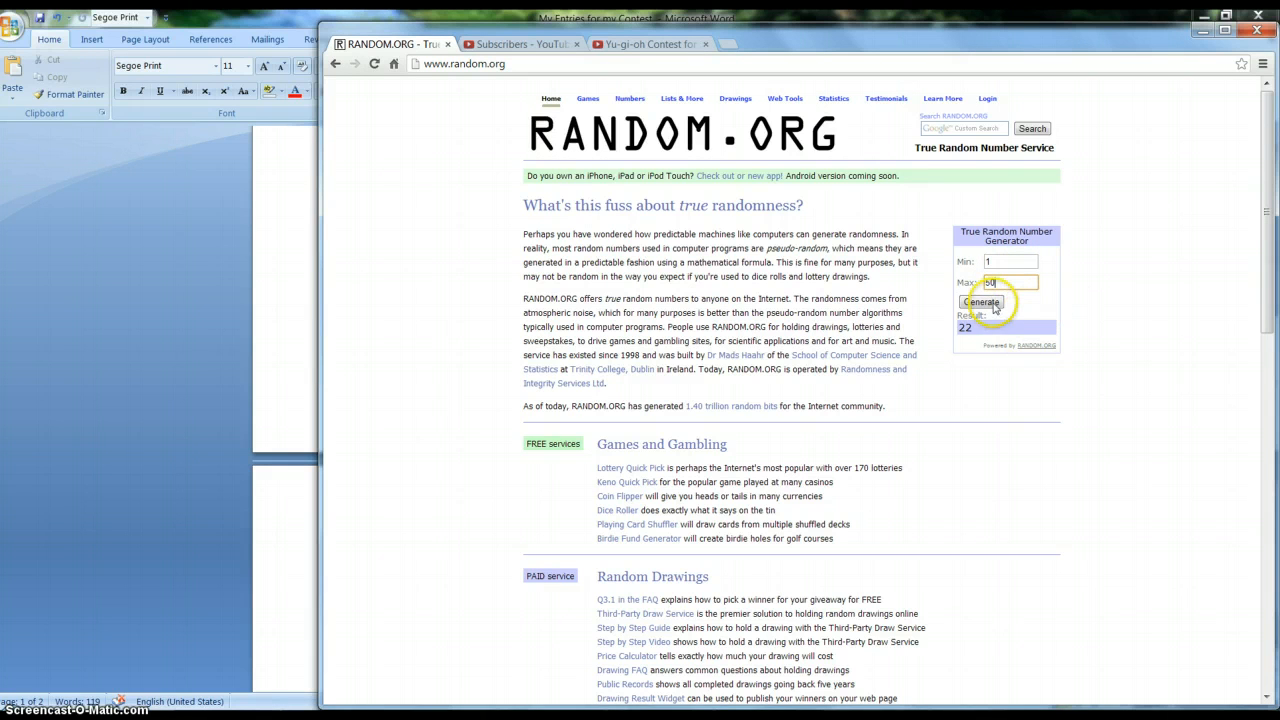
pyautogui.click(980, 302)
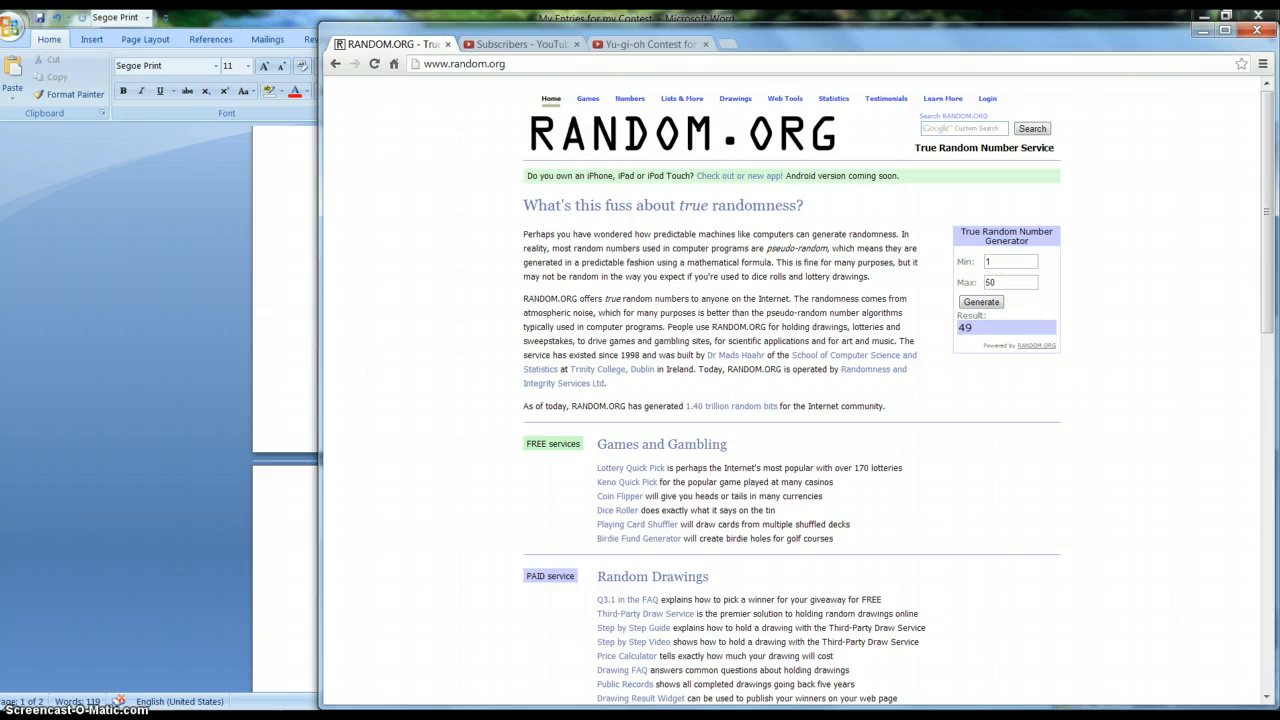
pyautogui.click(464, 62)
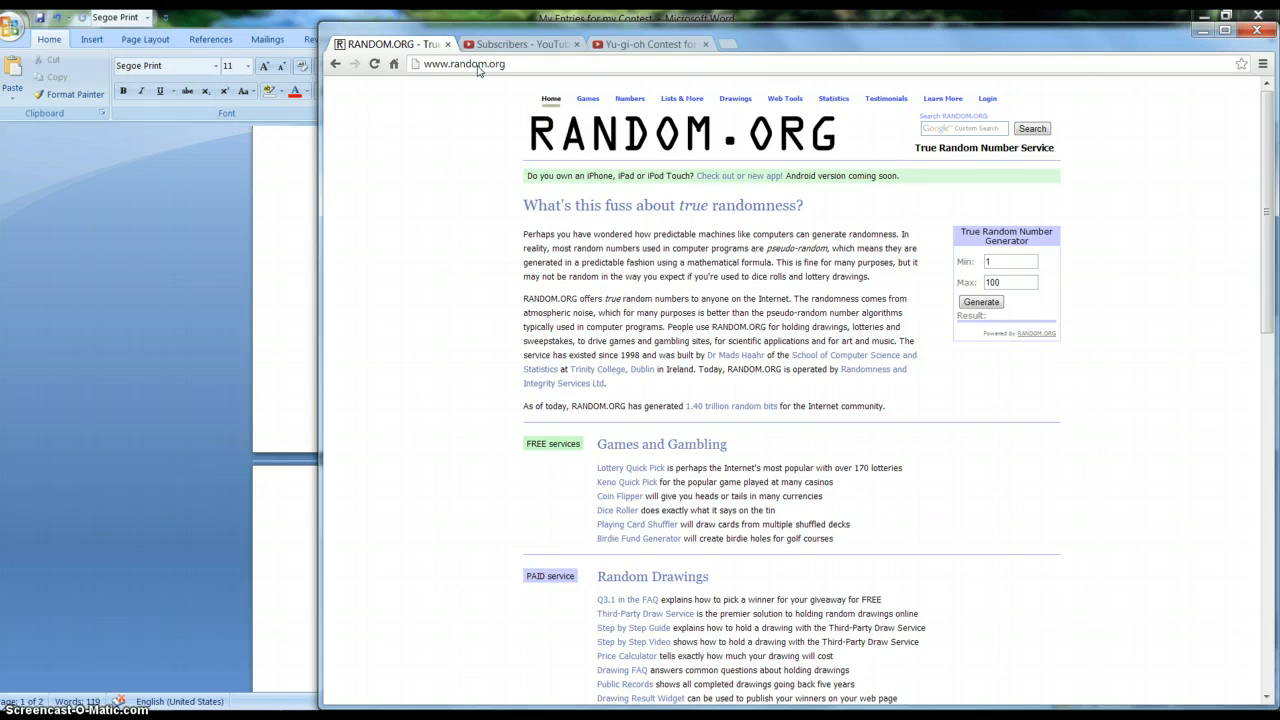
pyautogui.moveTo(1008, 240)
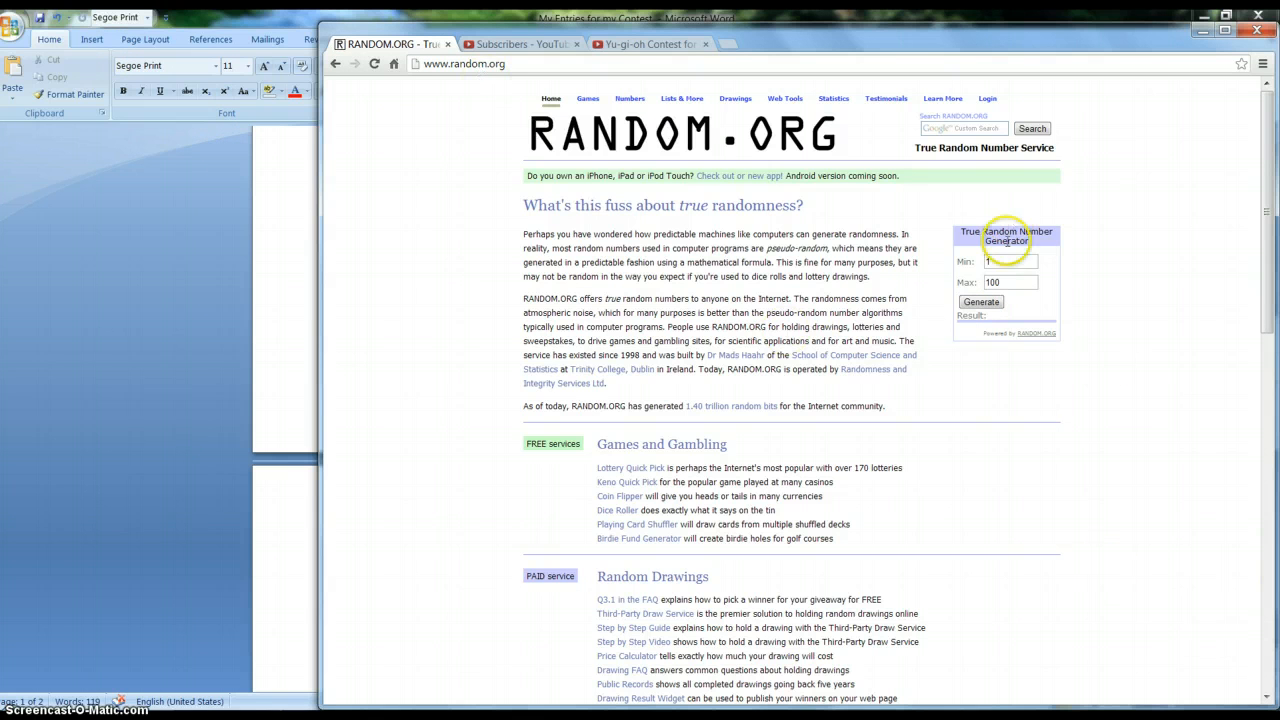
# Set the generator's Max to 50 and draw a number from 1 to 50, getting 25.
pyautogui.tripleClick(1010, 282)
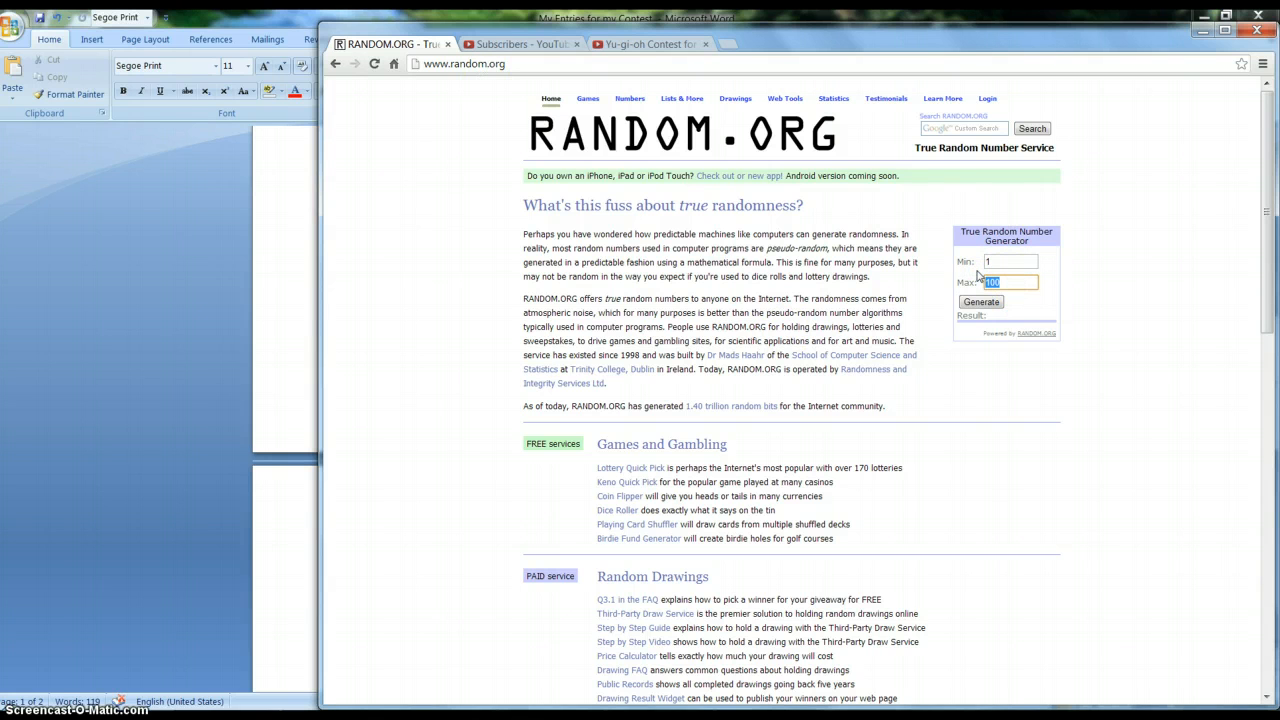
pyautogui.write('50')
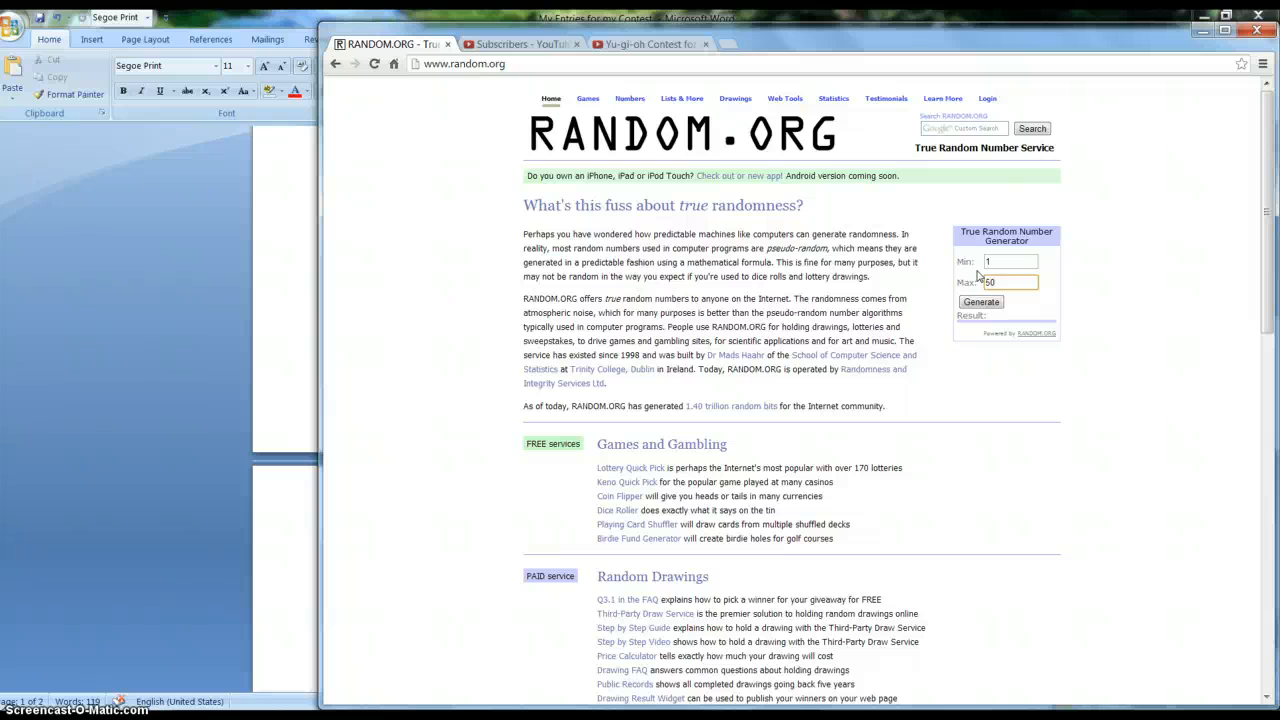
pyautogui.click(1010, 282)
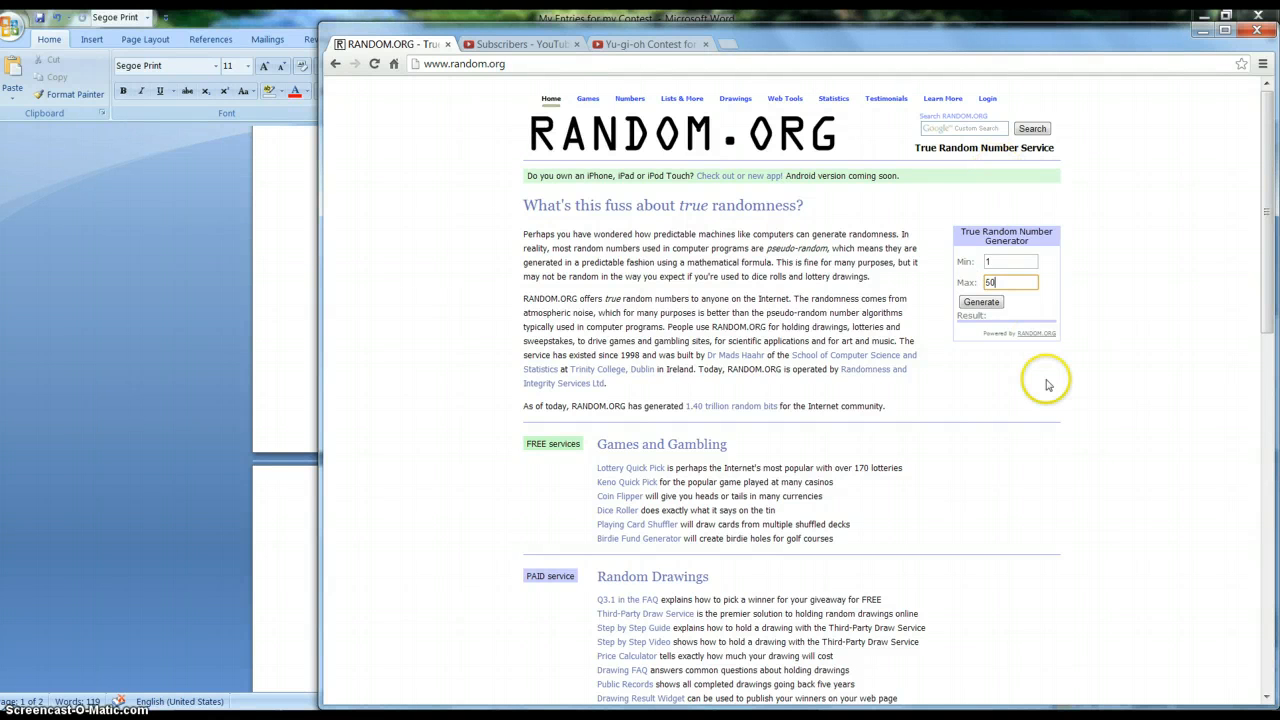
pyautogui.moveTo(956, 440)
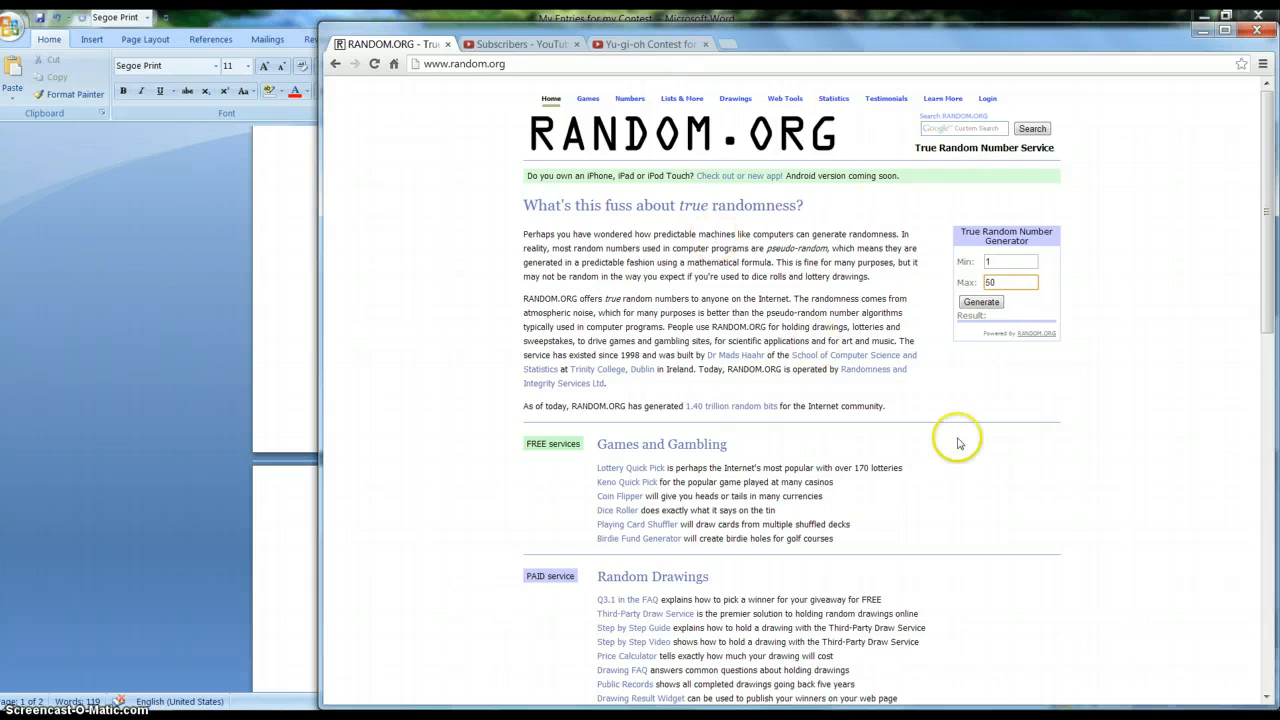
pyautogui.moveTo(940, 336)
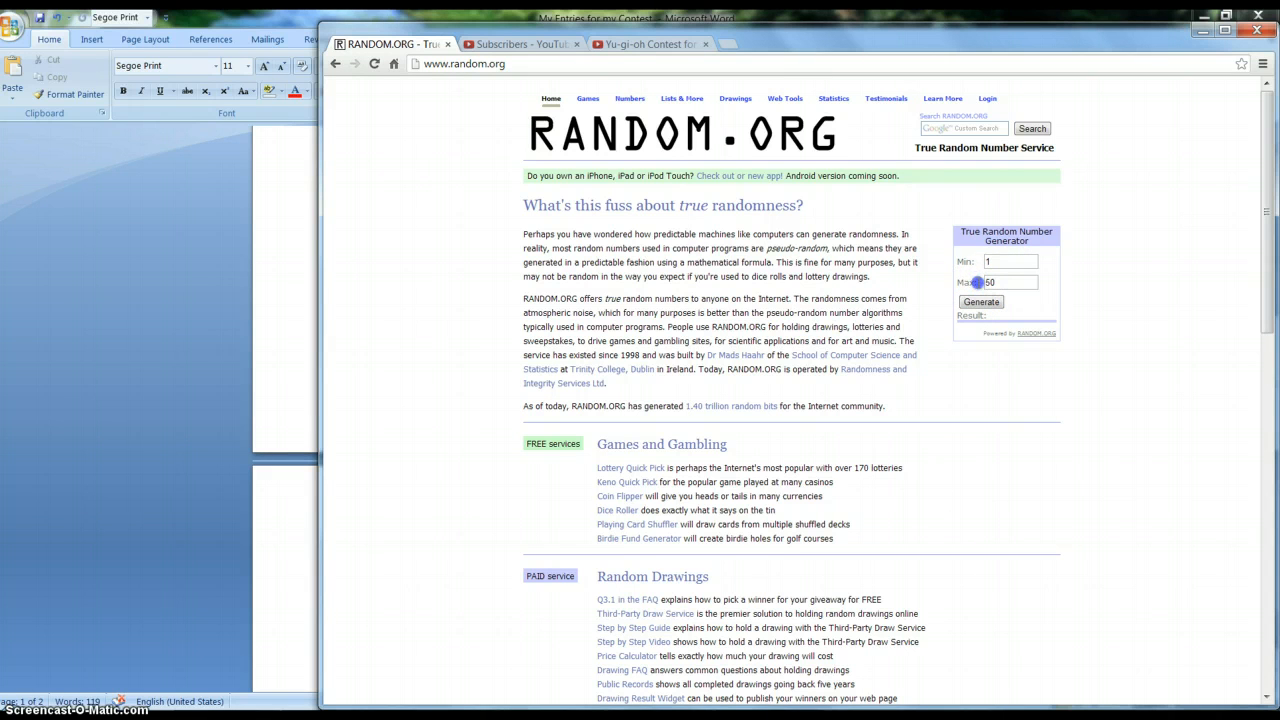
pyautogui.click(1010, 260)
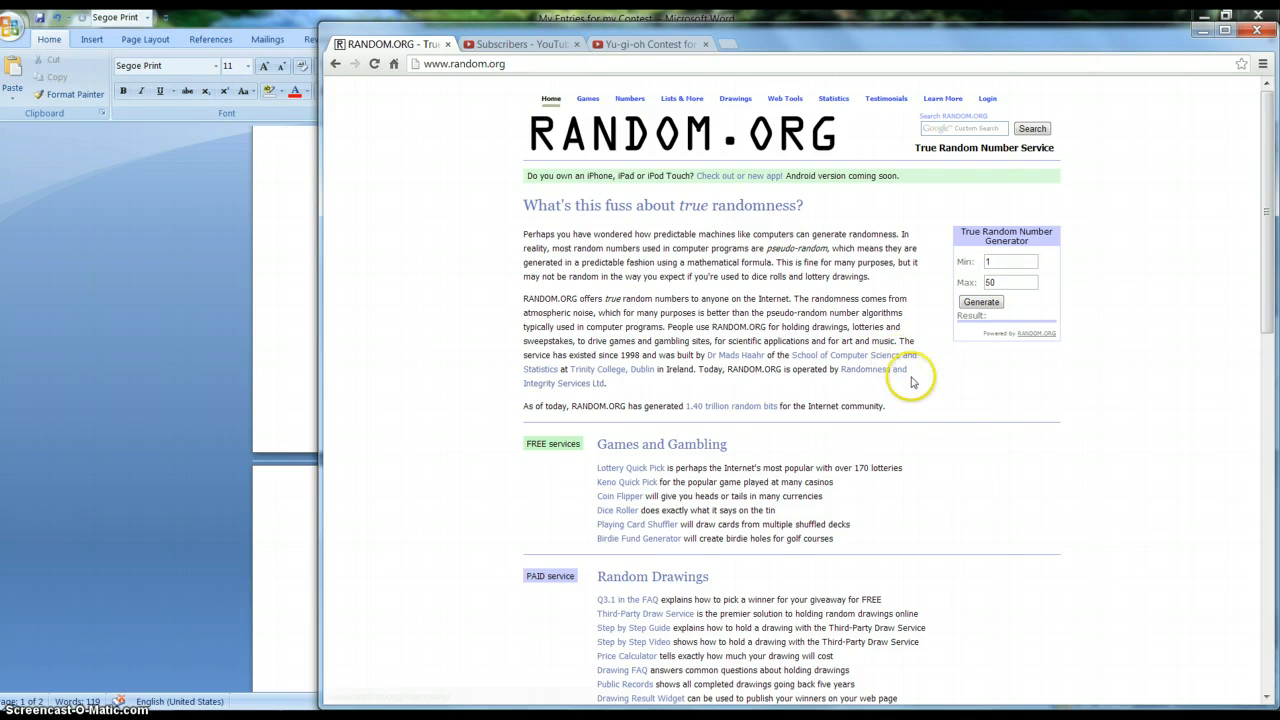
pyautogui.moveTo(896, 392)
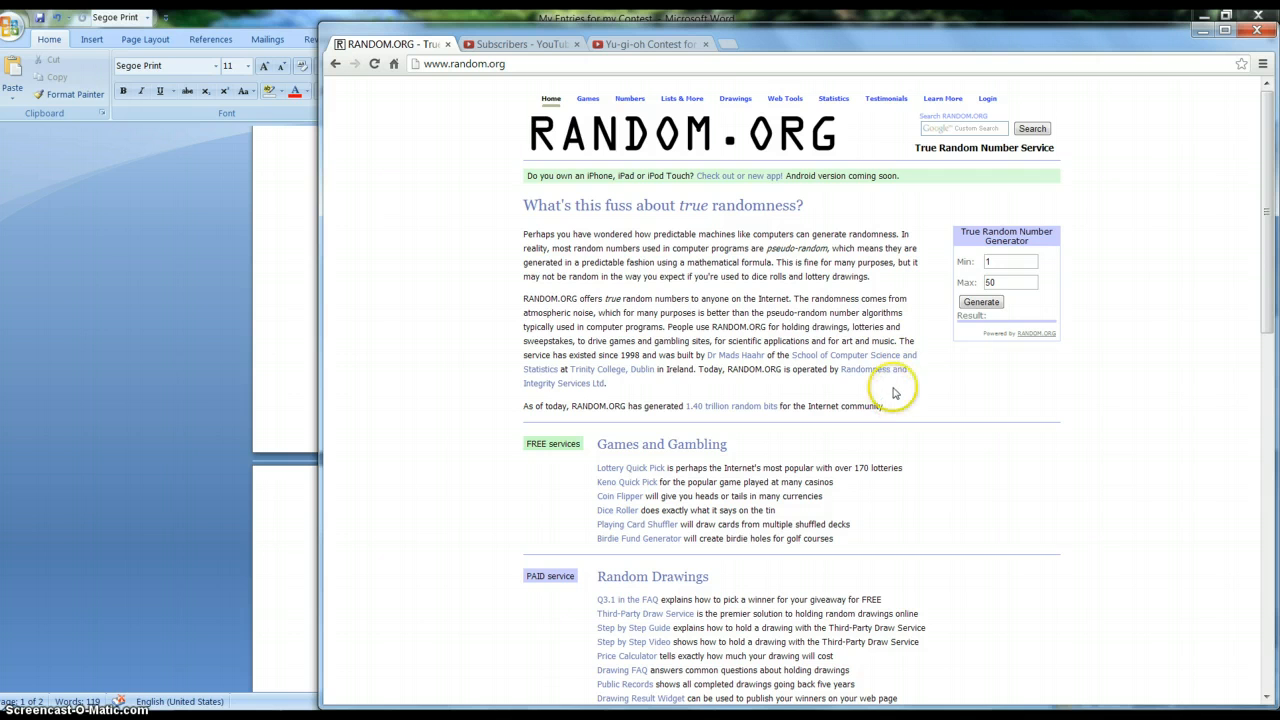
pyautogui.moveTo(616, 336)
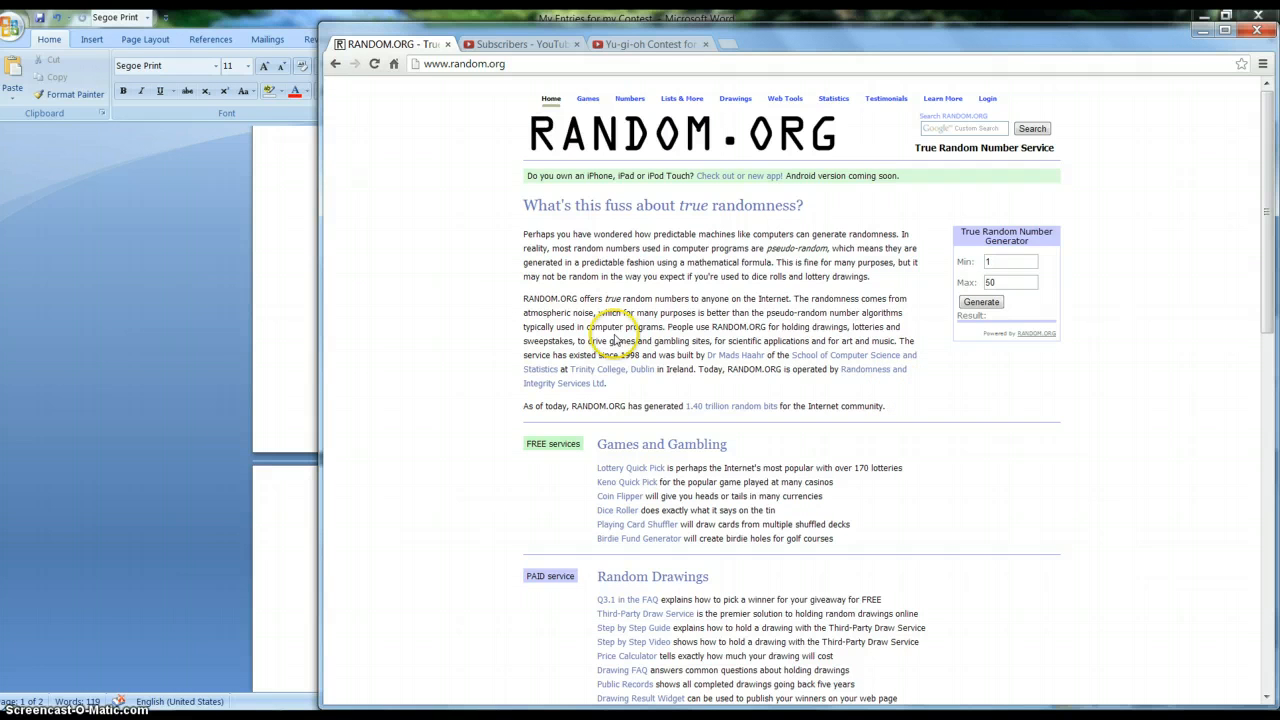
pyautogui.moveTo(470, 268)
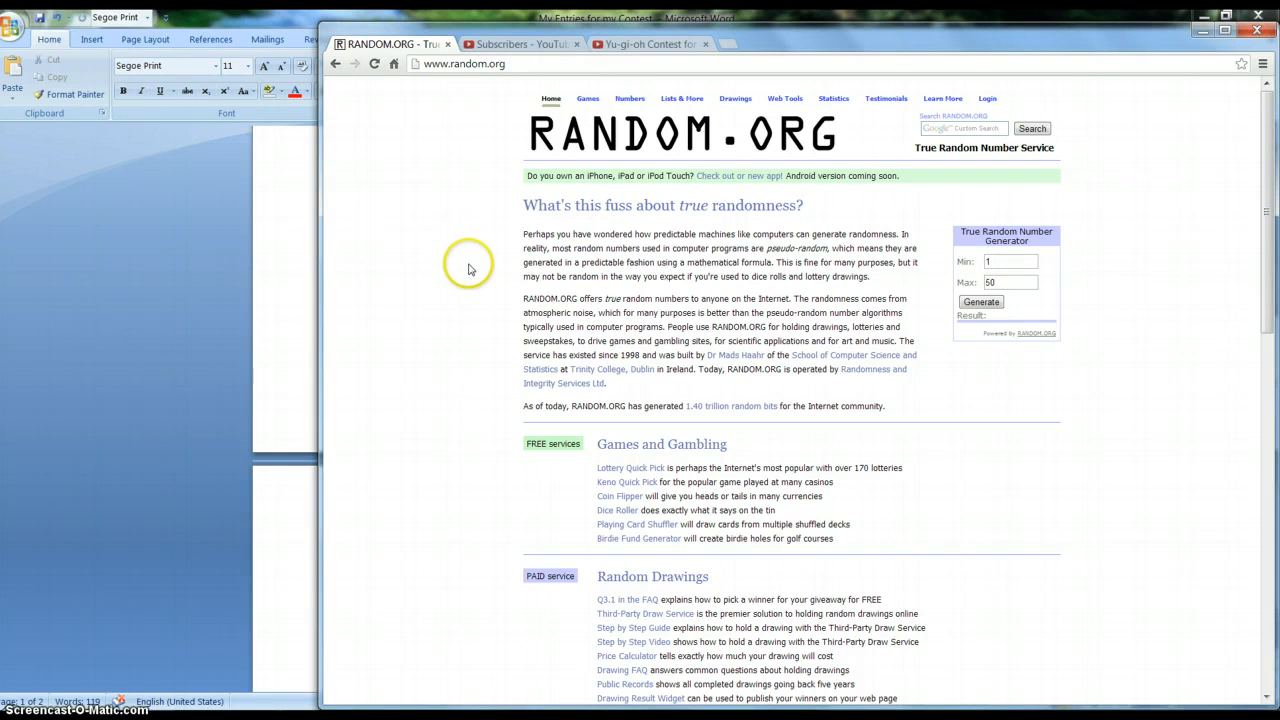
pyautogui.moveTo(1036, 292)
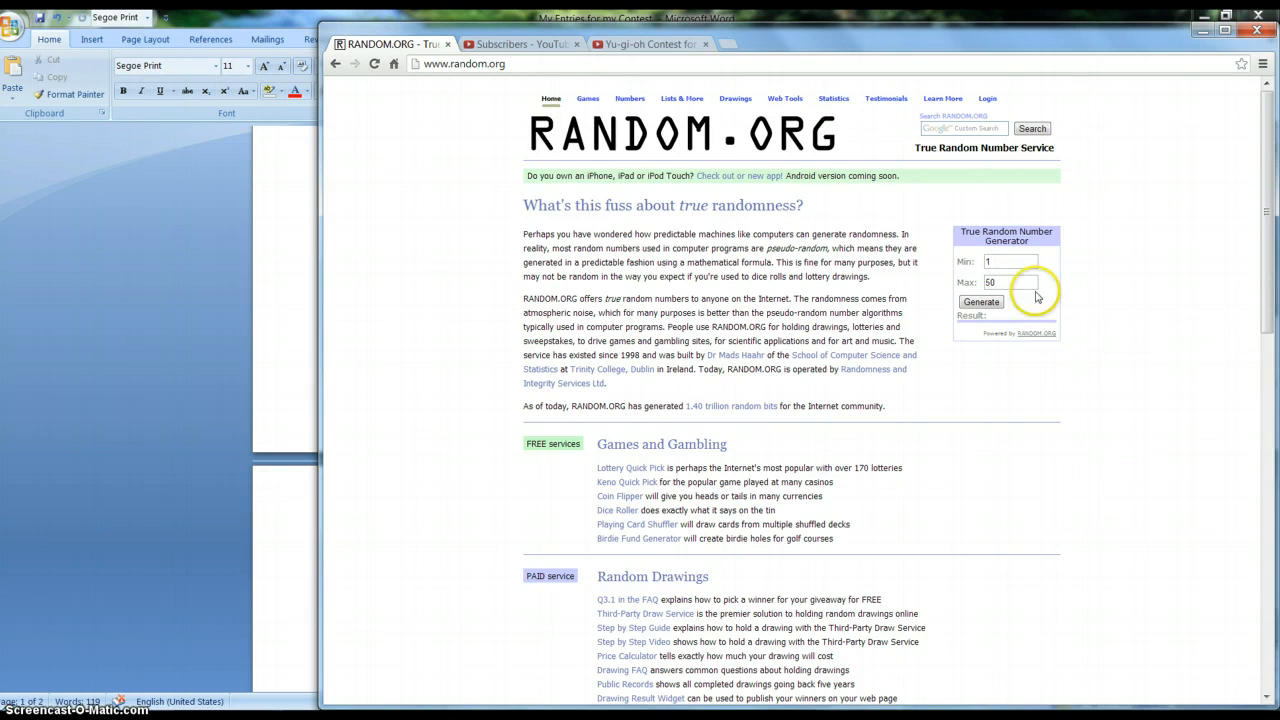
pyautogui.moveTo(504, 380)
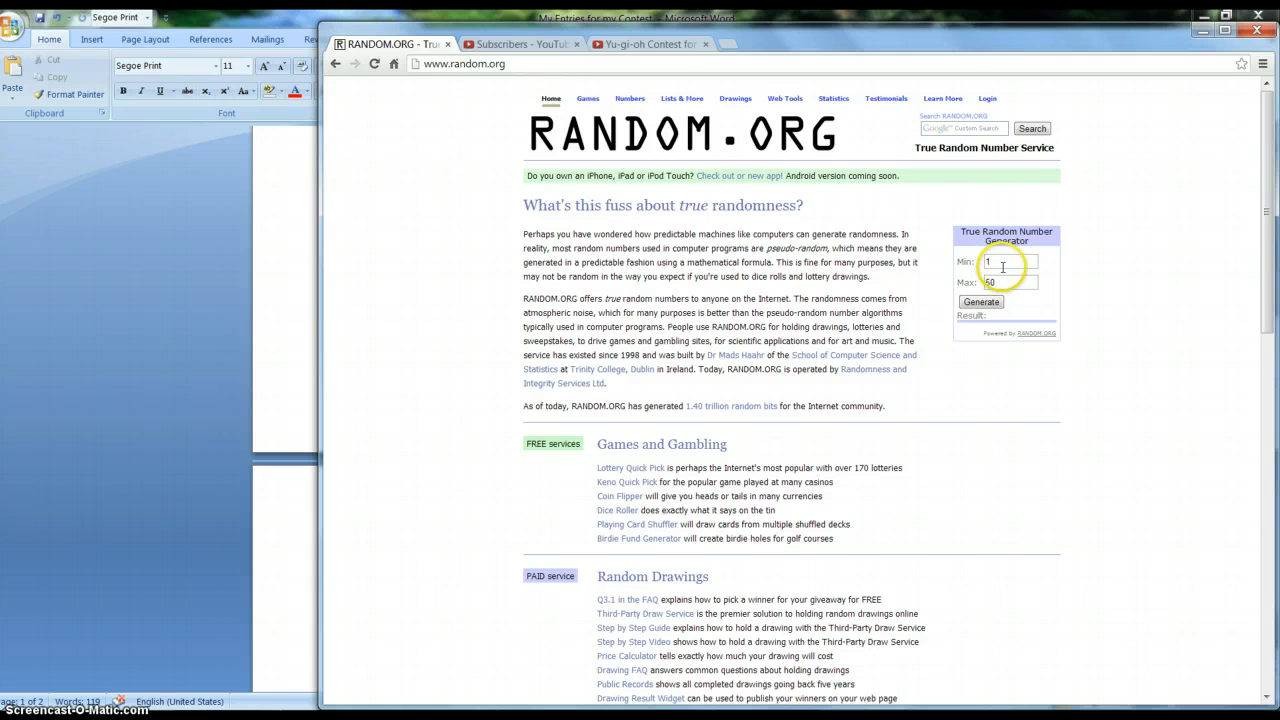
pyautogui.click(980, 302)
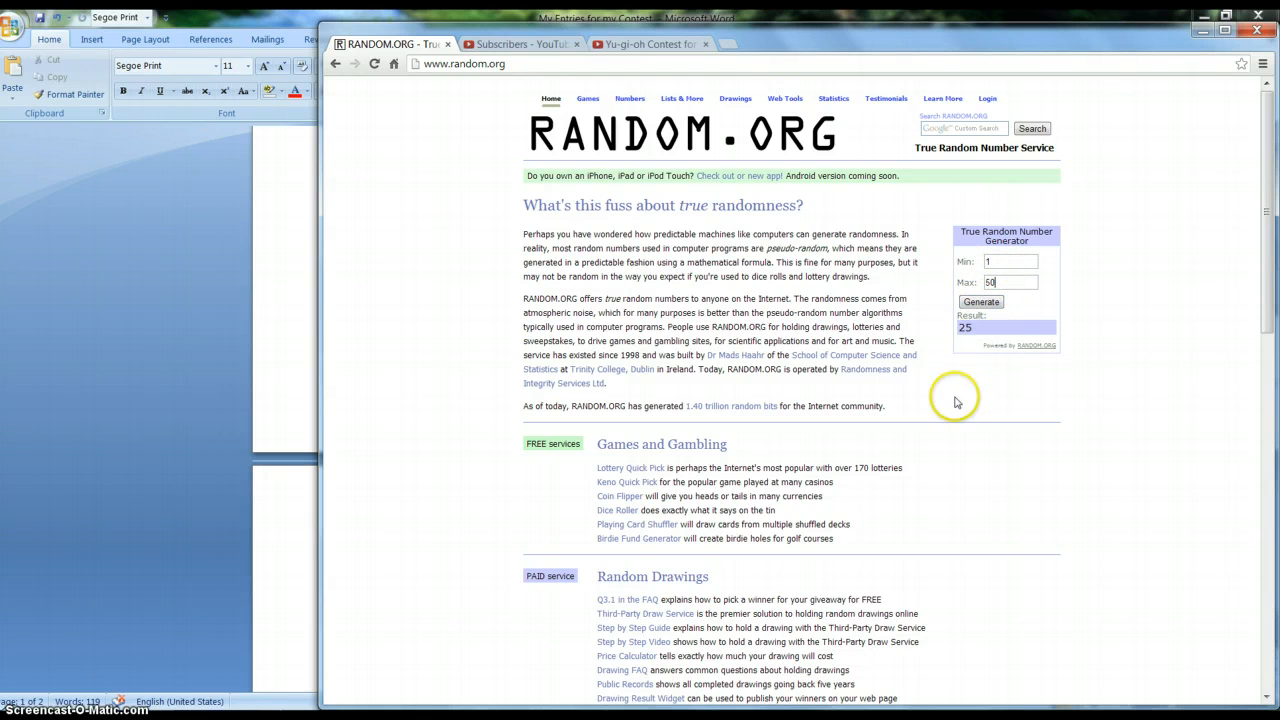
pyautogui.moveTo(224, 544)
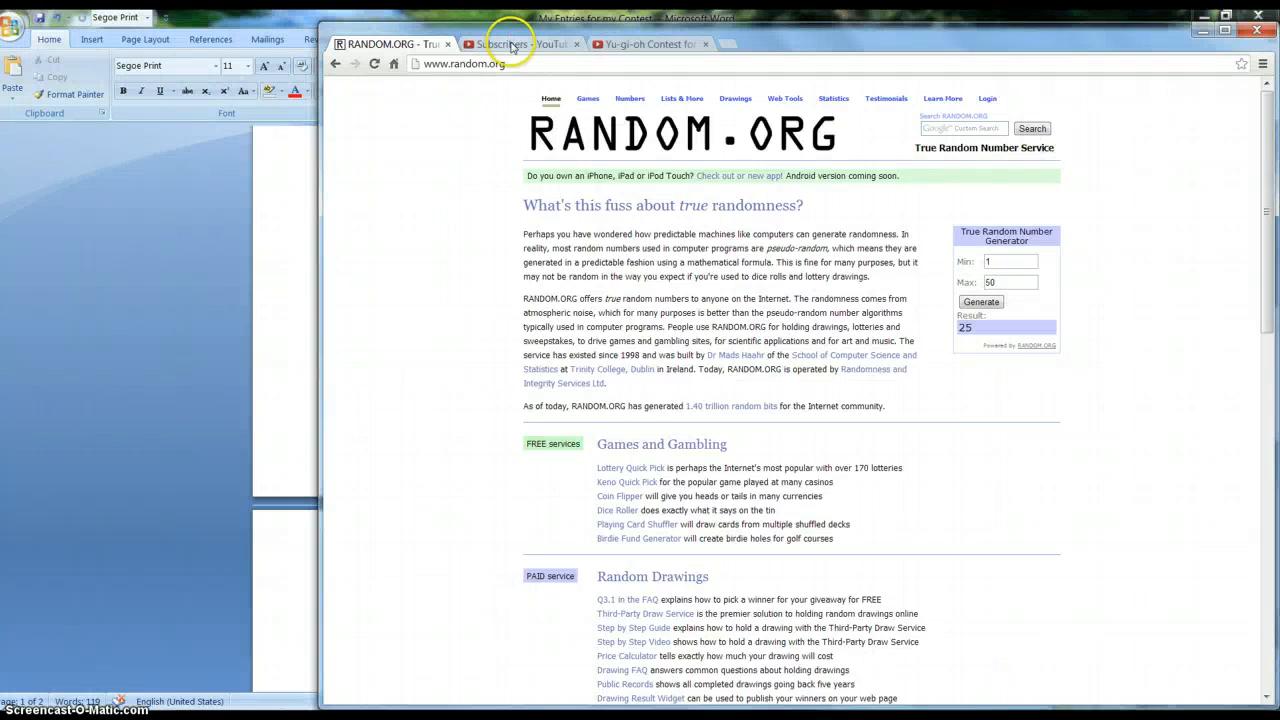
pyautogui.click(648, 44)
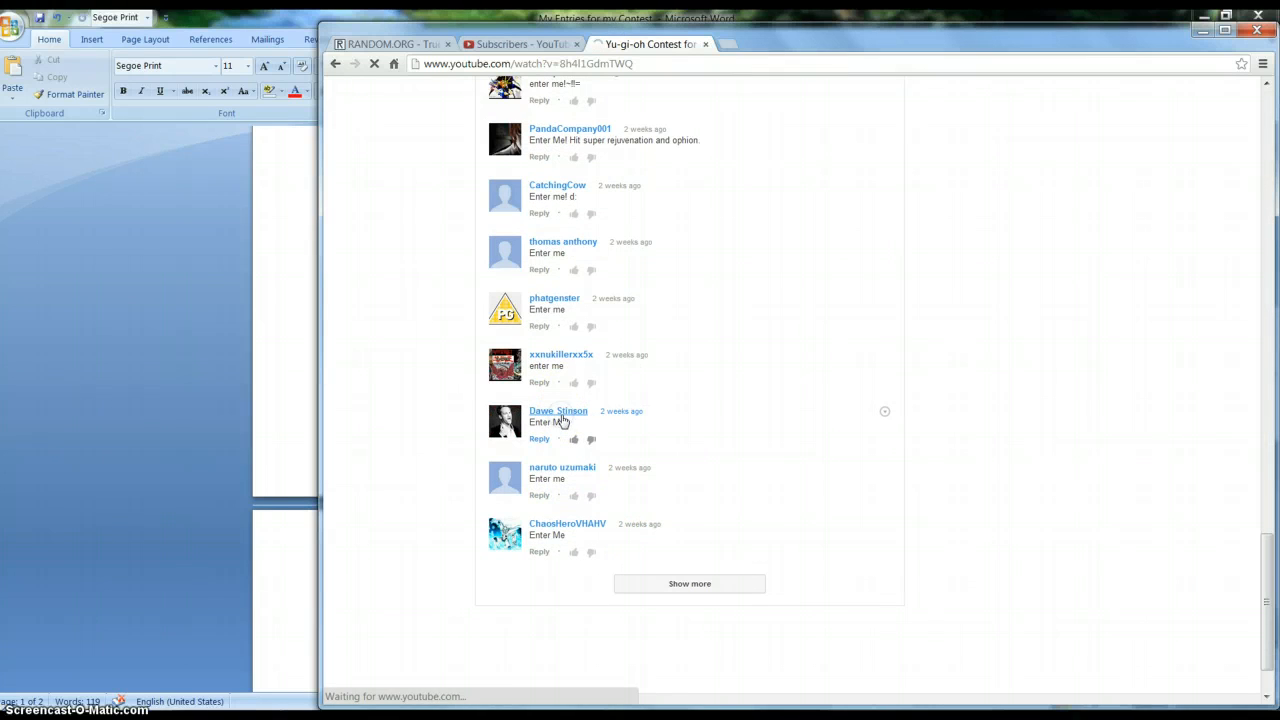
pyautogui.click(558, 412)
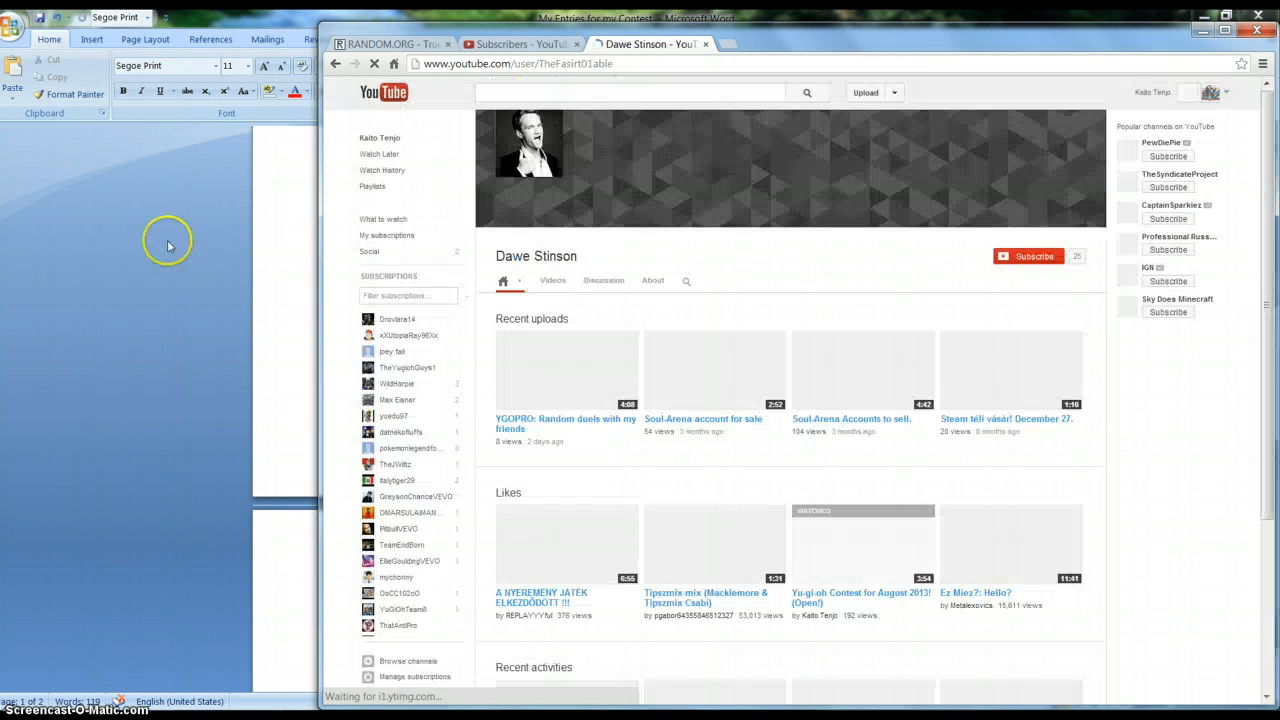
pyautogui.click(552, 280)
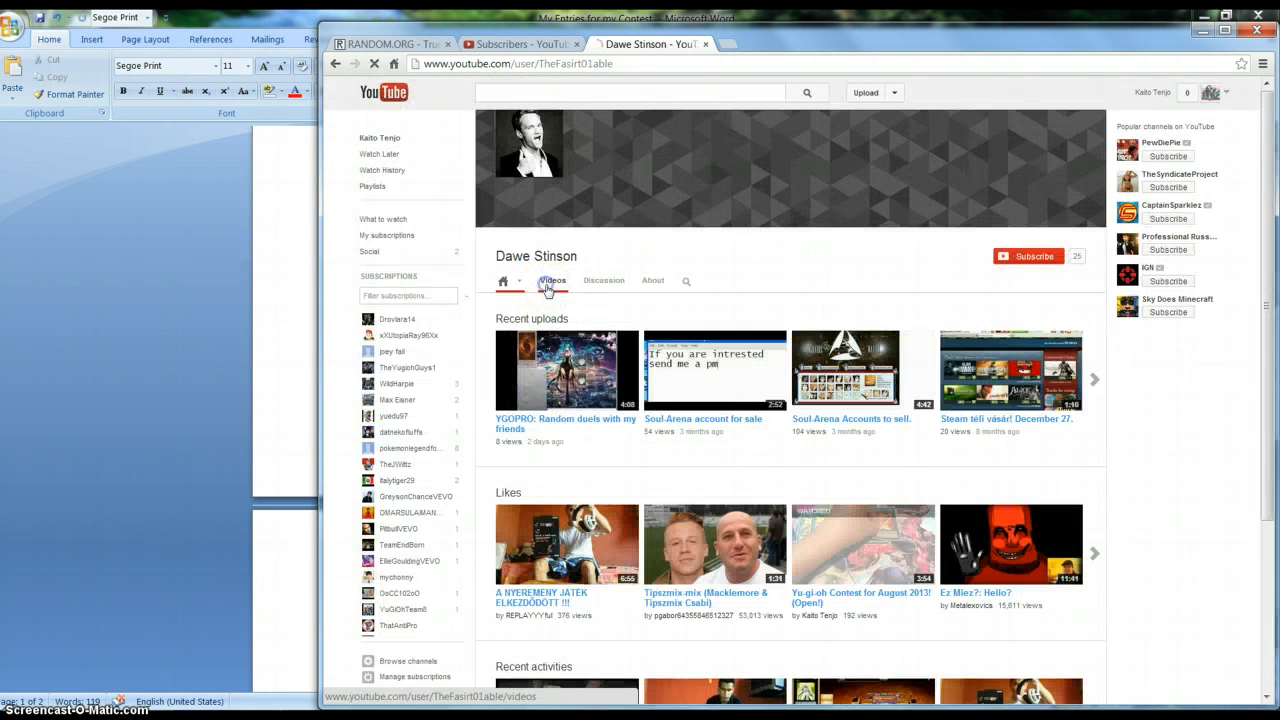
pyautogui.click(552, 280)
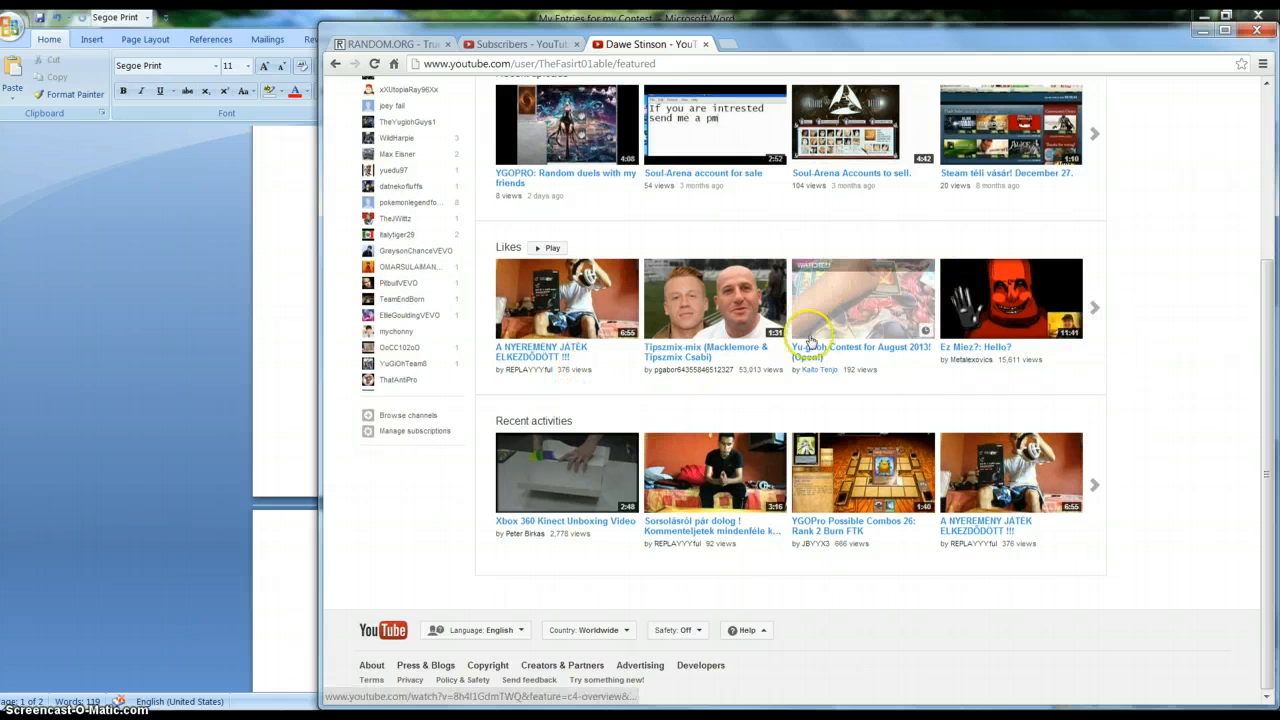
pyautogui.scroll(3)
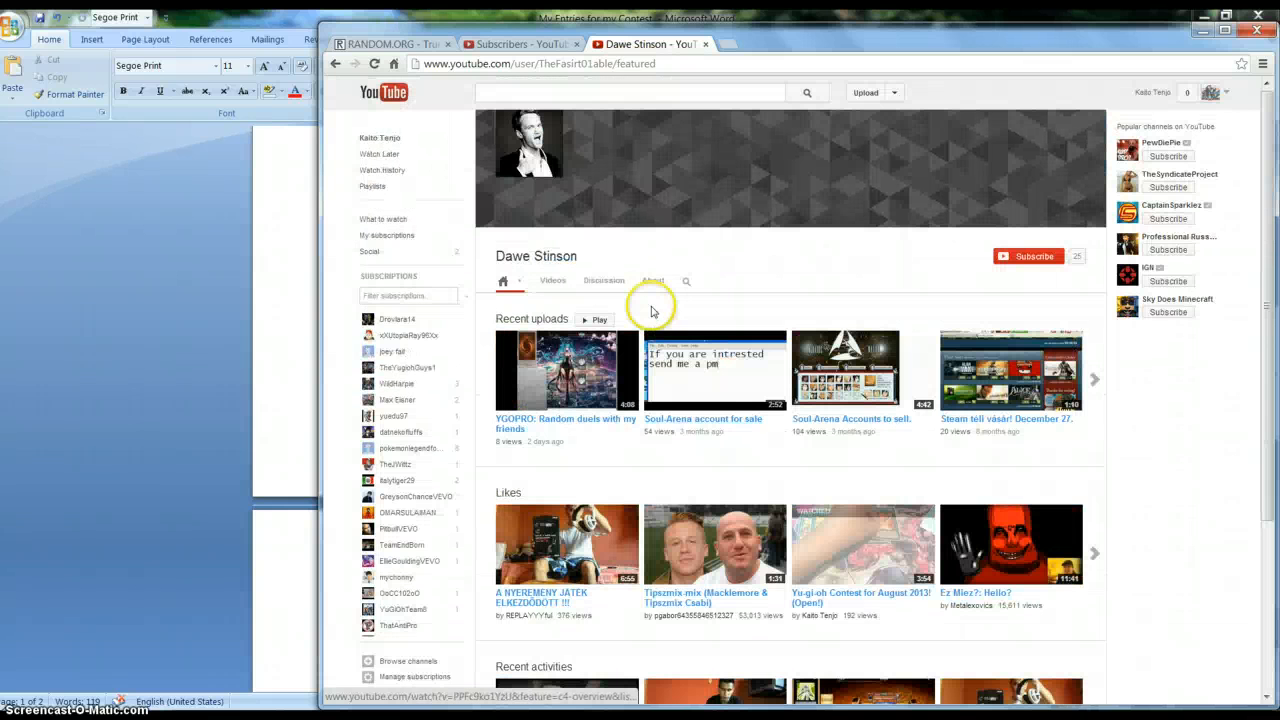
pyautogui.moveTo(824, 480)
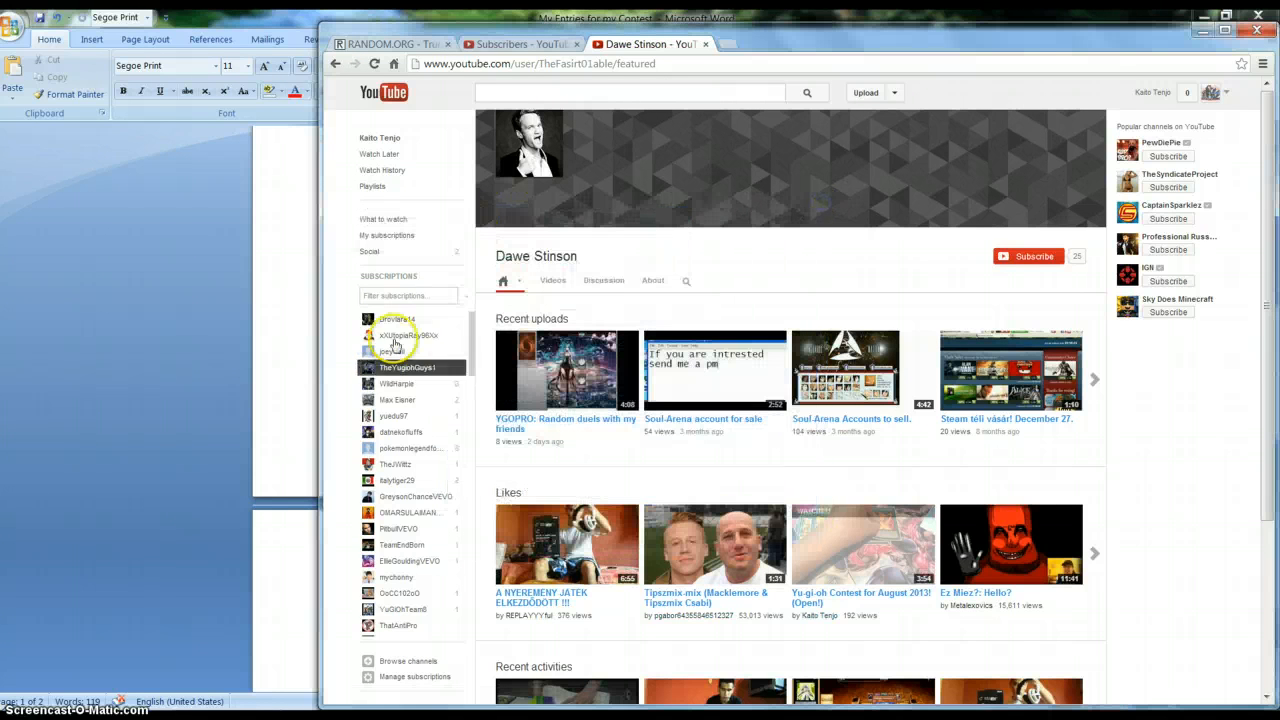
pyautogui.moveTo(364, 518)
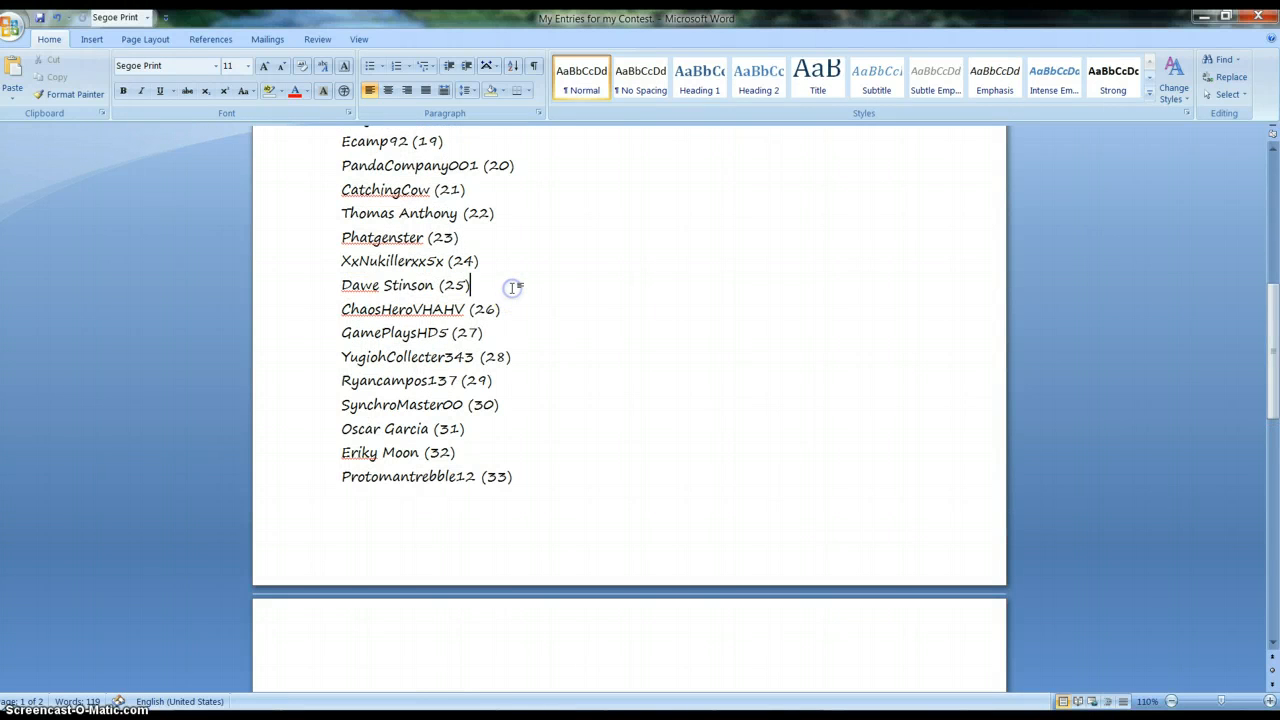
pyautogui.write('[')
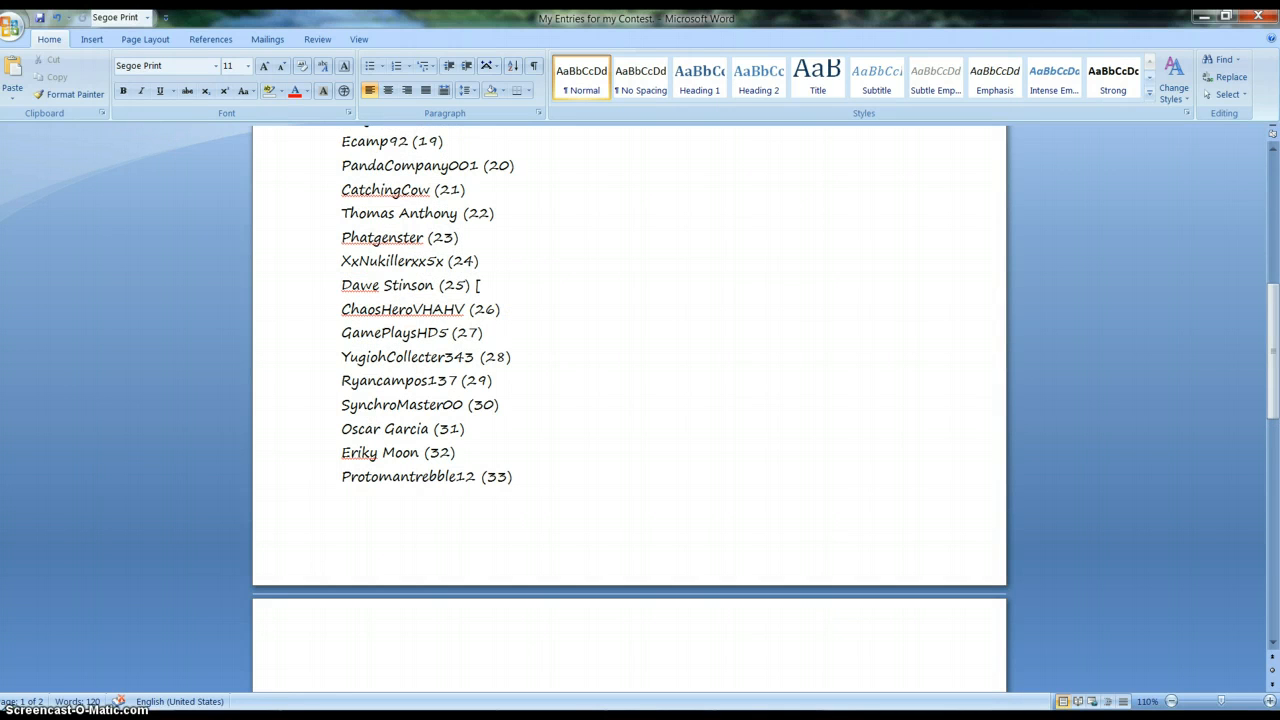
pyautogui.write('3rd Pl')
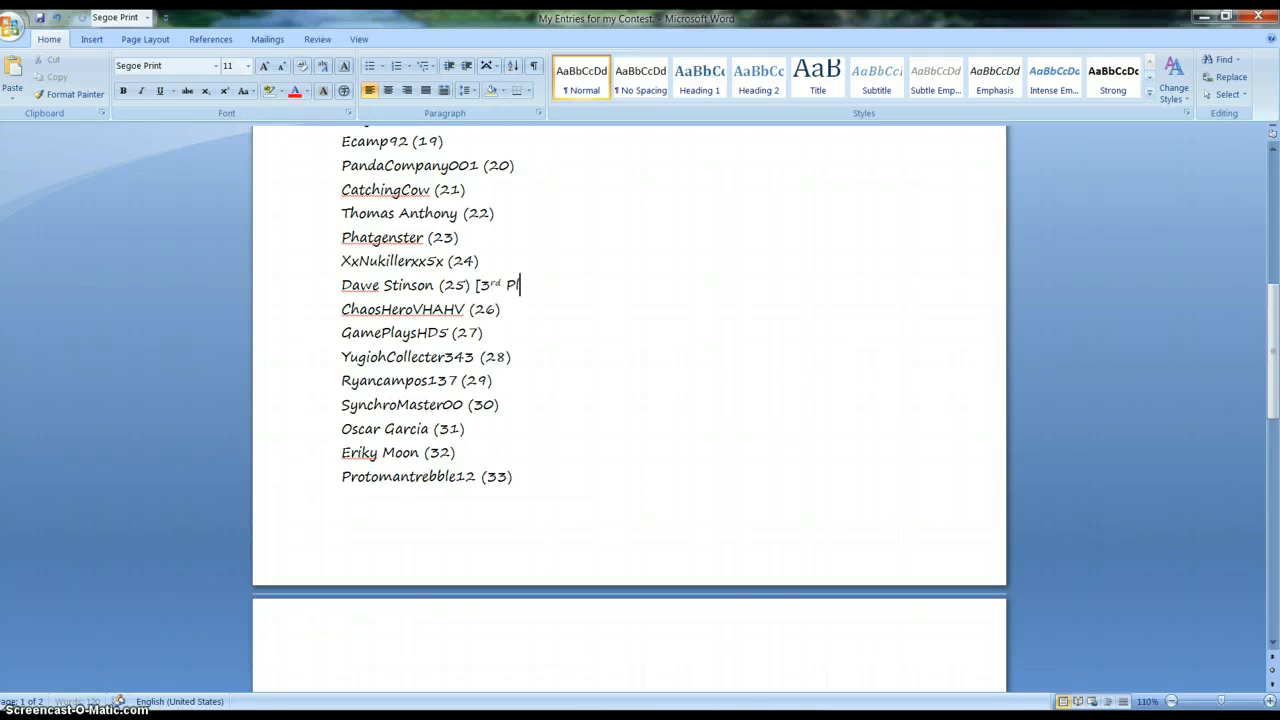
pyautogui.write('ace]')
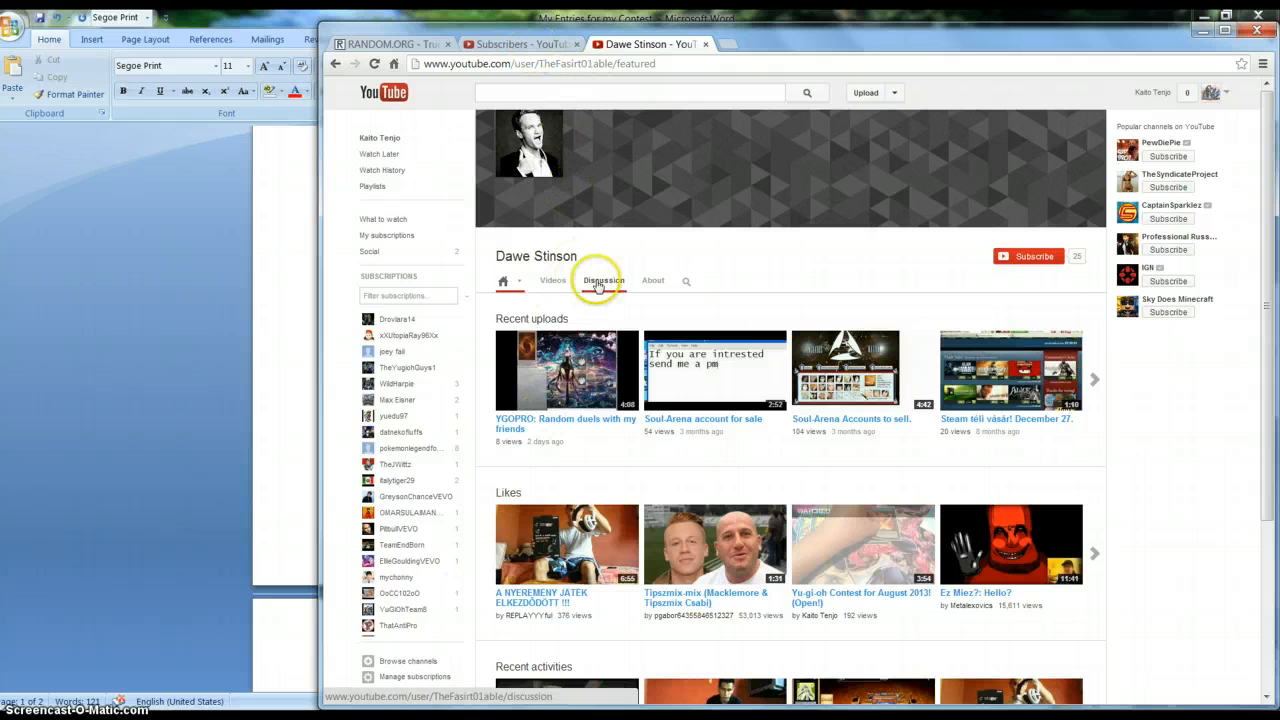
pyautogui.click(600, 280)
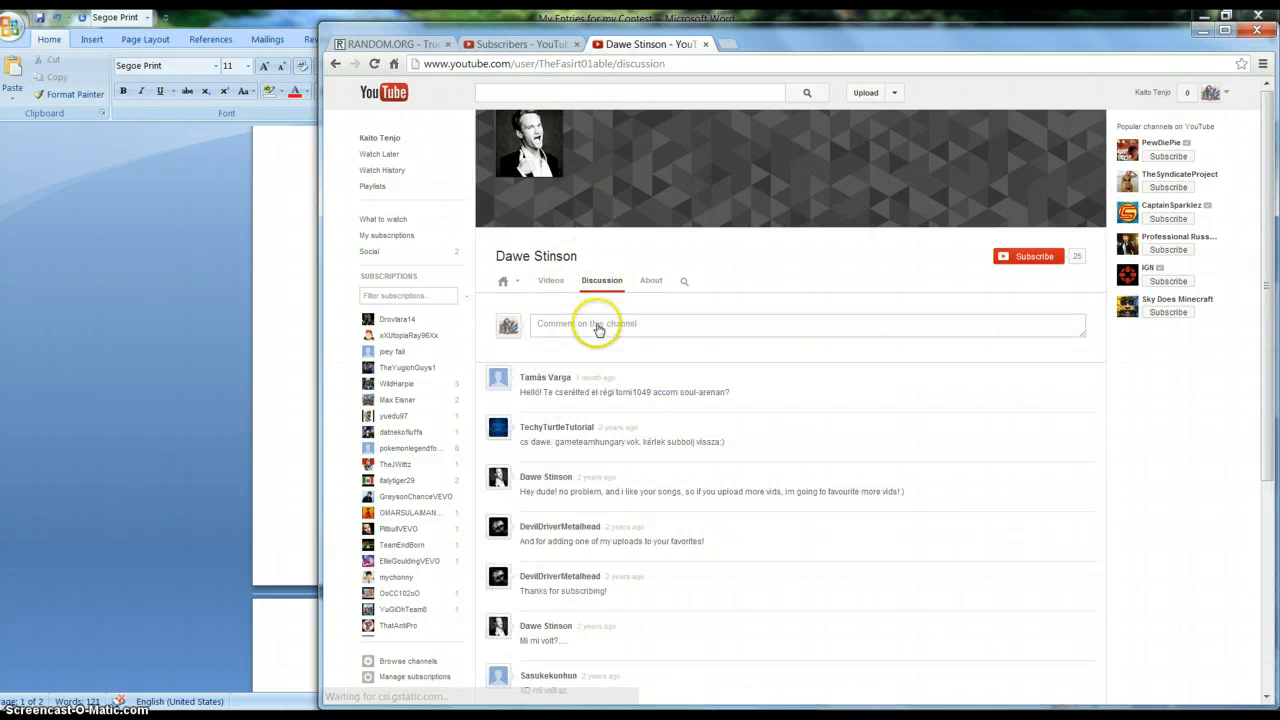
pyautogui.click(596, 324)
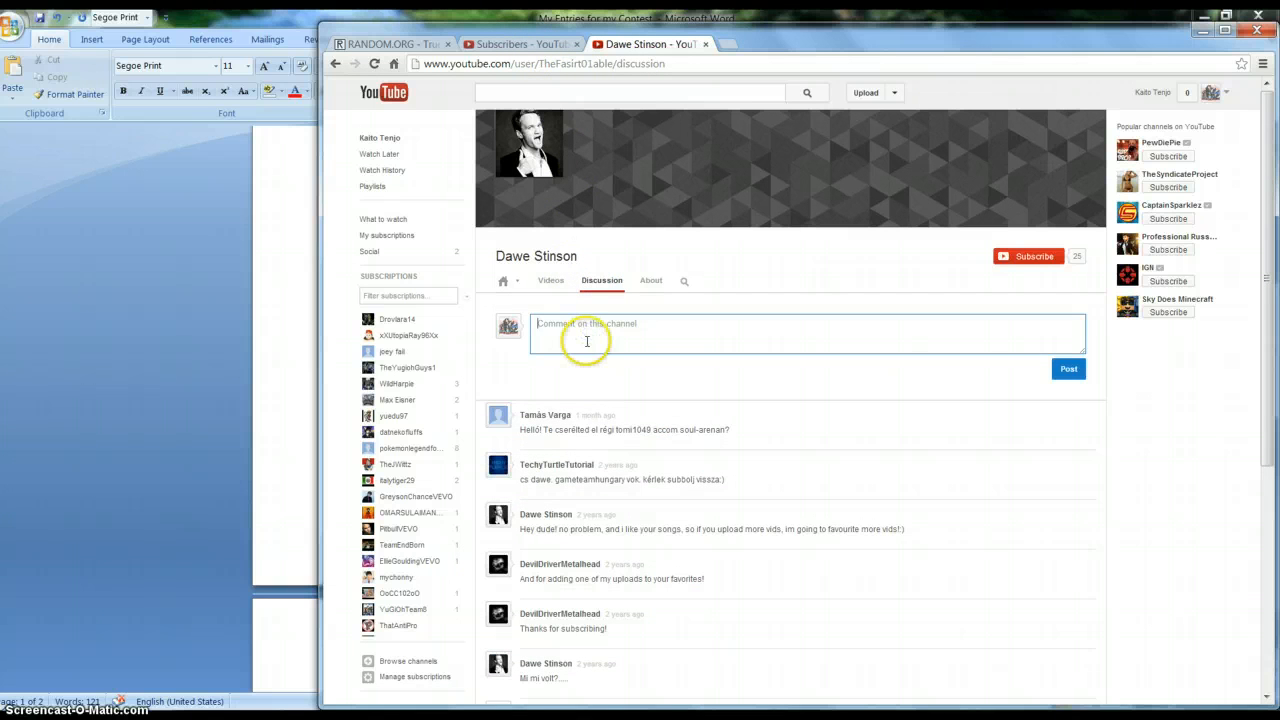
pyautogui.write('Hello Dawe Stinson, Congradulations, You have Won')
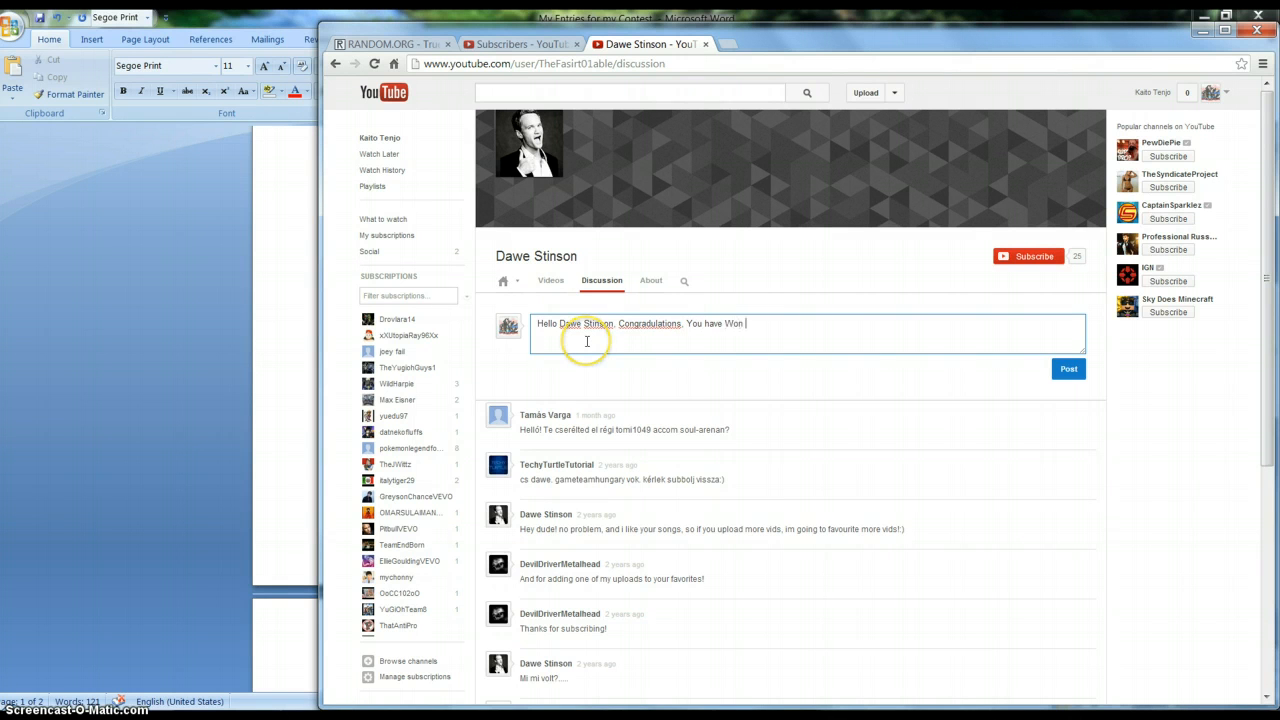
pyautogui.write('e')
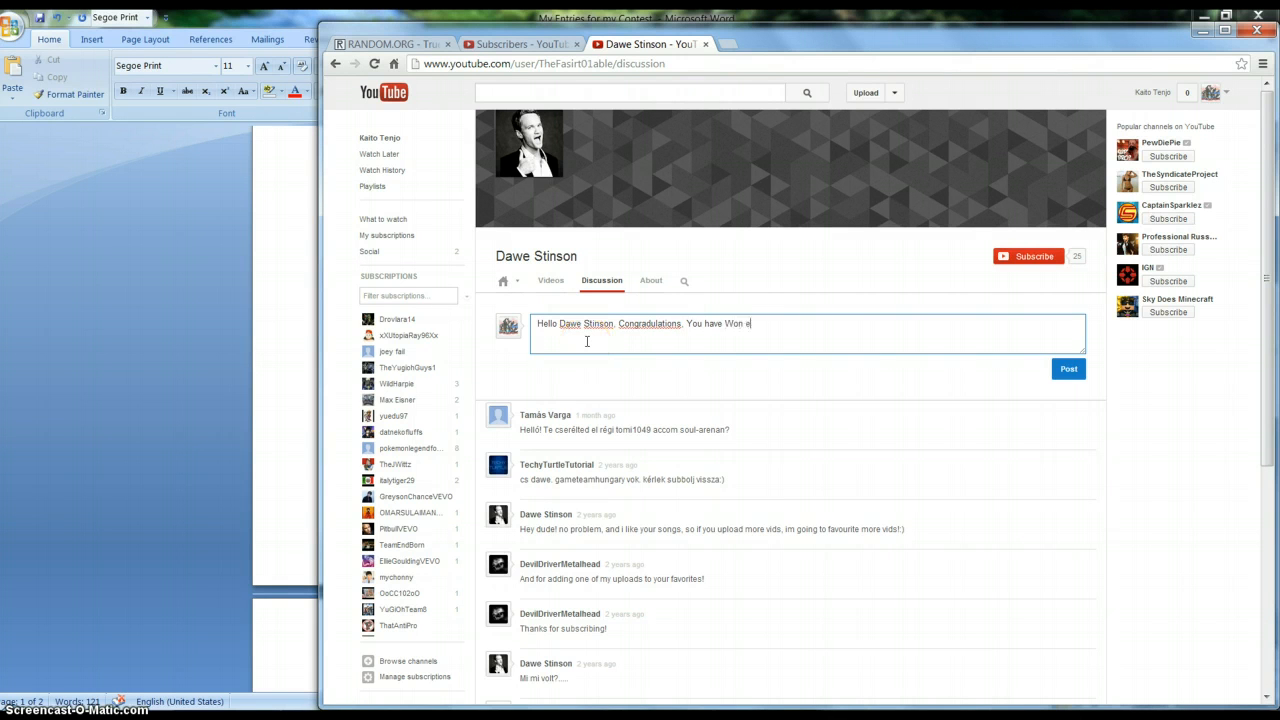
pyautogui.write('either 3rd or')
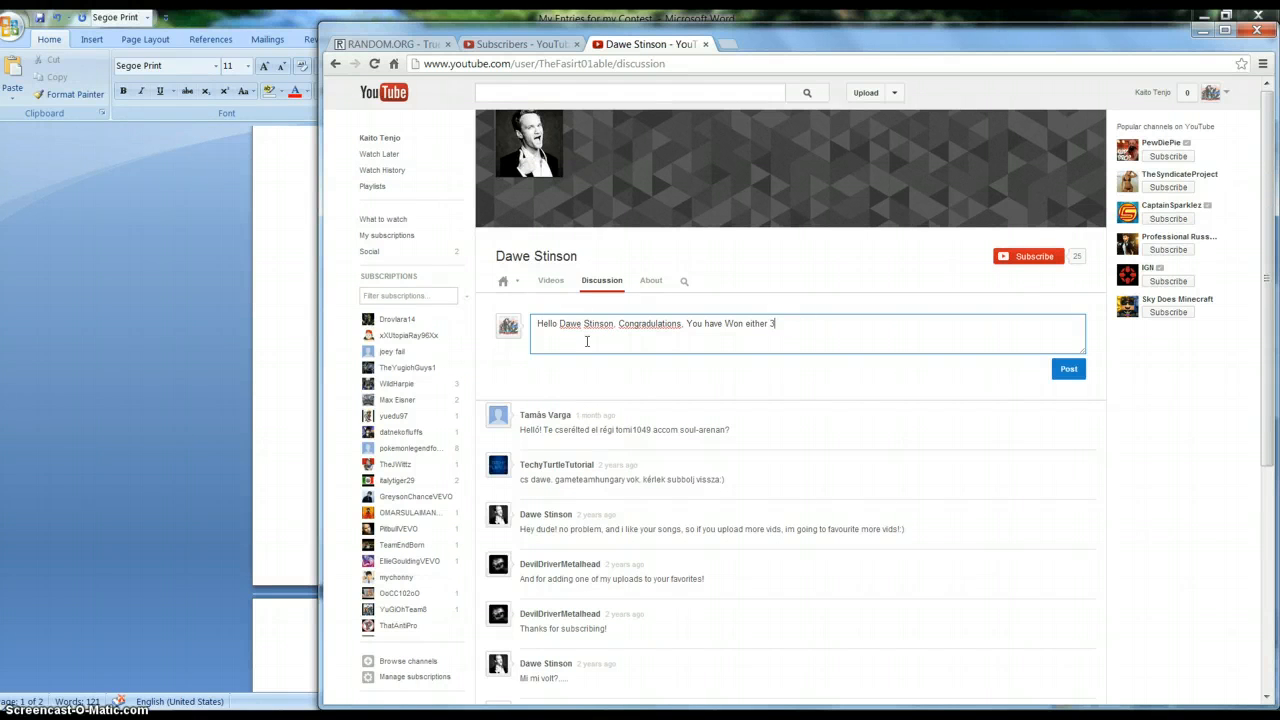
pyautogui.press('Backspace')
pyautogui.write('w')
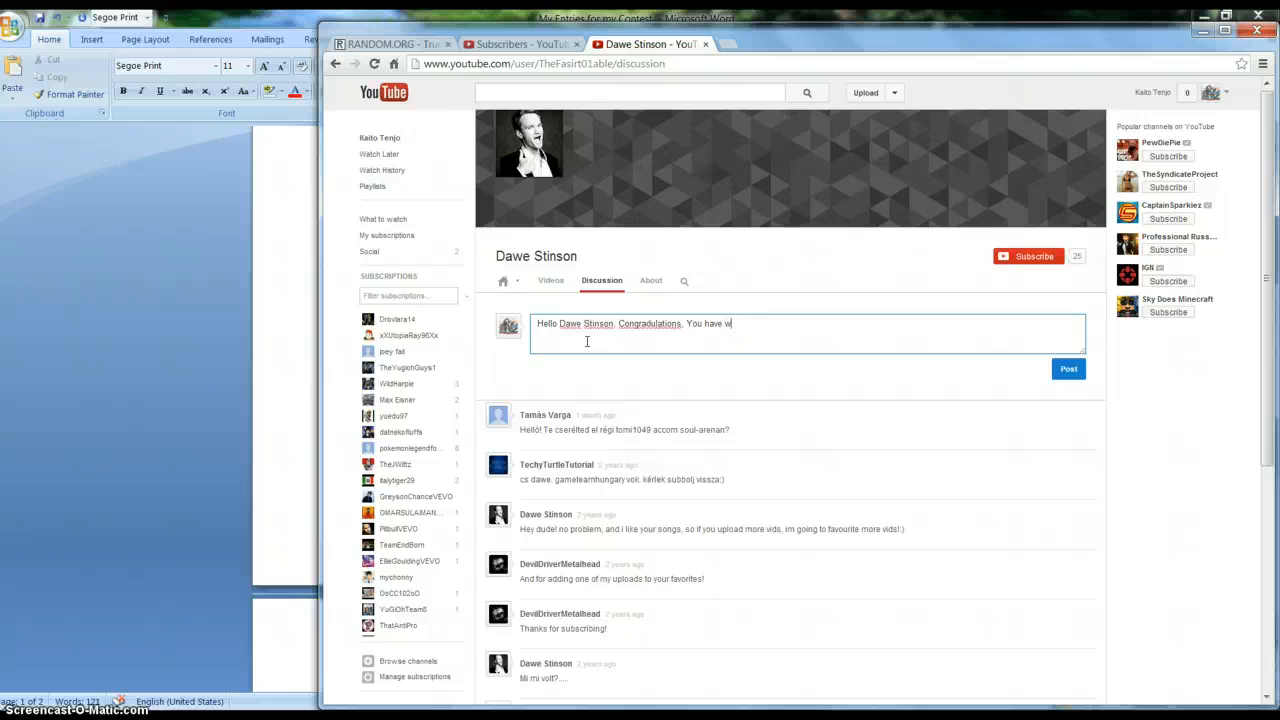
pyautogui.write('on either the 2nd')
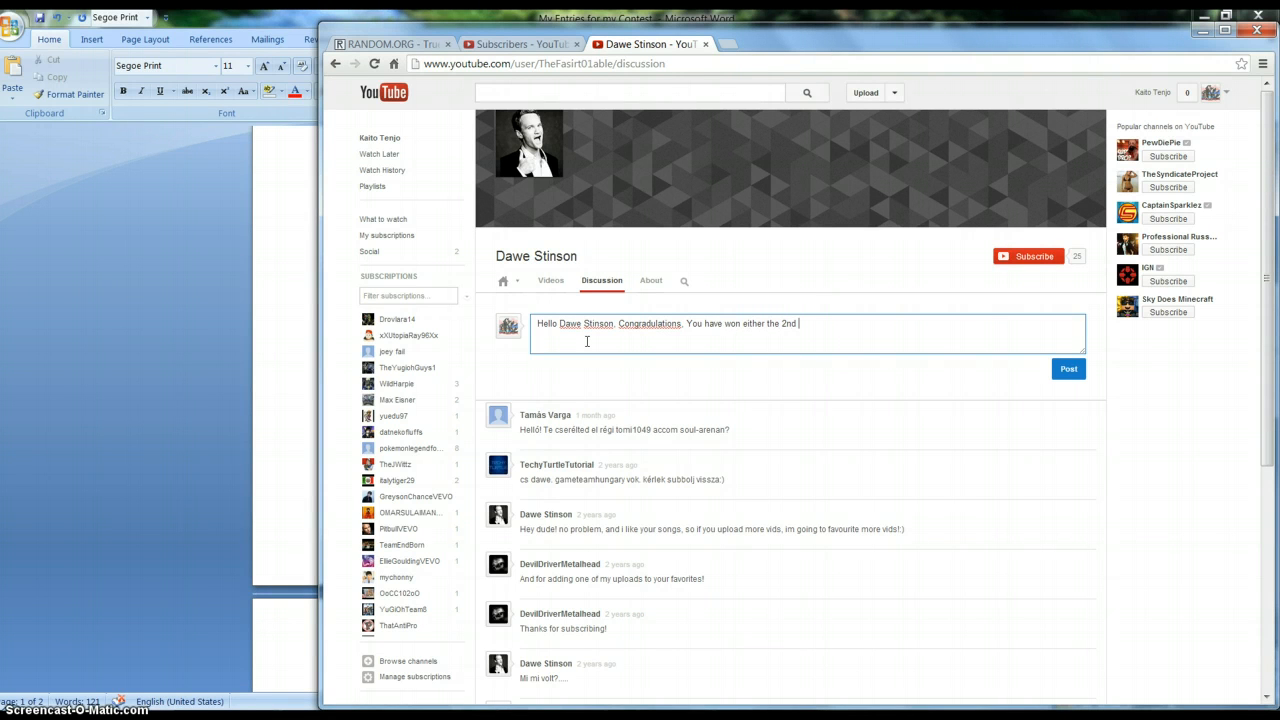
pyautogui.write('or 3rd place pri')
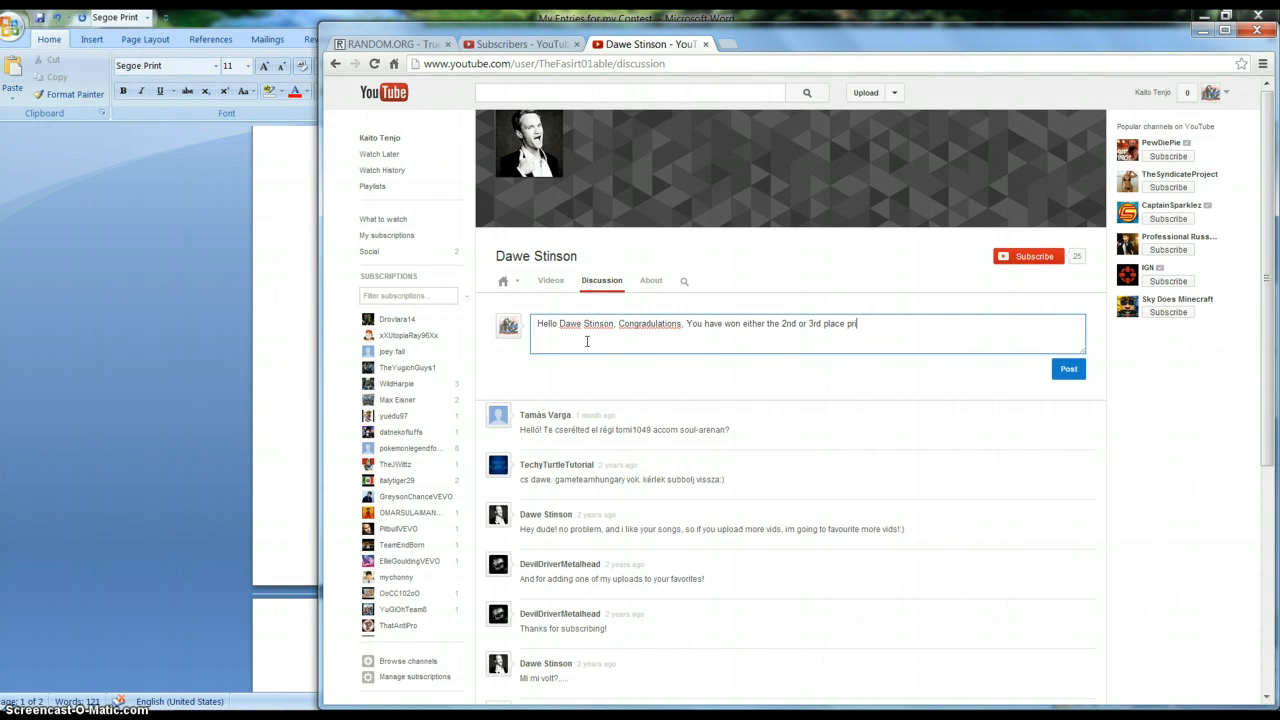
pyautogui.write('ze.')
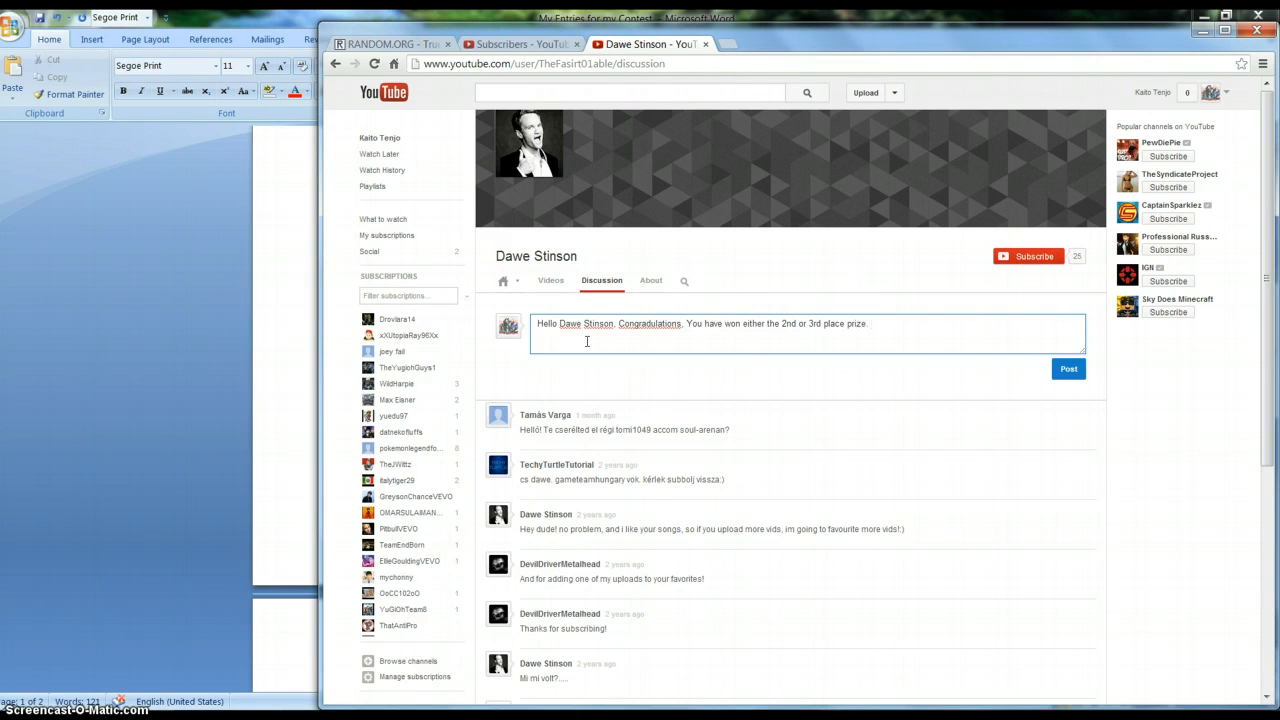
# Explain he got 3rd because 2nd was chosen first, correct 'Congratulations' via spell-check, and sign it Kaito.
pyautogui.write('(You got')
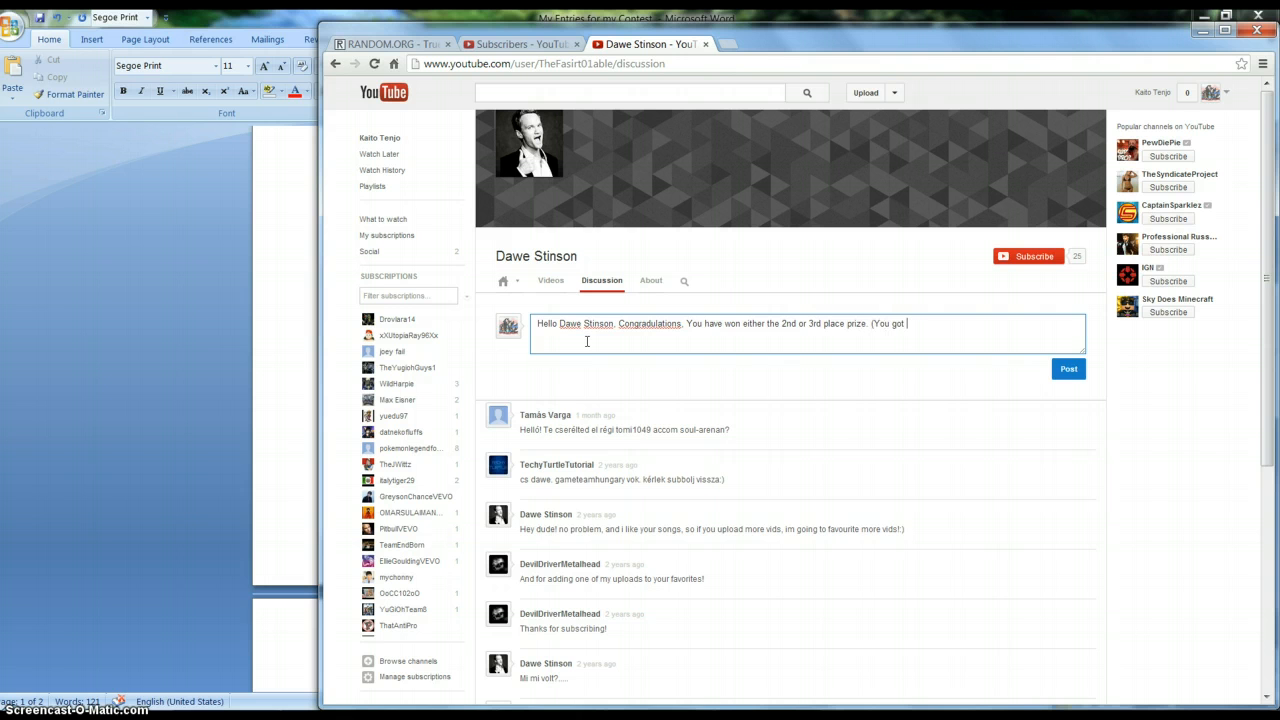
pyautogui.write('3rd but 2nd place gets to choo')
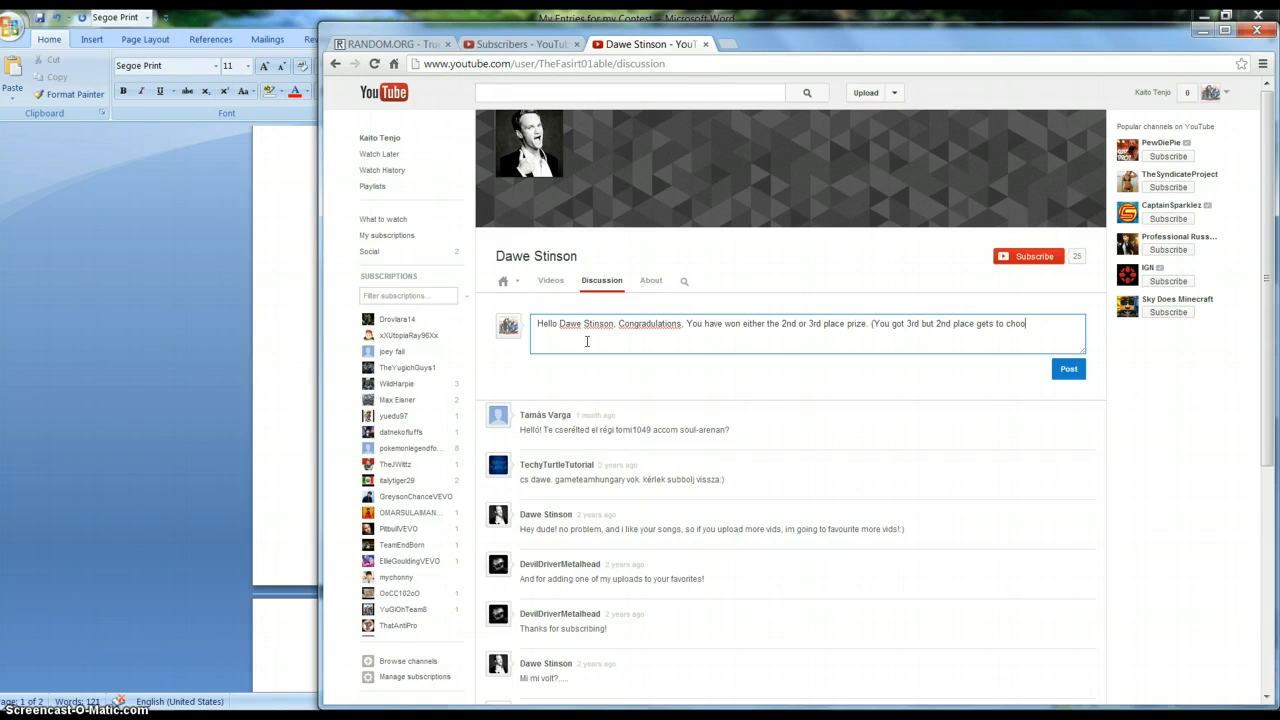
pyautogui.write('se first since')
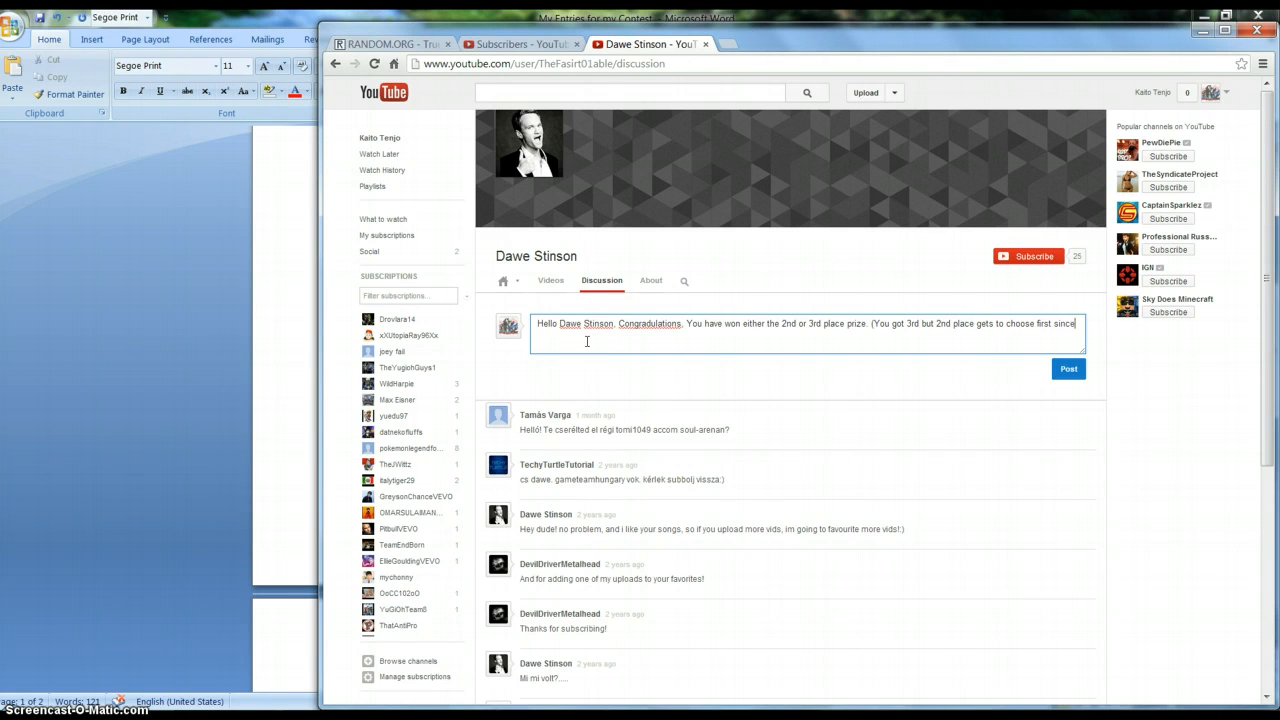
pyautogui.write('2nd')
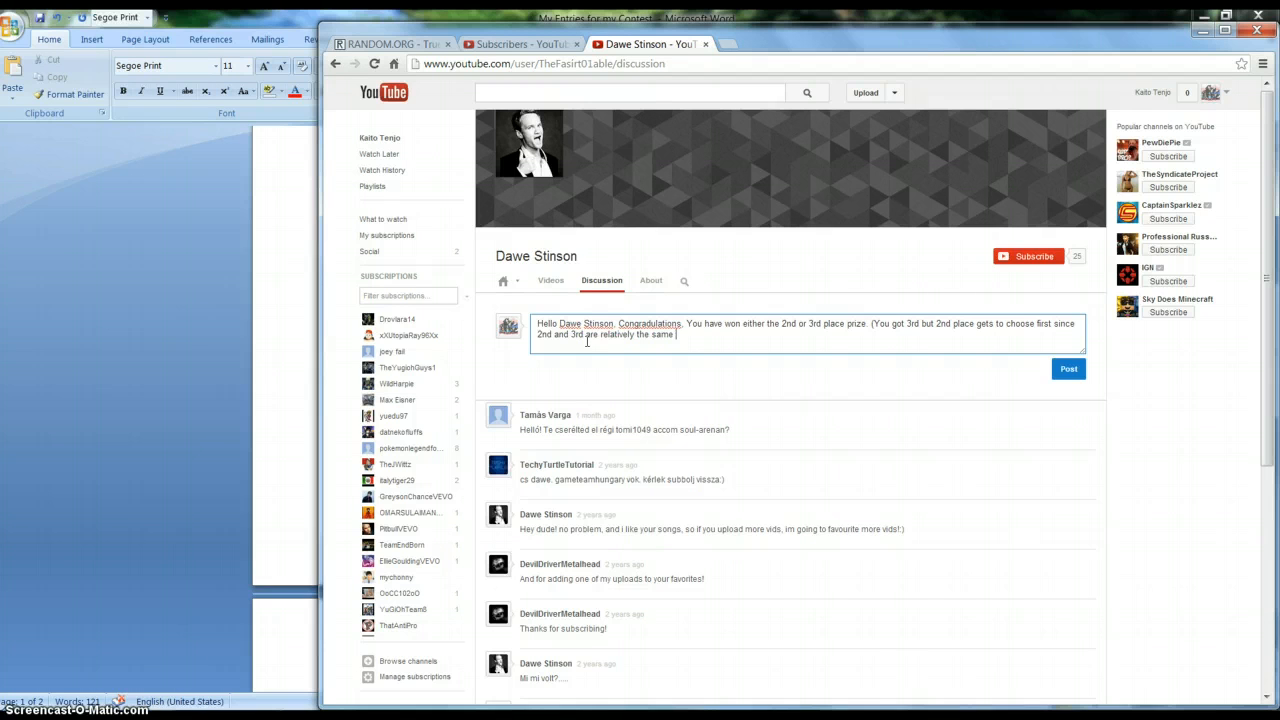
pyautogui.write('prize')
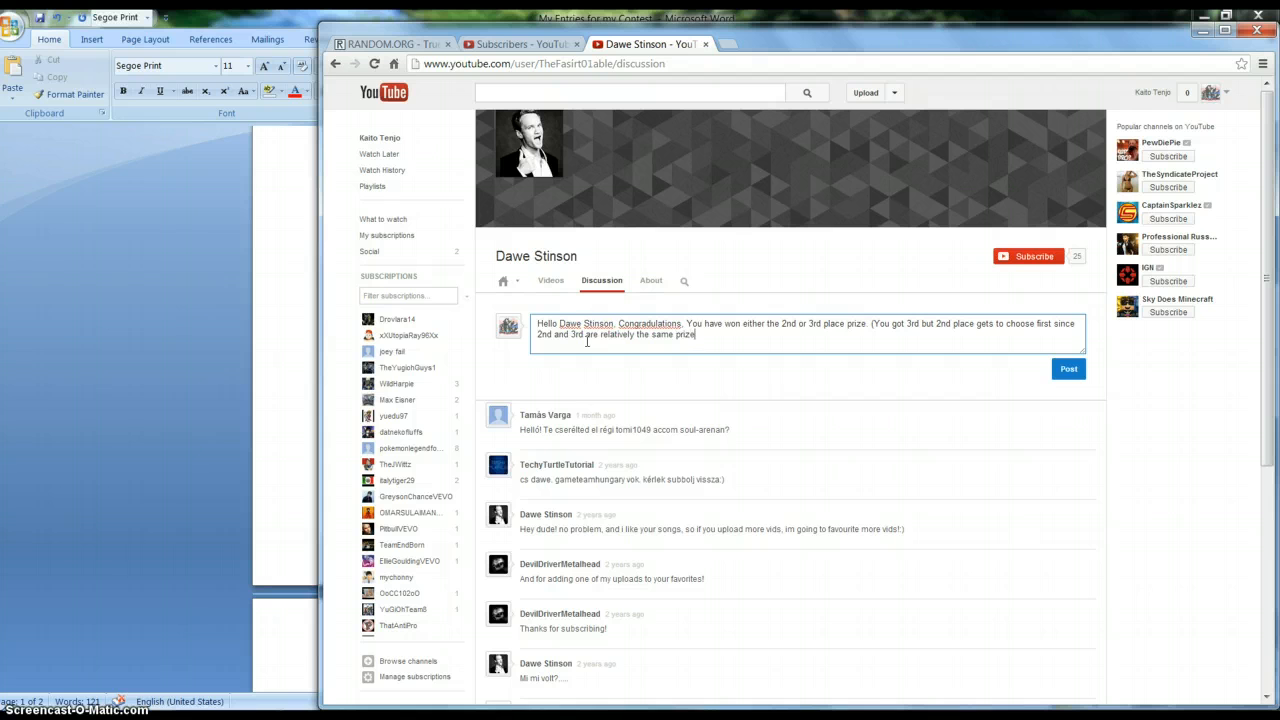
pyautogui.rightClick(632, 324)
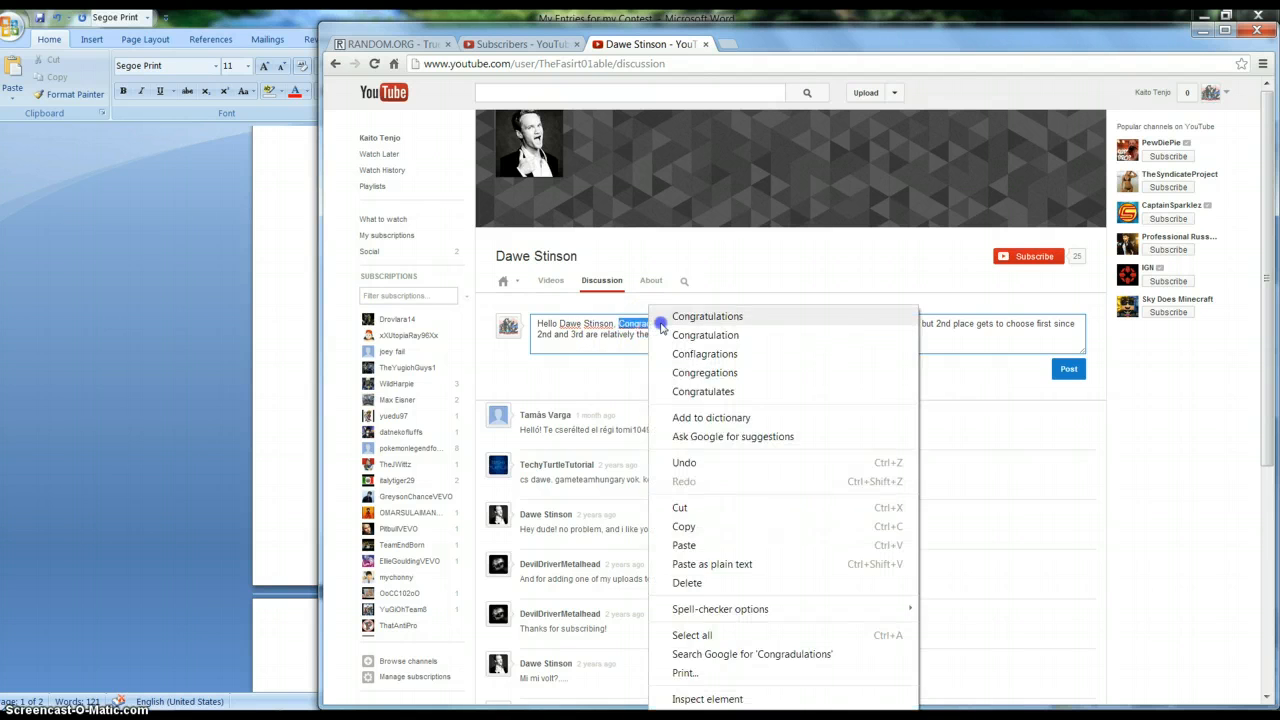
pyautogui.click(708, 316)
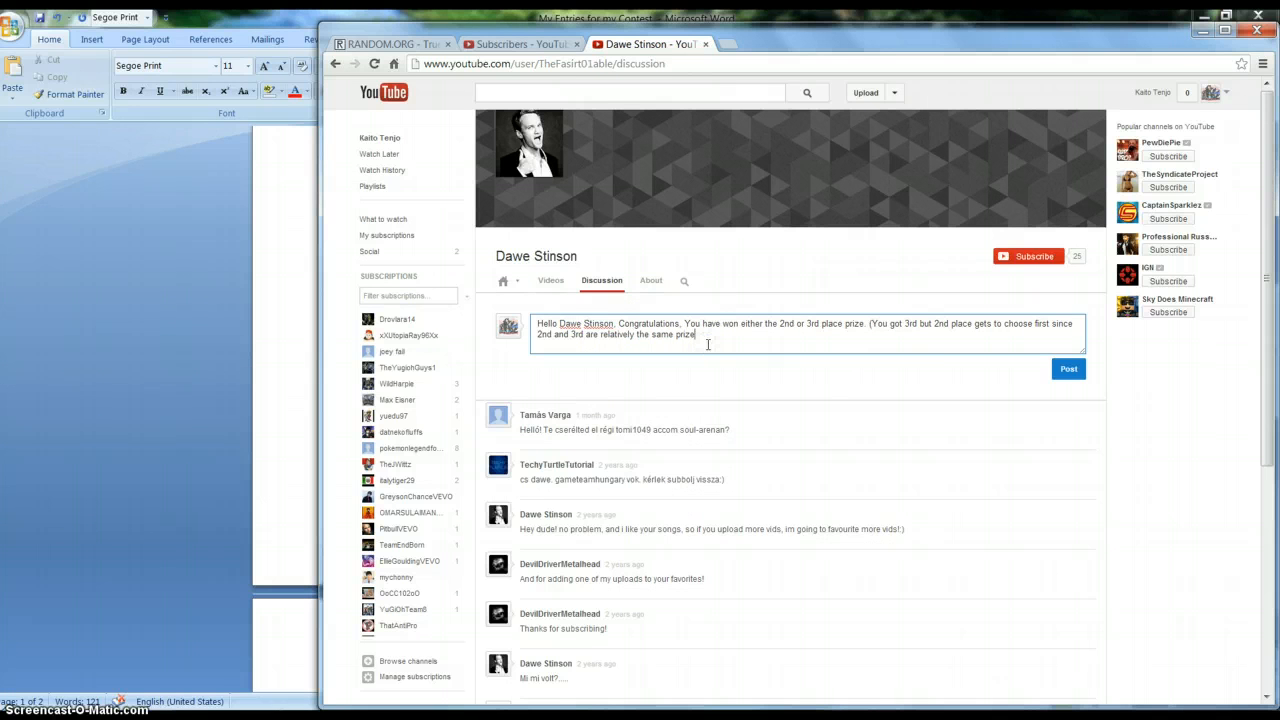
pyautogui.write('K')
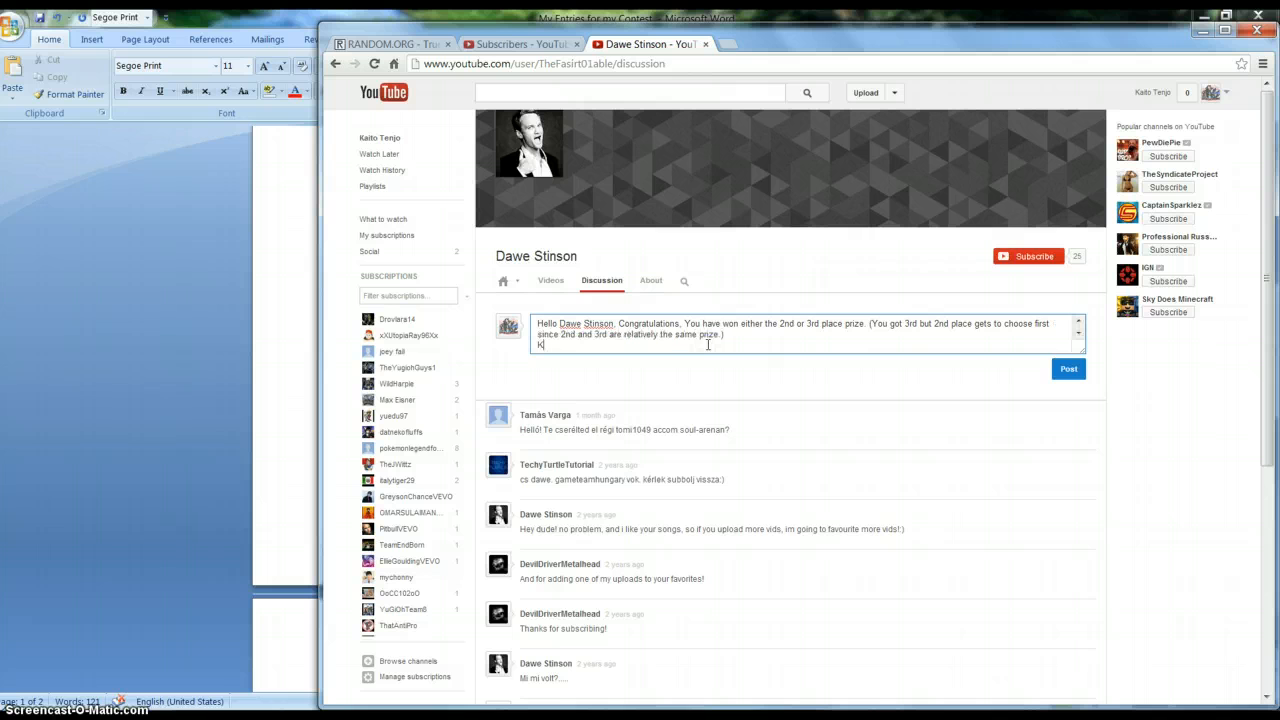
pyautogui.write('aito')
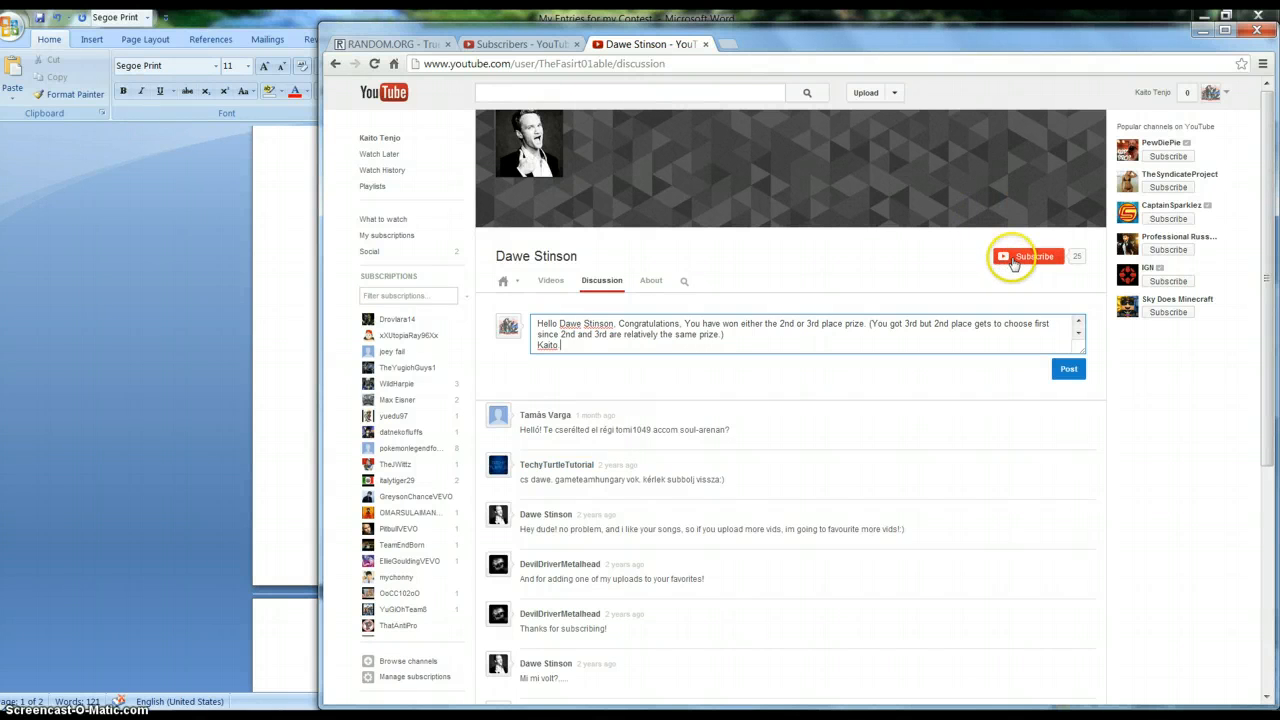
# Subscribe to Dawe Stinson, post the congratulation comment, and show his Videos tab.
pyautogui.click(1030, 256)
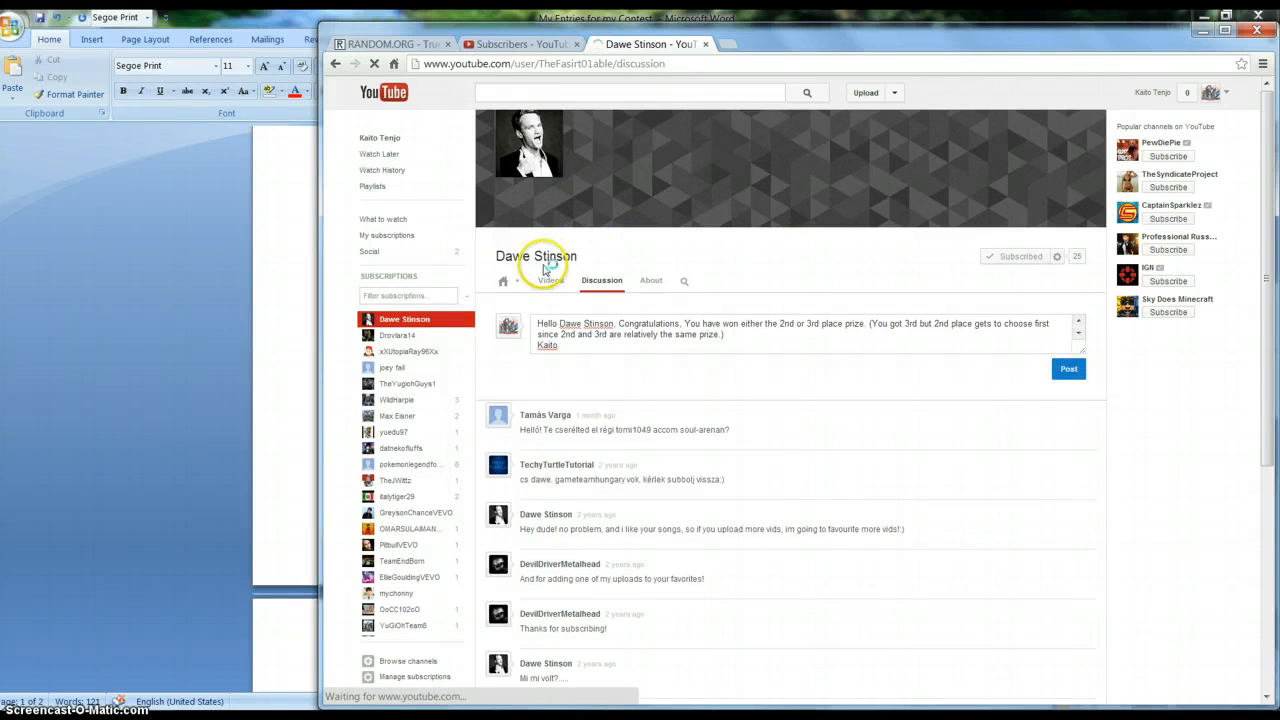
pyautogui.click(1068, 368)
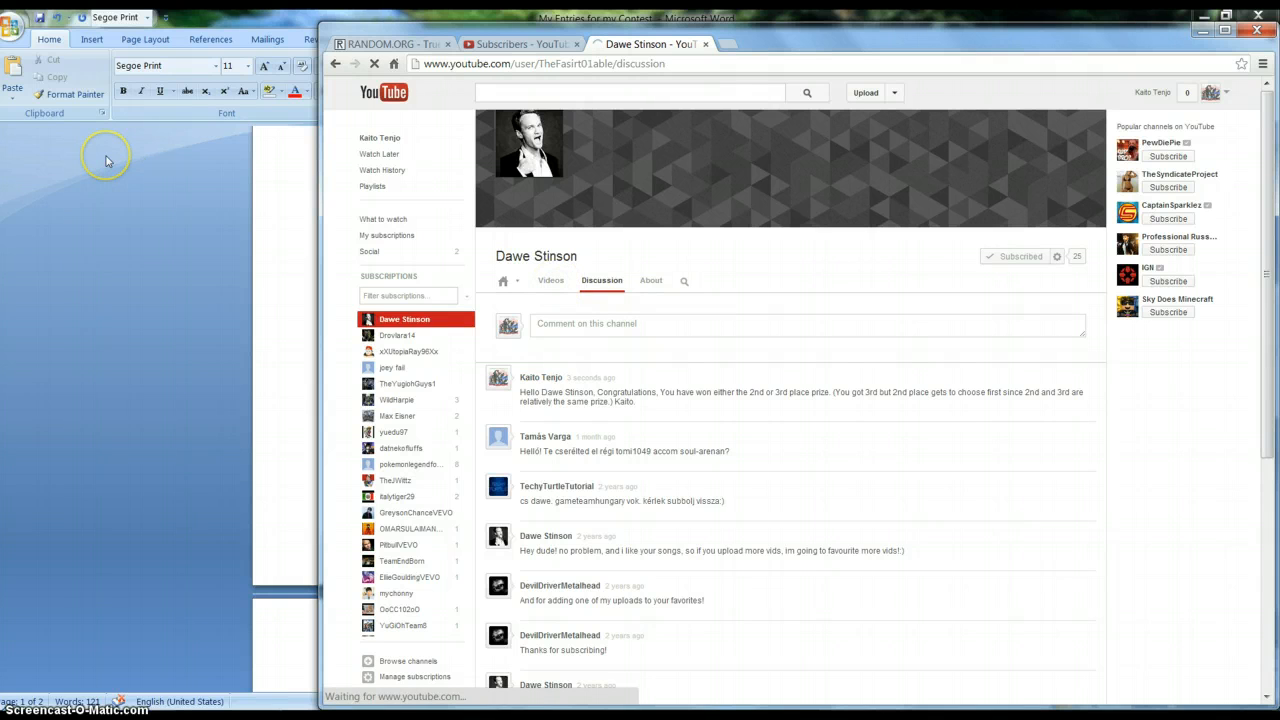
pyautogui.click(552, 280)
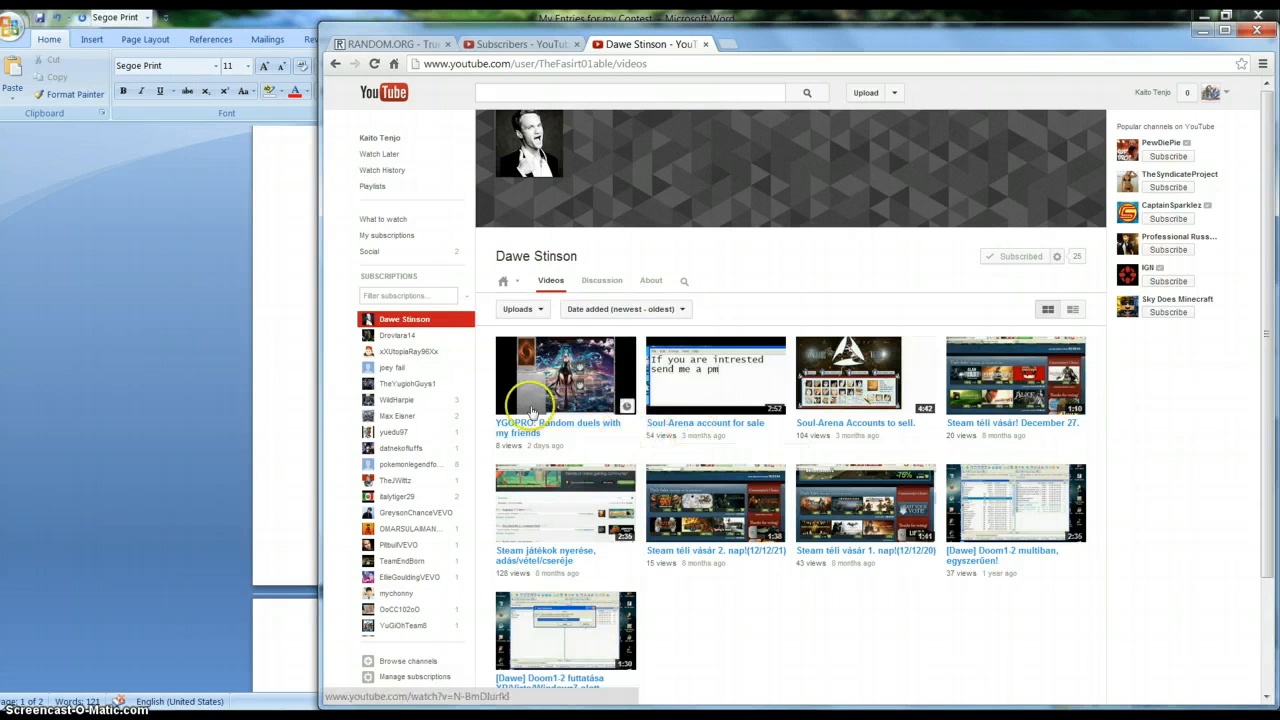
pyautogui.moveTo(88, 280)
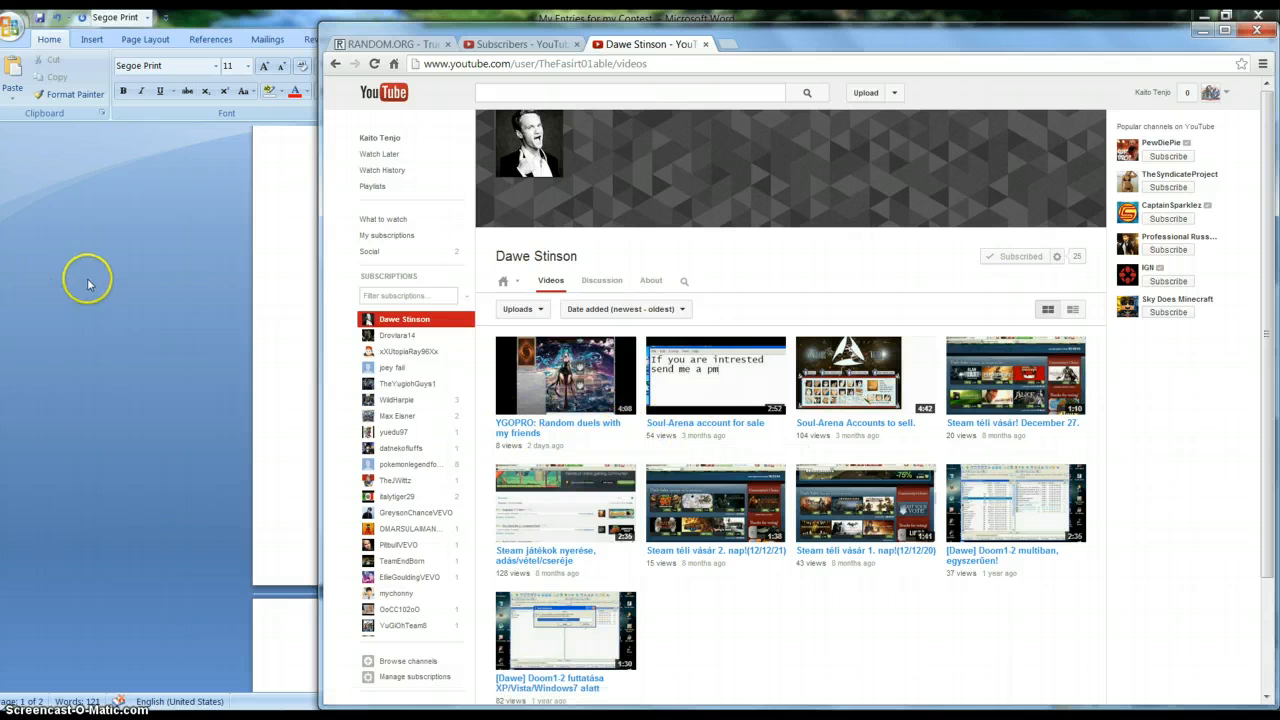
pyautogui.moveTo(228, 280)
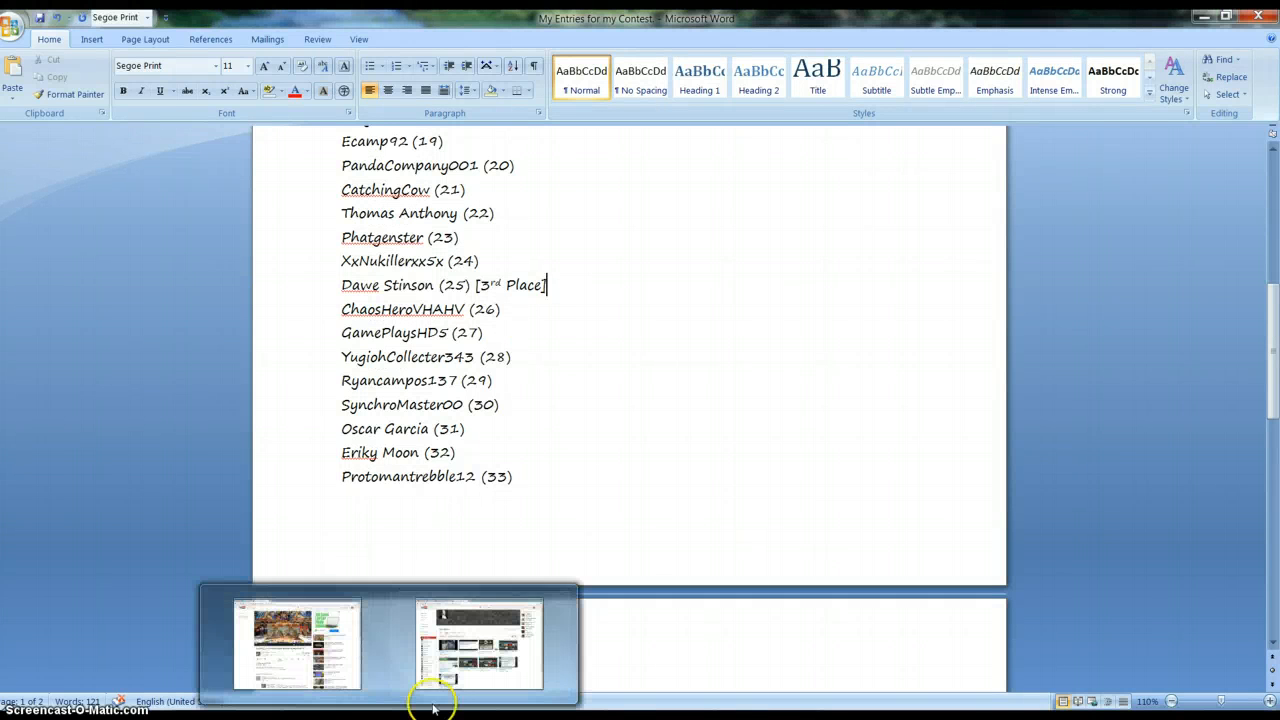
# Bring the browser back and draw further 1-to-50 numbers on RANDOM.ORG, ending on 11.
pyautogui.click(480, 644)
pyautogui.write('50')
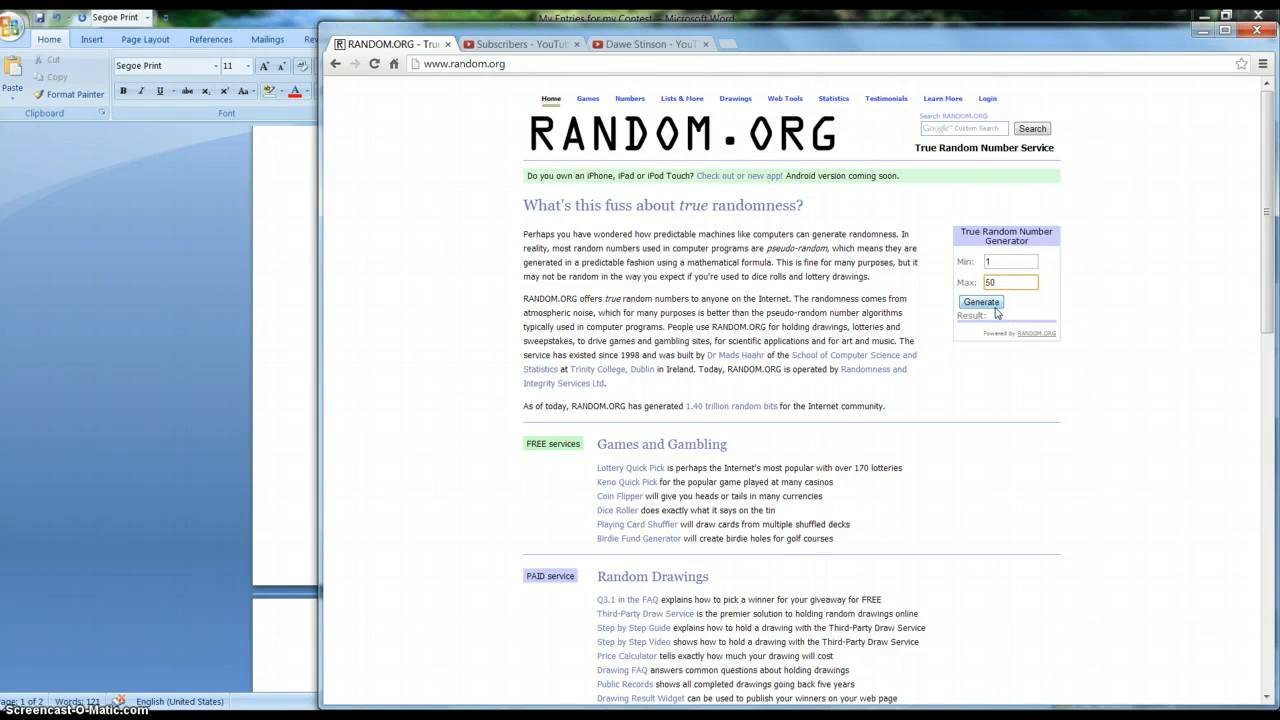
pyautogui.click(1010, 282)
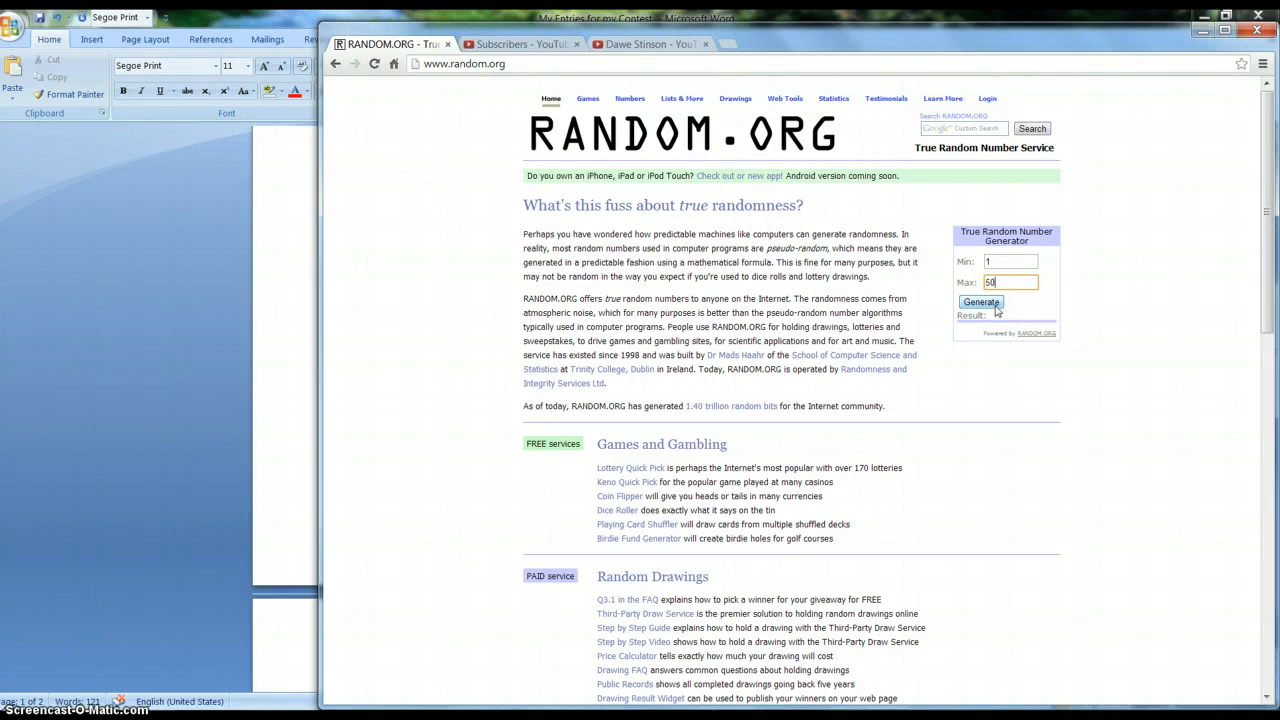
pyautogui.click(980, 302)
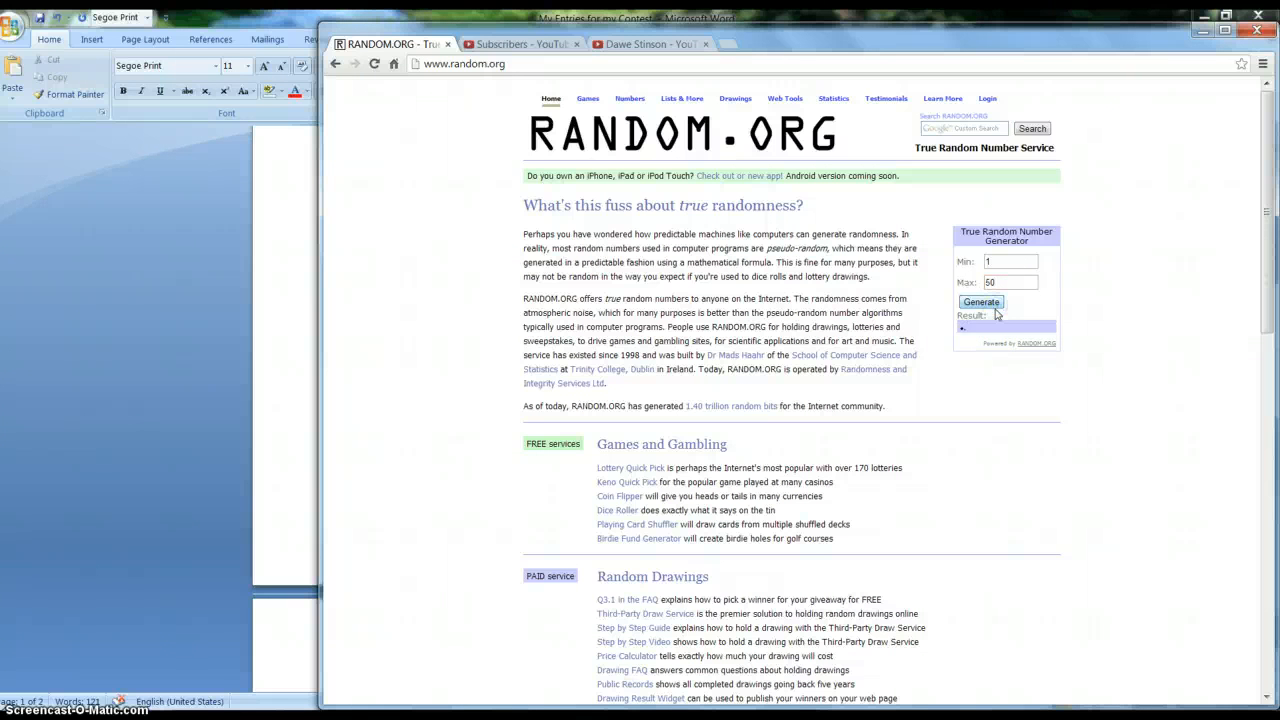
pyautogui.click(980, 302)
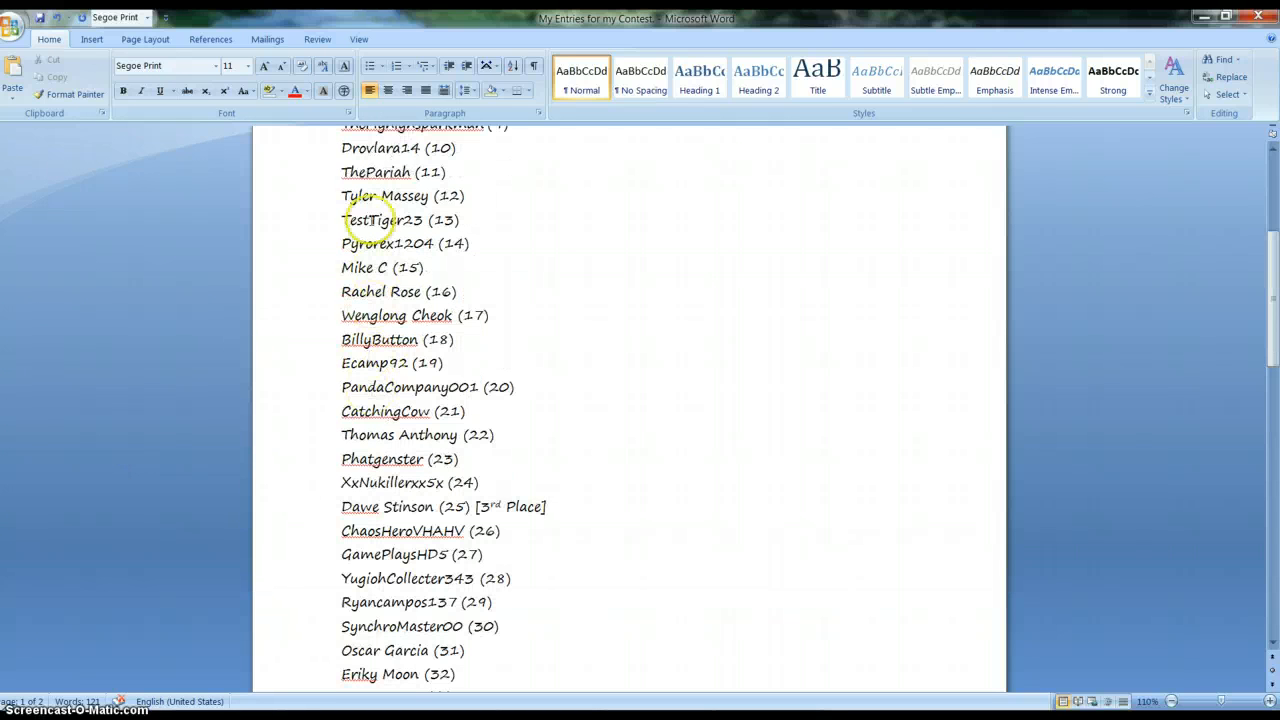
pyautogui.moveTo(312, 308)
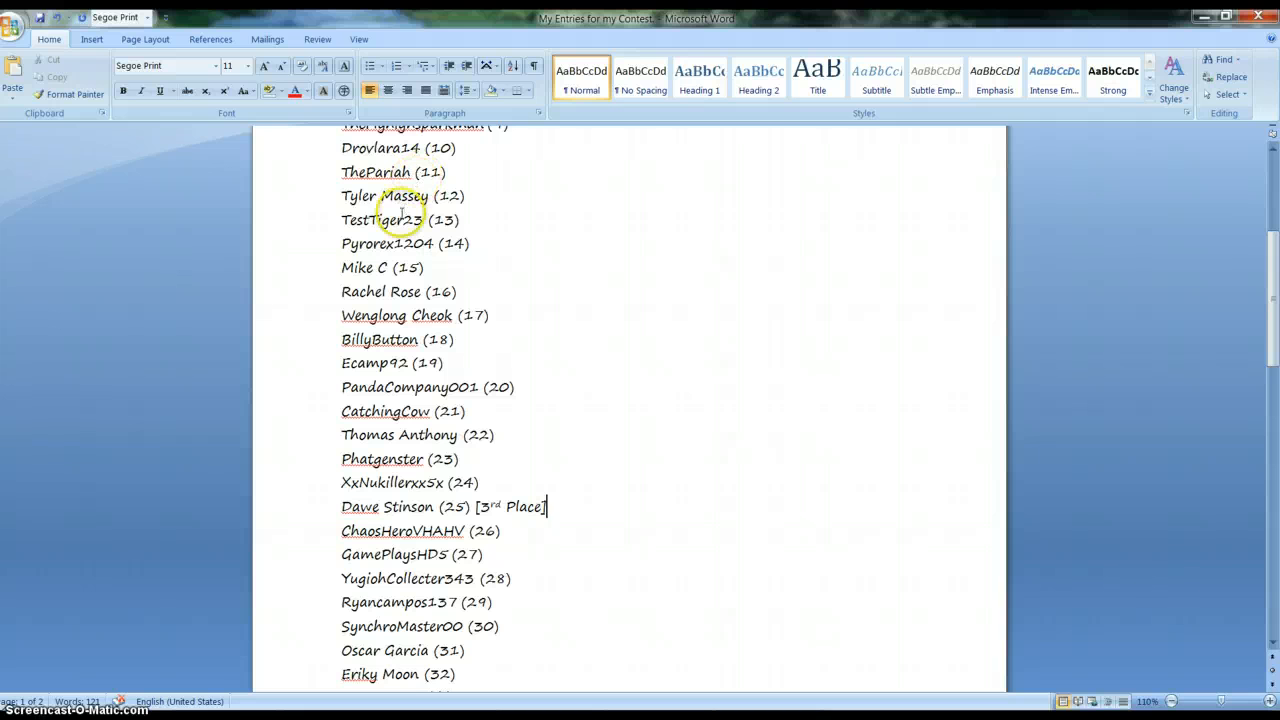
pyautogui.moveTo(408, 172)
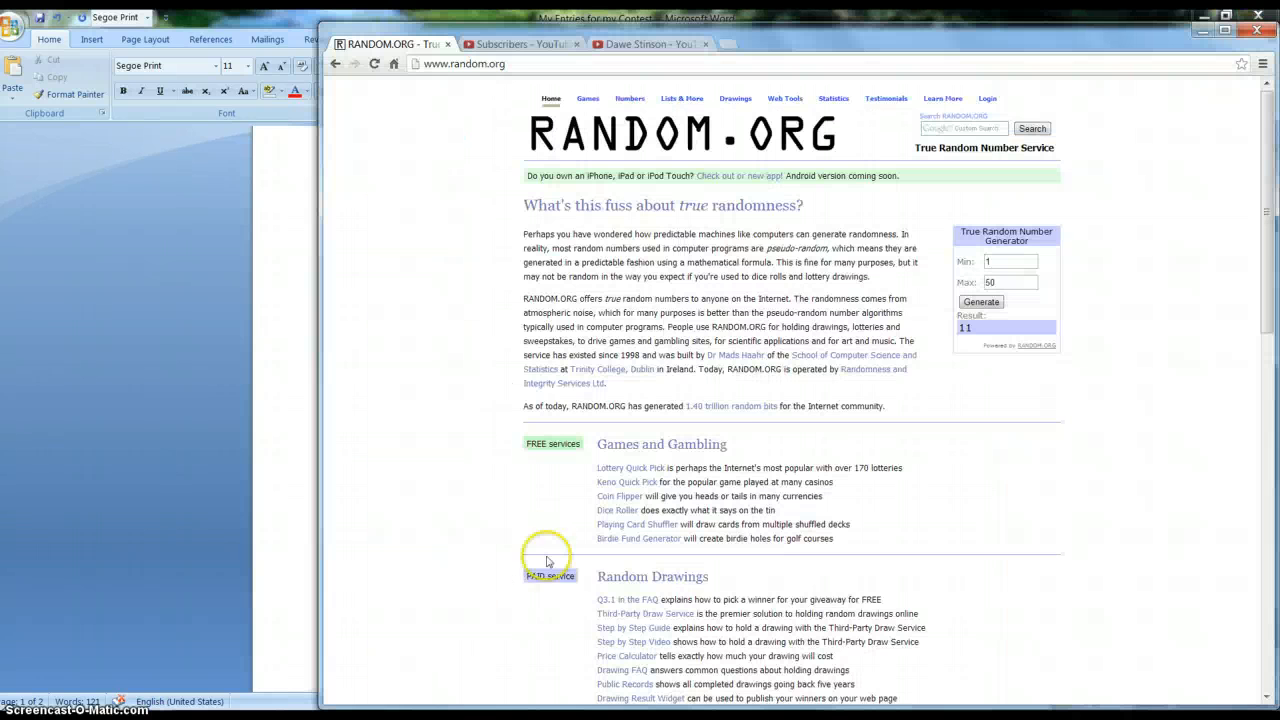
# Go back to the contest video and load more of its comments.
pyautogui.click(650, 44)
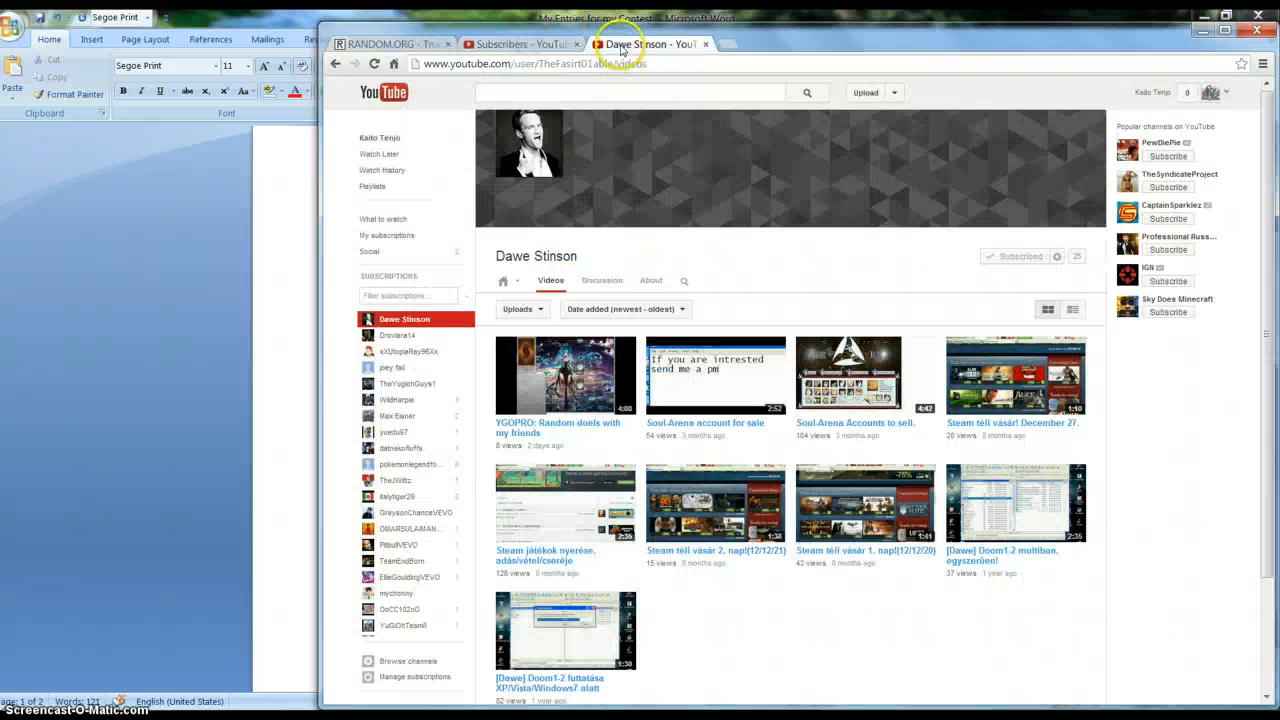
pyautogui.click(600, 280)
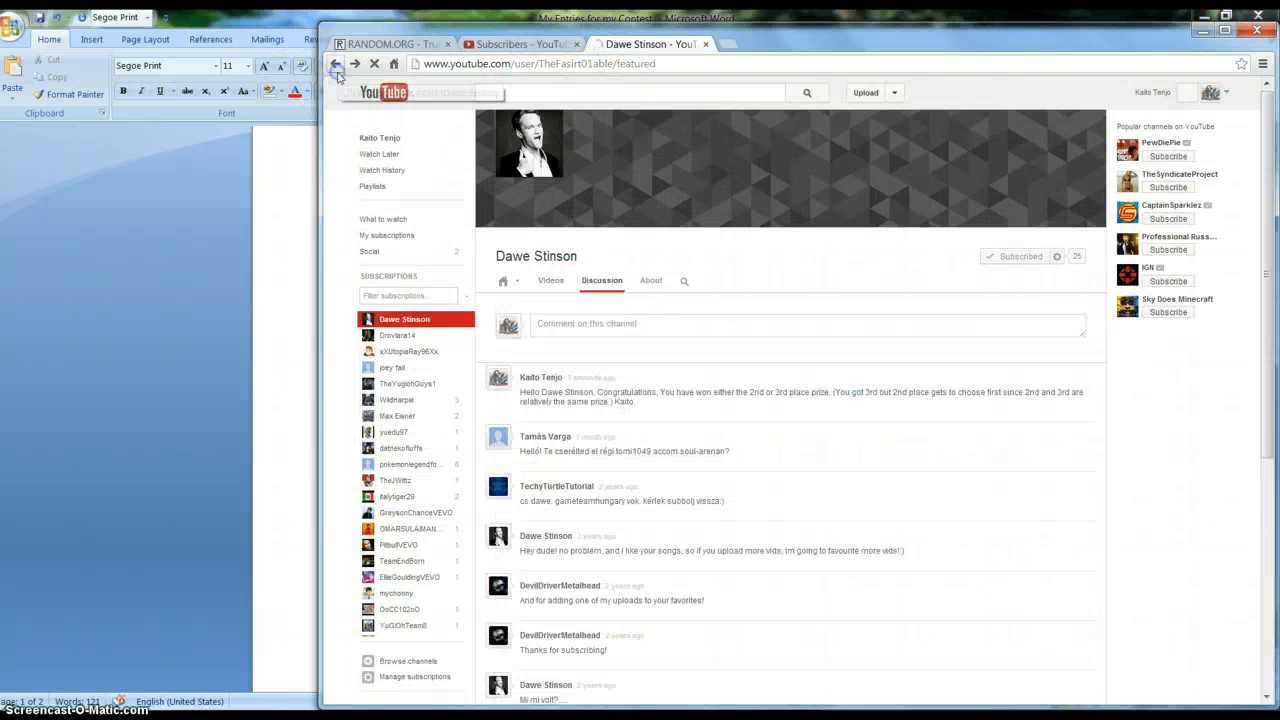
pyautogui.click(504, 280)
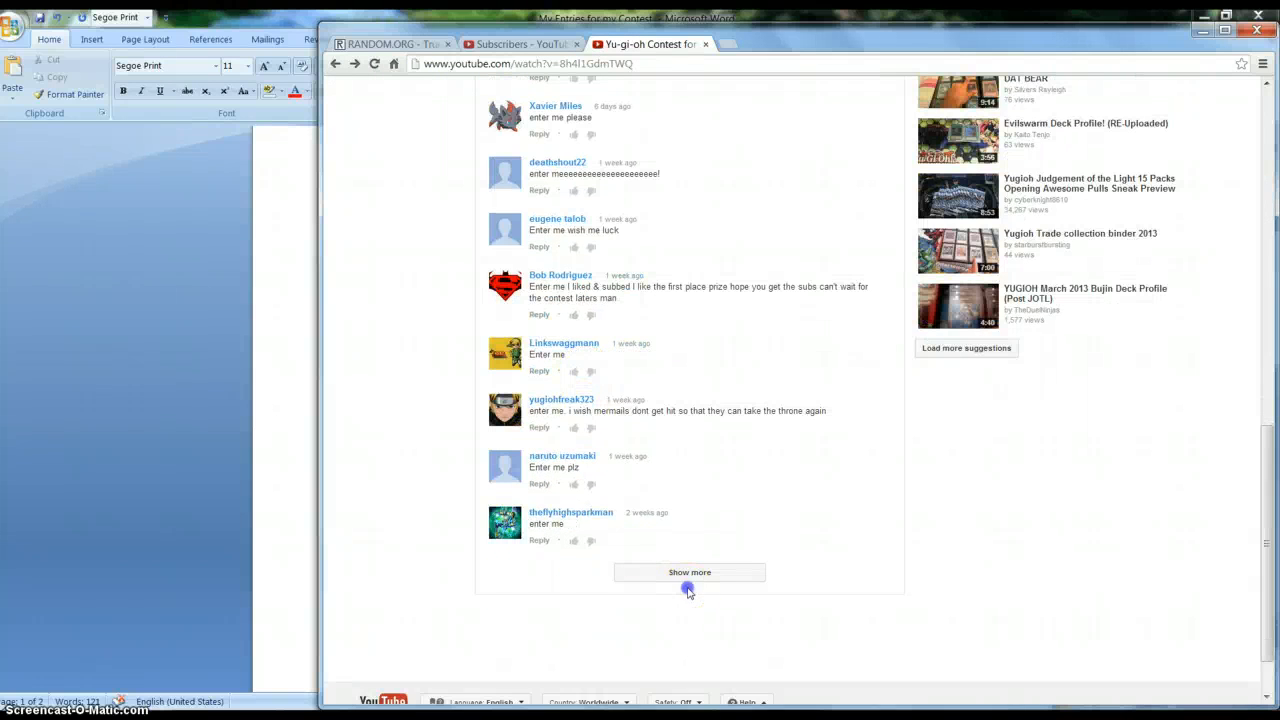
pyautogui.click(688, 572)
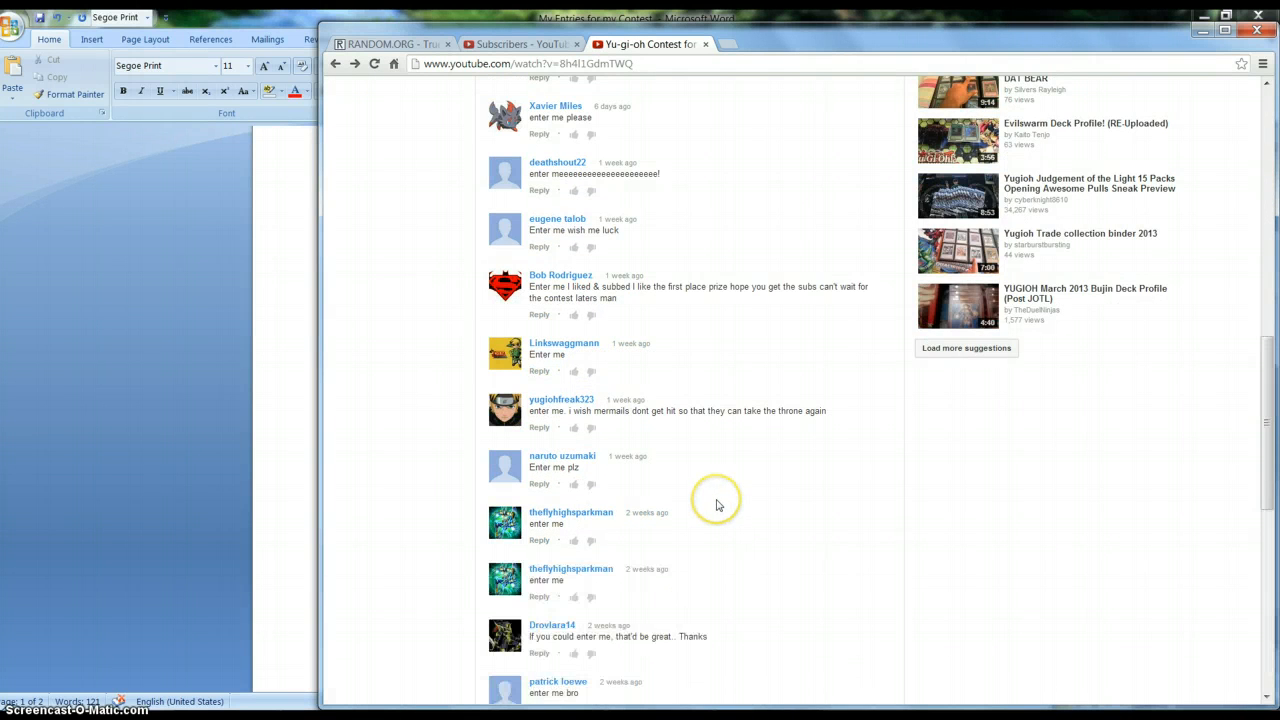
pyautogui.scroll(-3)
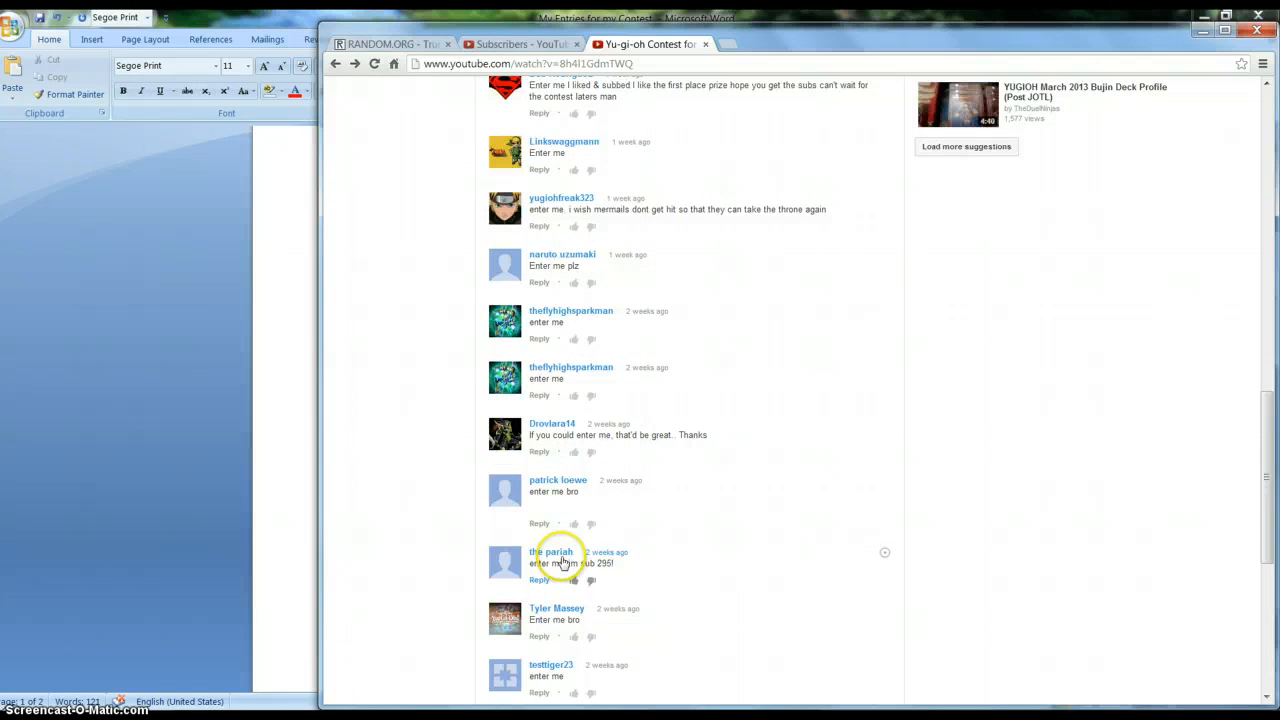
# Open the pariah's channel from their entry comment and go to its Discussion page.
pyautogui.click(550, 552)
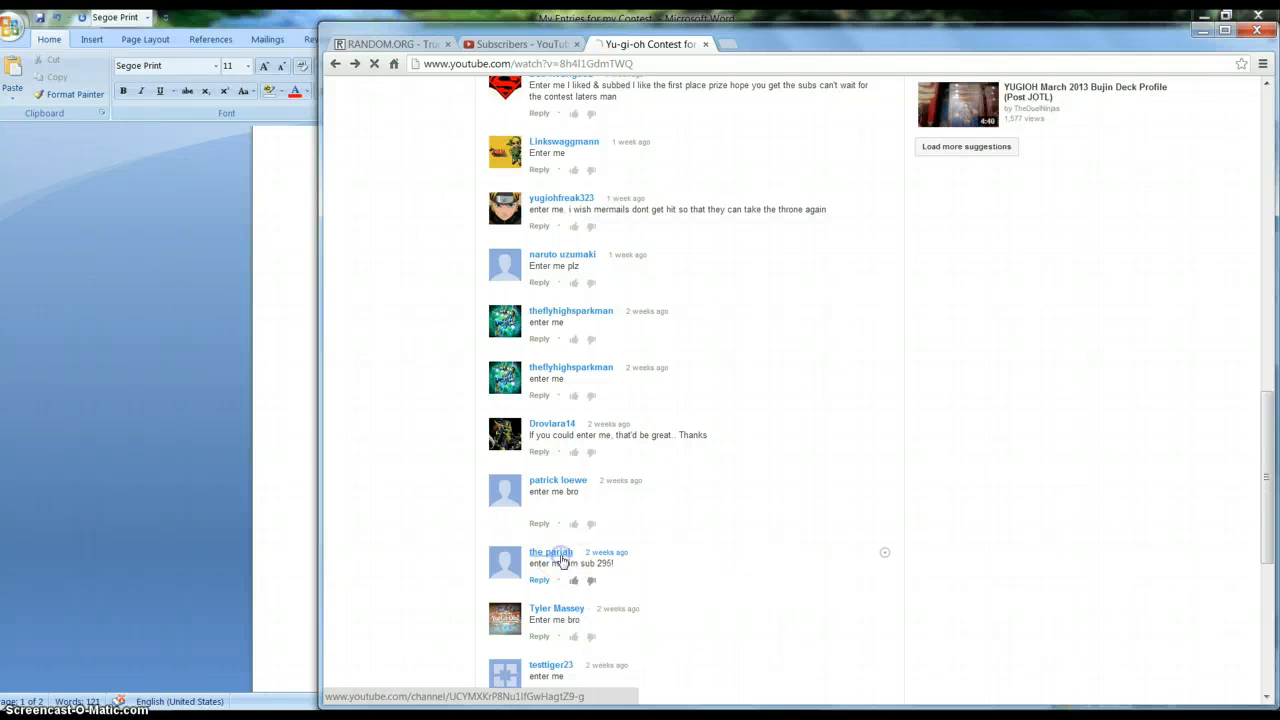
pyautogui.click(550, 552)
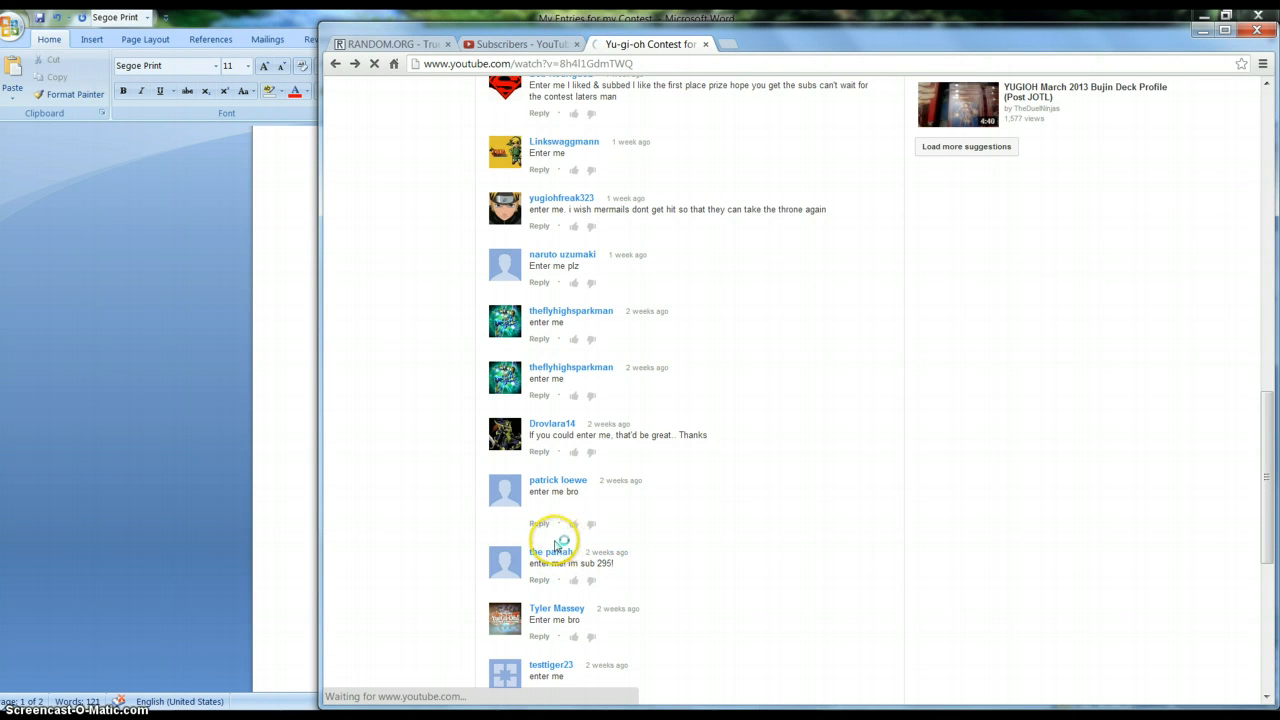
pyautogui.click(548, 552)
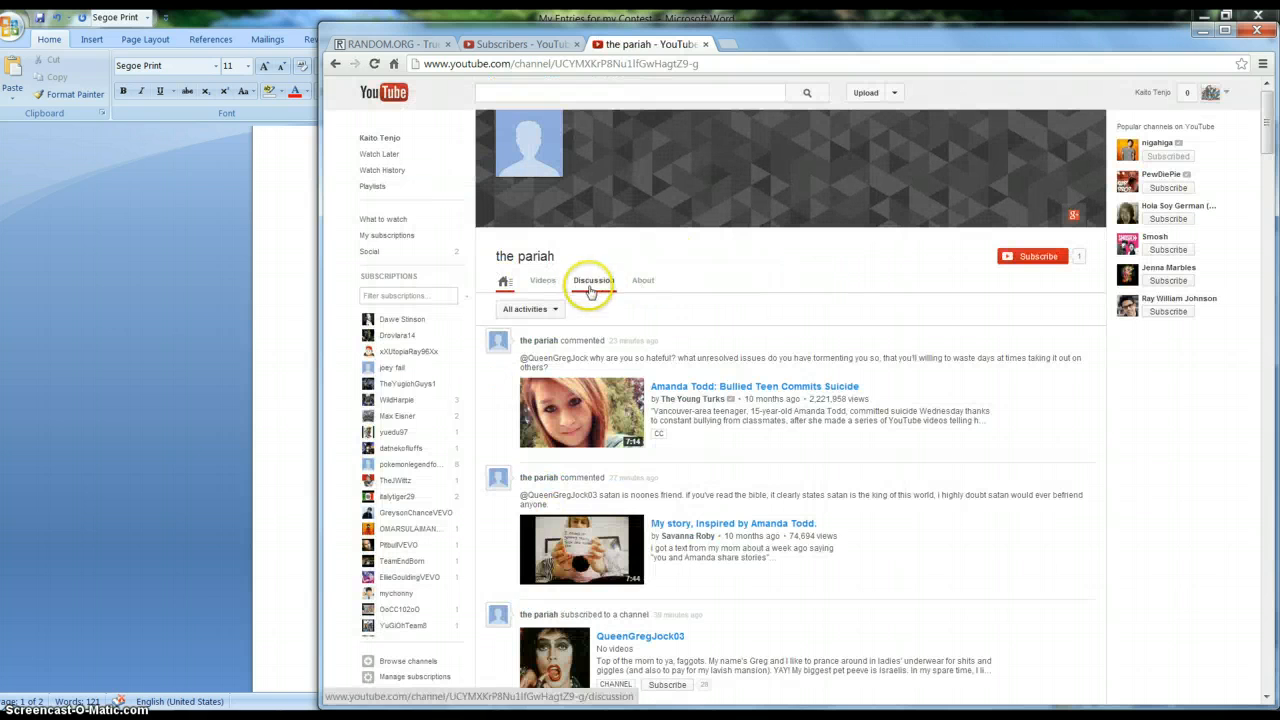
pyautogui.click(592, 280)
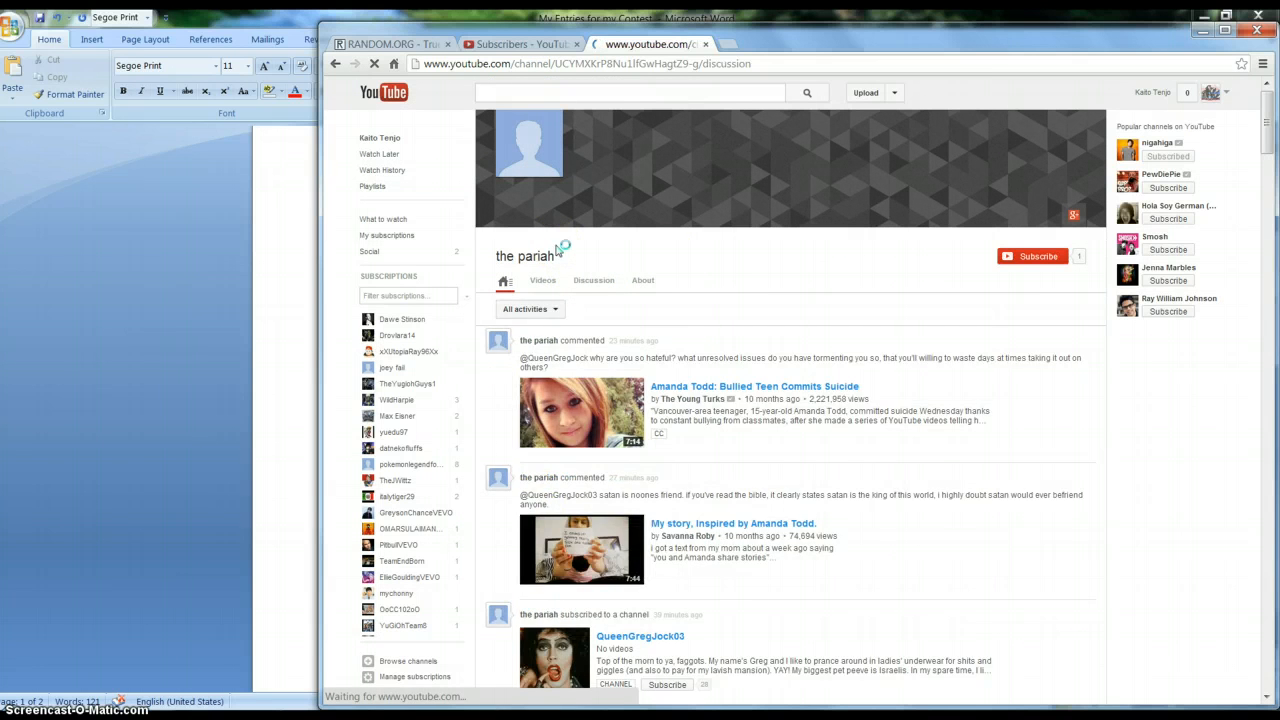
# Write a comment congratulating the pariah on winning 2nd Place, signed Kaito.
pyautogui.click(592, 280)
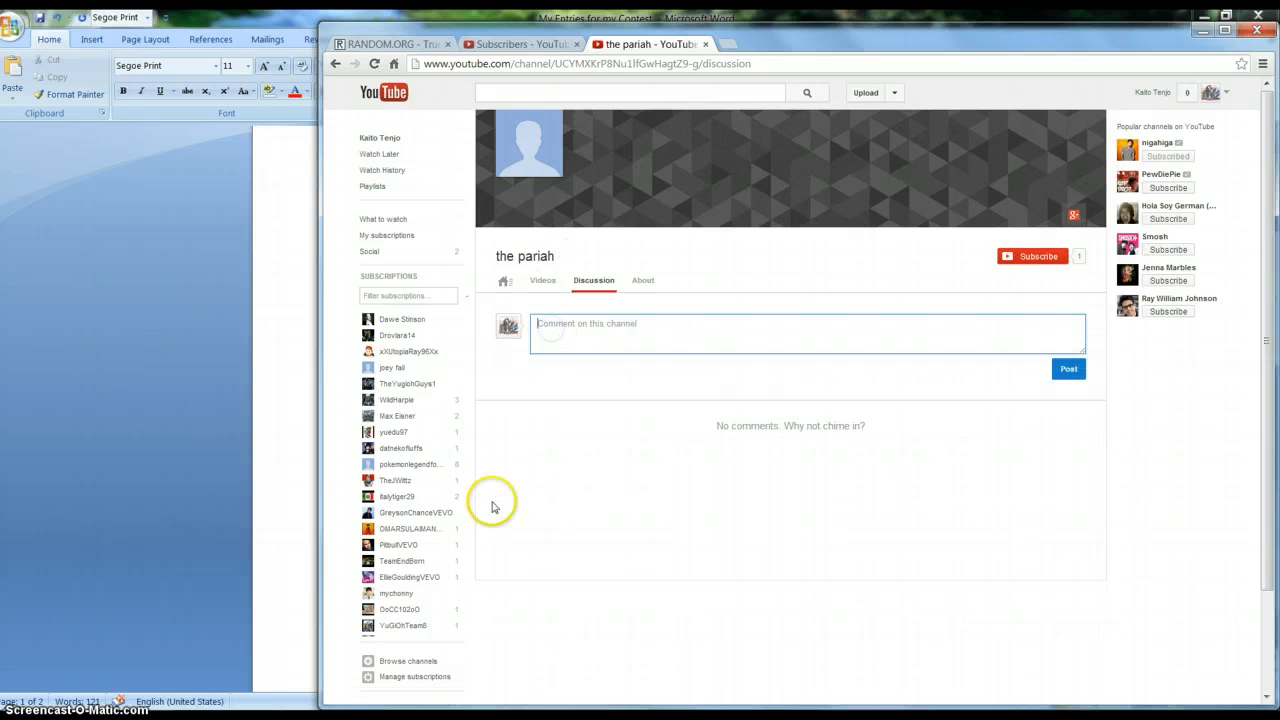
pyautogui.write('Congratulations')
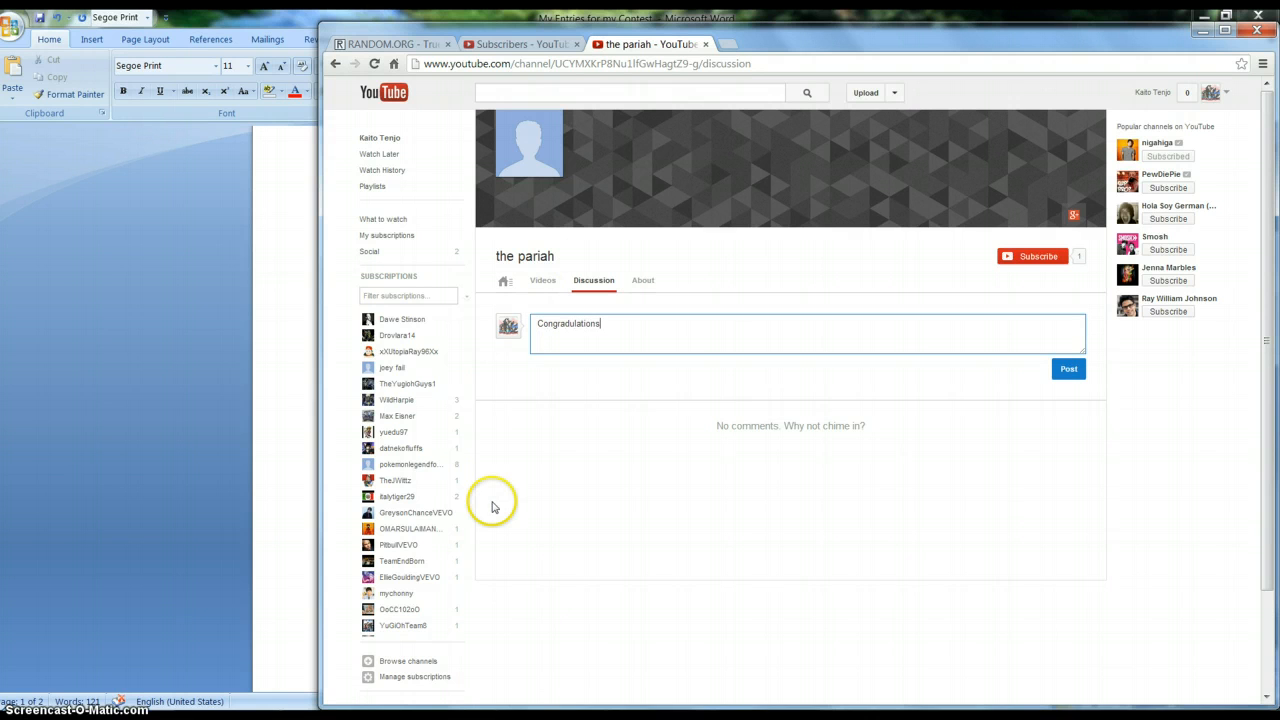
pyautogui.write('You have won 2nd')
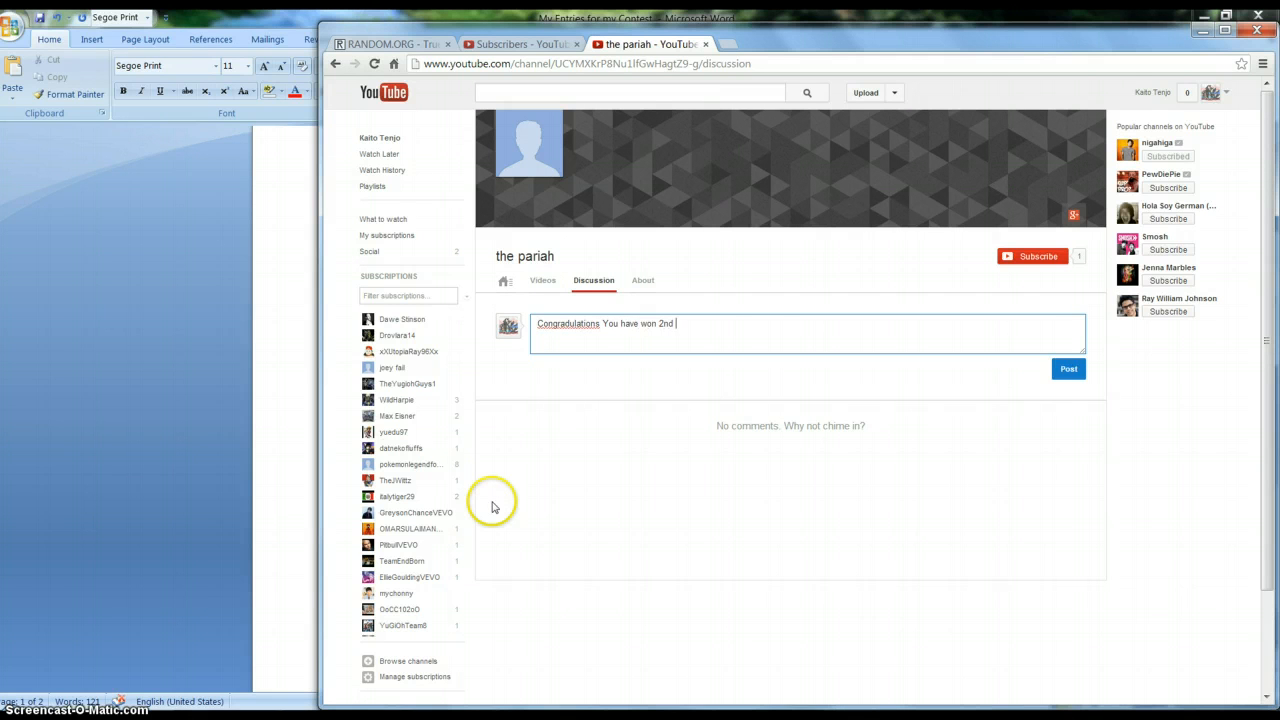
pyautogui.write('Place, you ge')
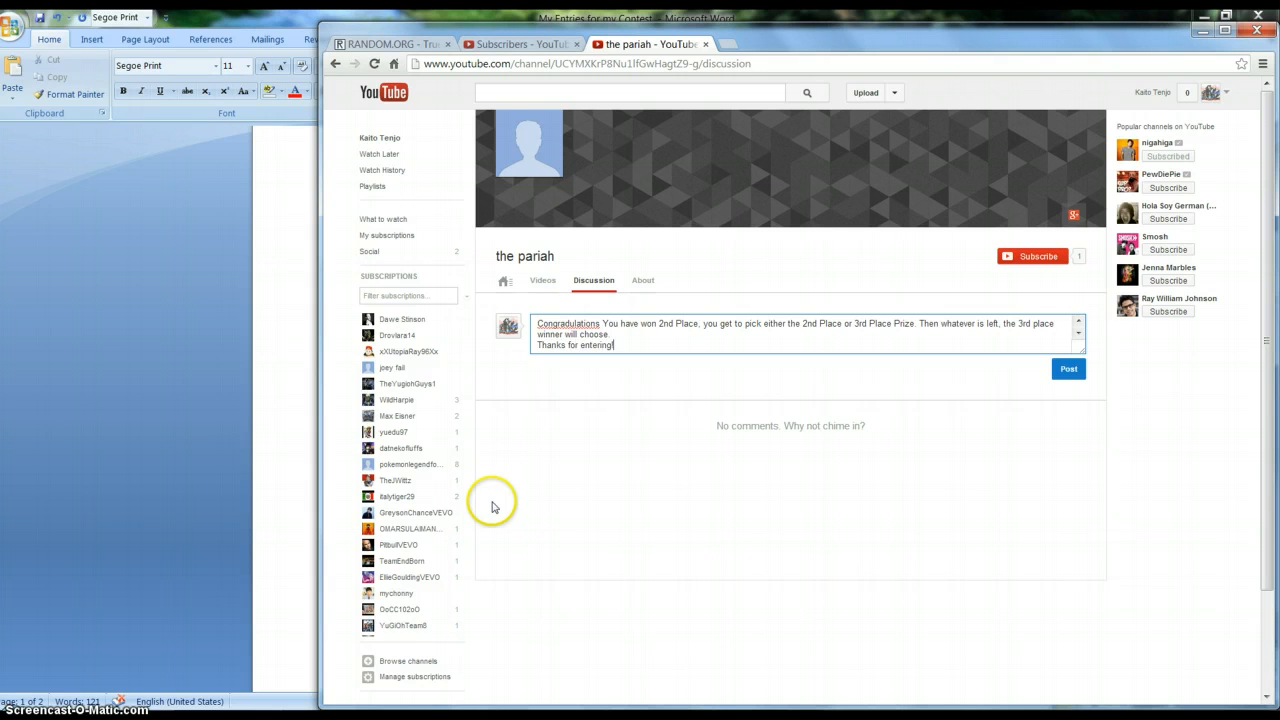
pyautogui.write('Kaito')
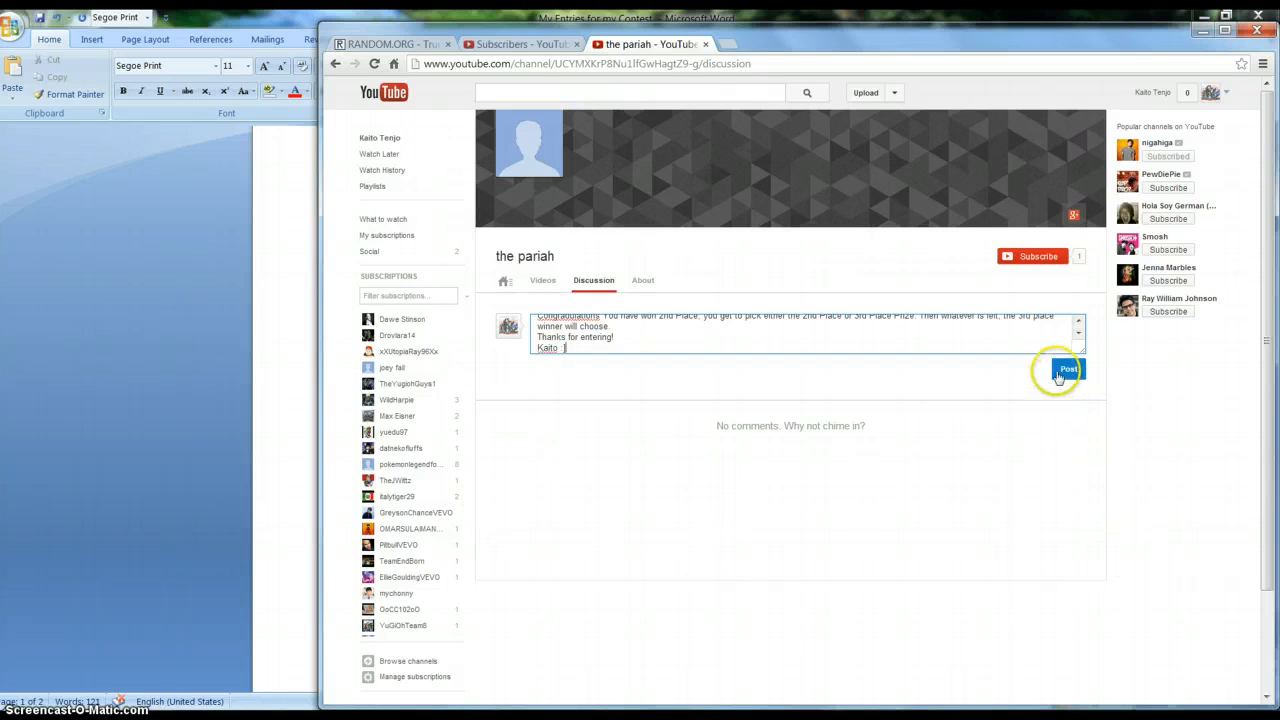
# Post the congratulations comment on the pariah's channel, retrying until it submits.
pyautogui.click(1068, 368)
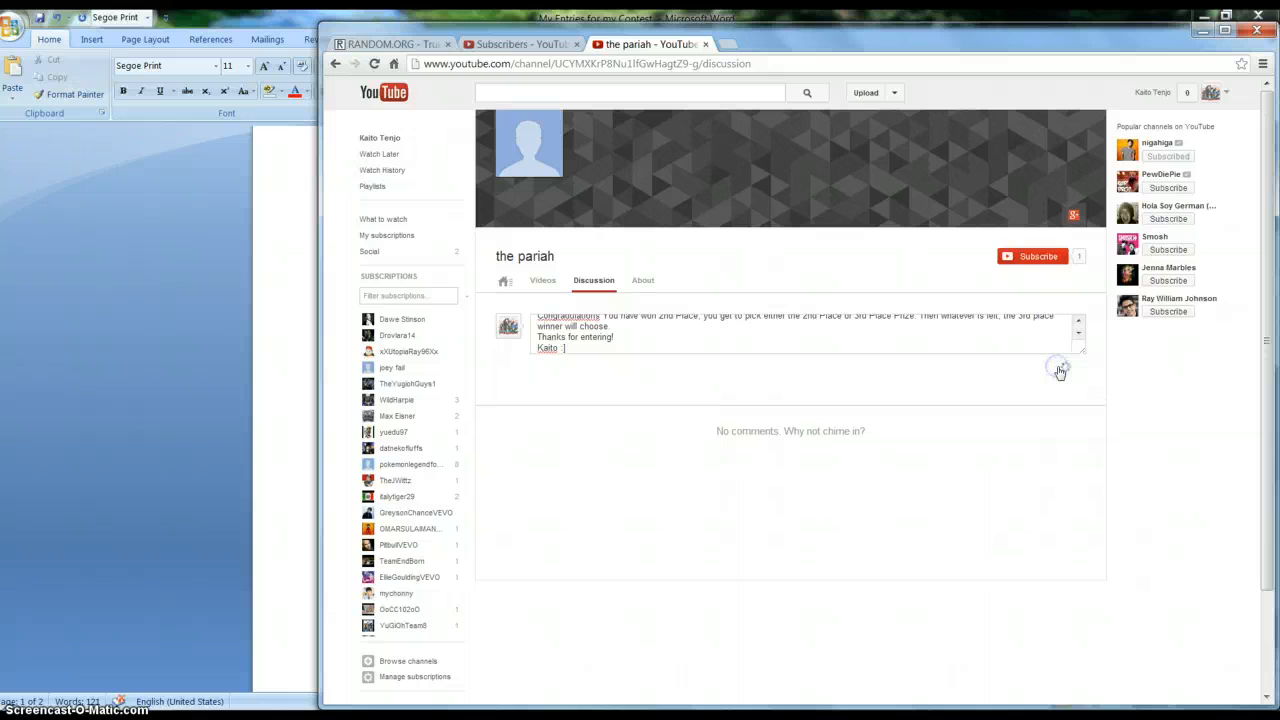
pyautogui.click(1068, 368)
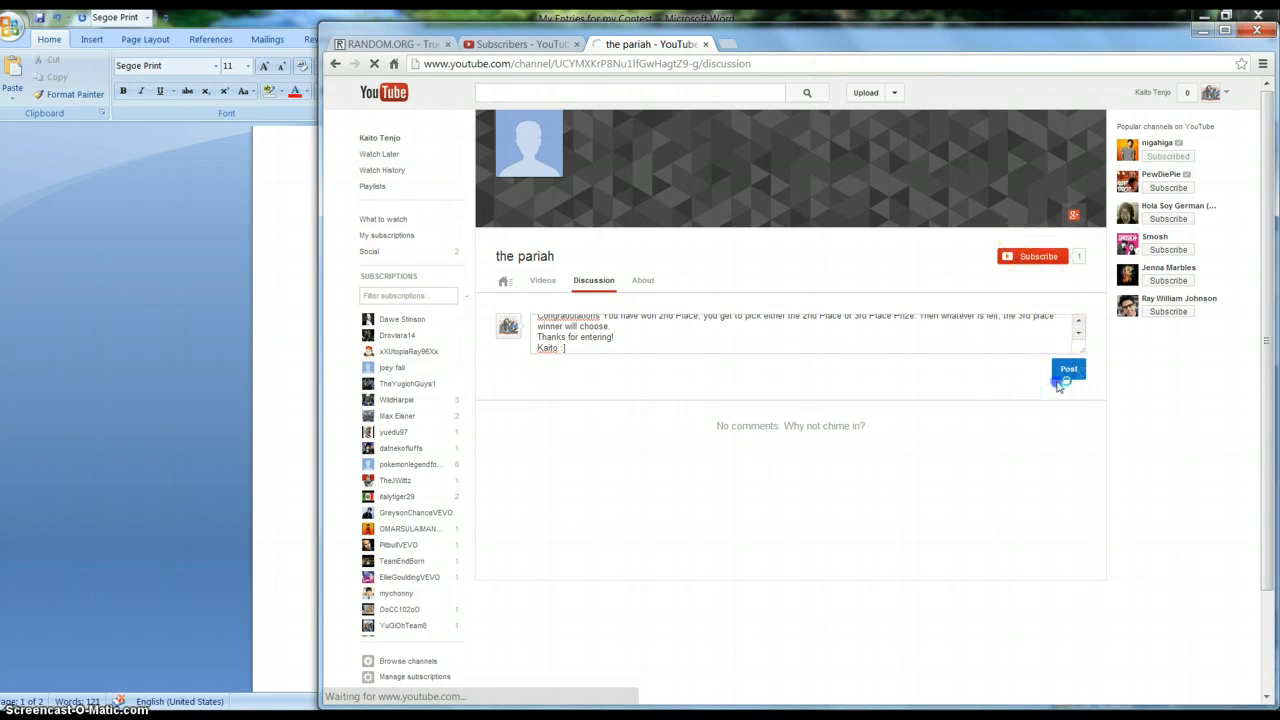
pyautogui.click(1068, 368)
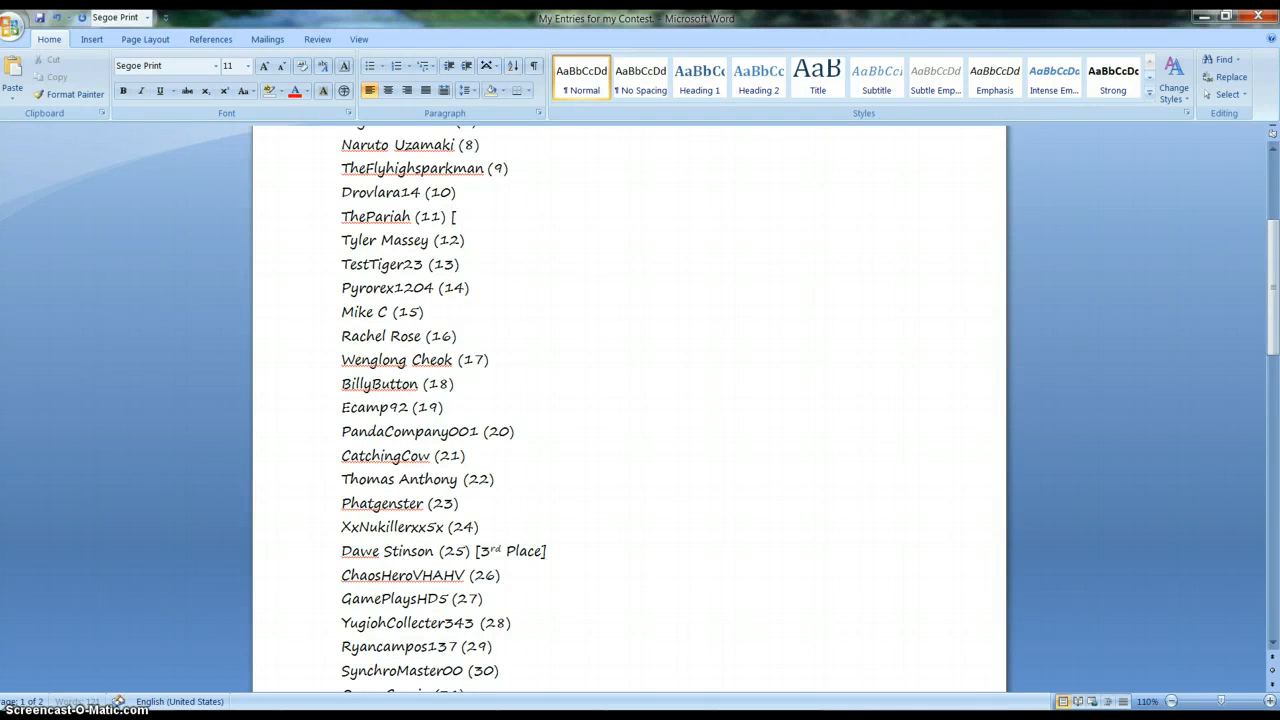
# Add '[2nd Place]' after 'ThePariah (11)' in the Word entry list.
pyautogui.write('2nd Pl')
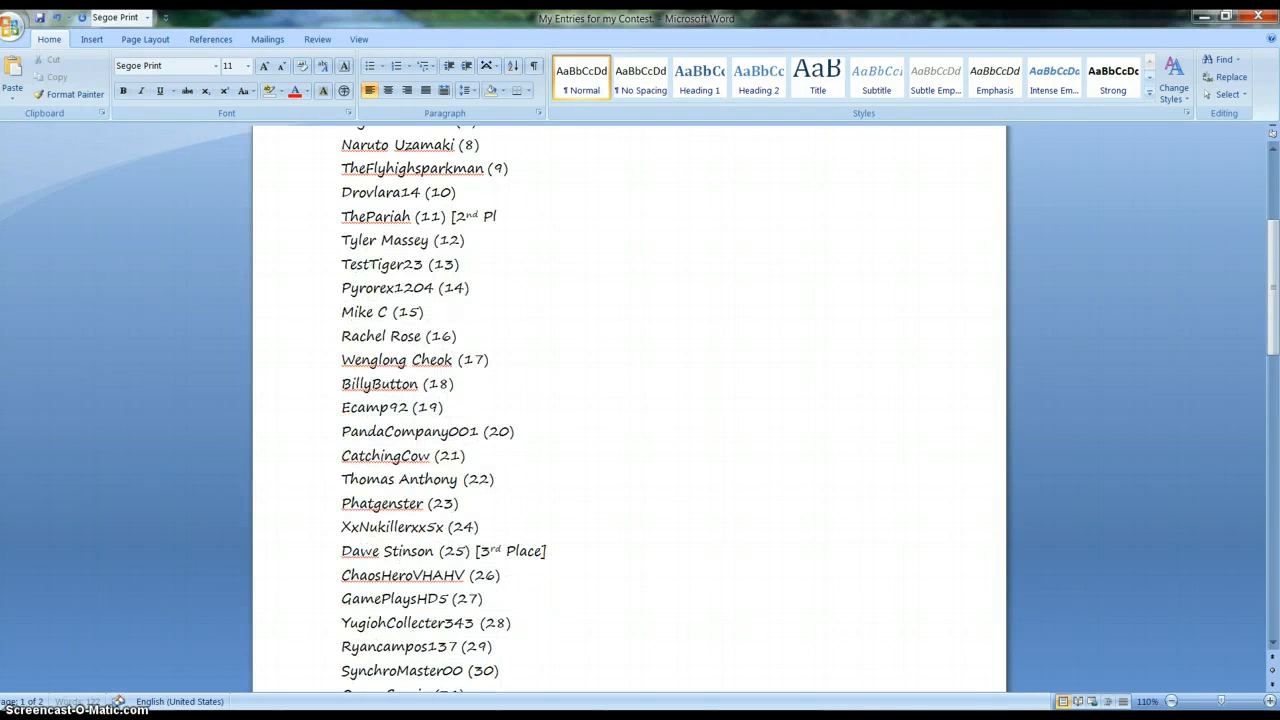
pyautogui.write('Place]')
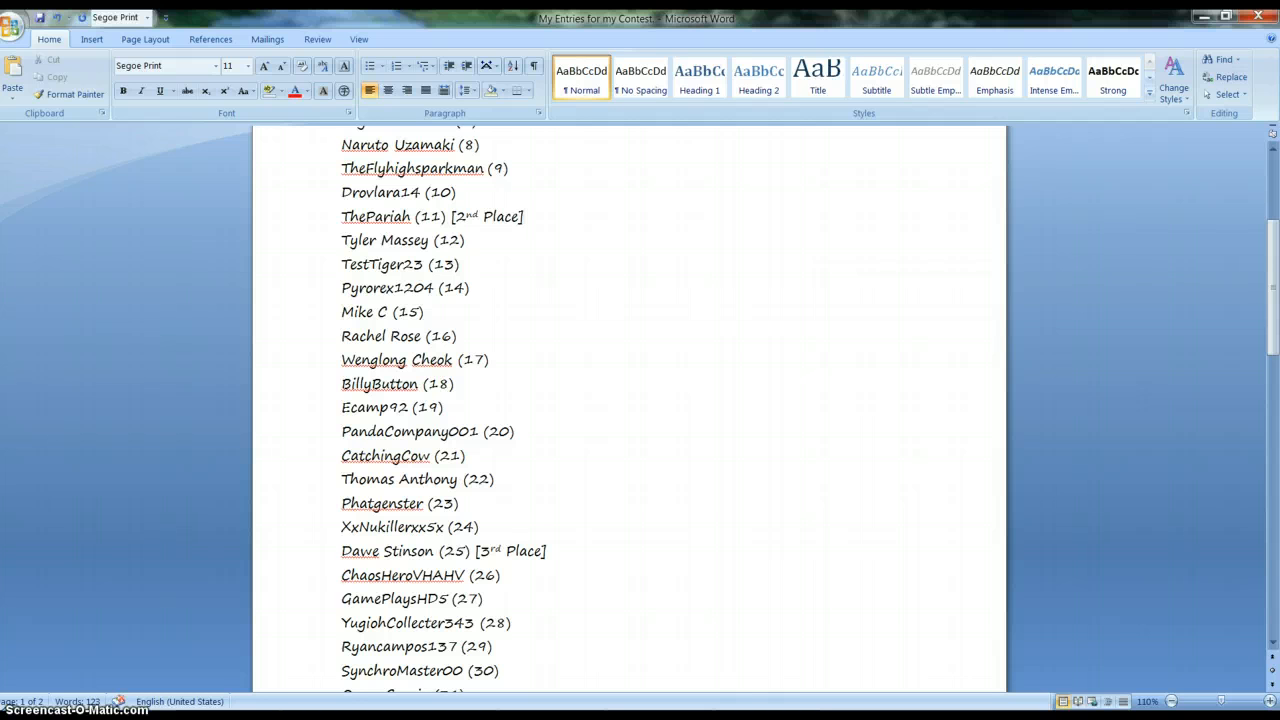
pyautogui.click(524, 216)
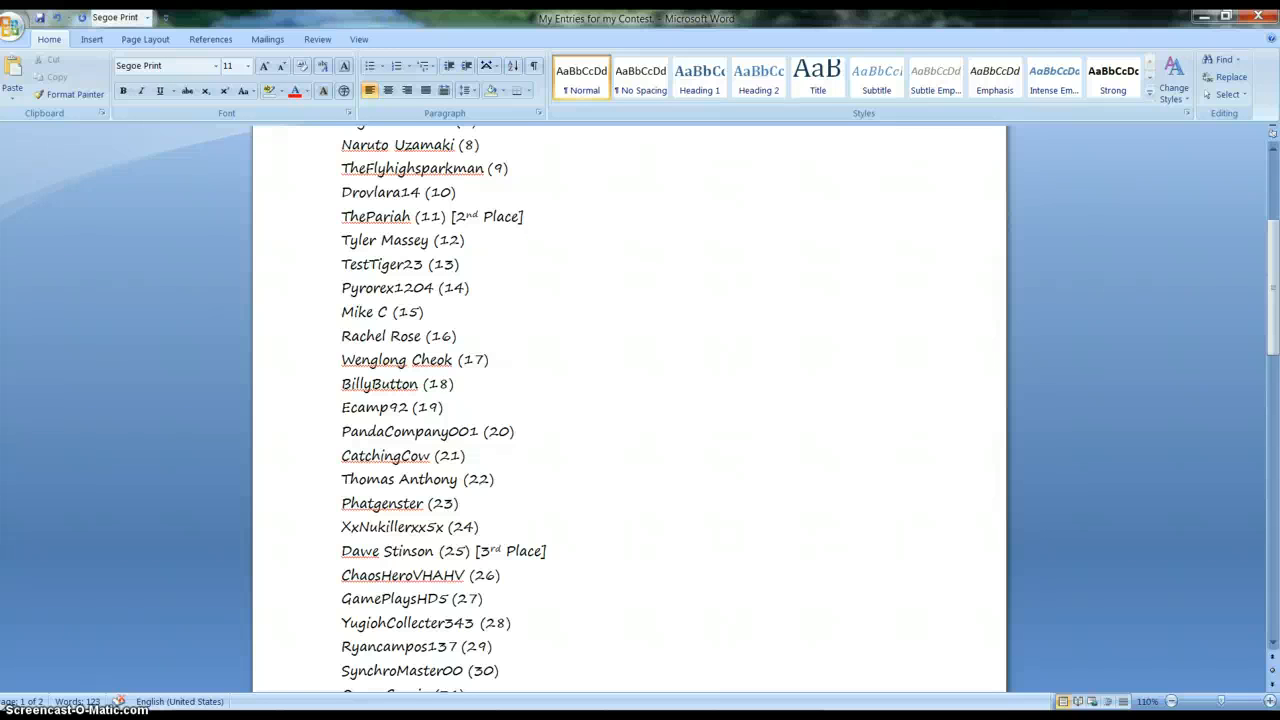
pyautogui.click(524, 216)
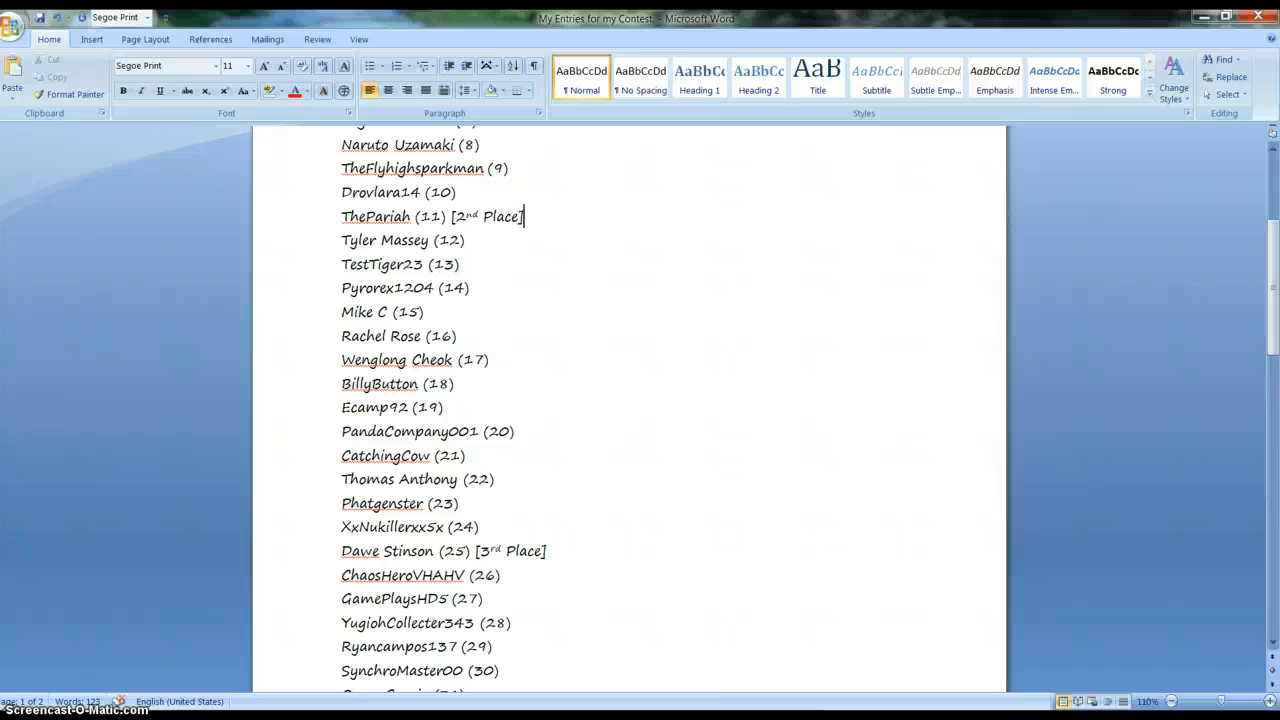